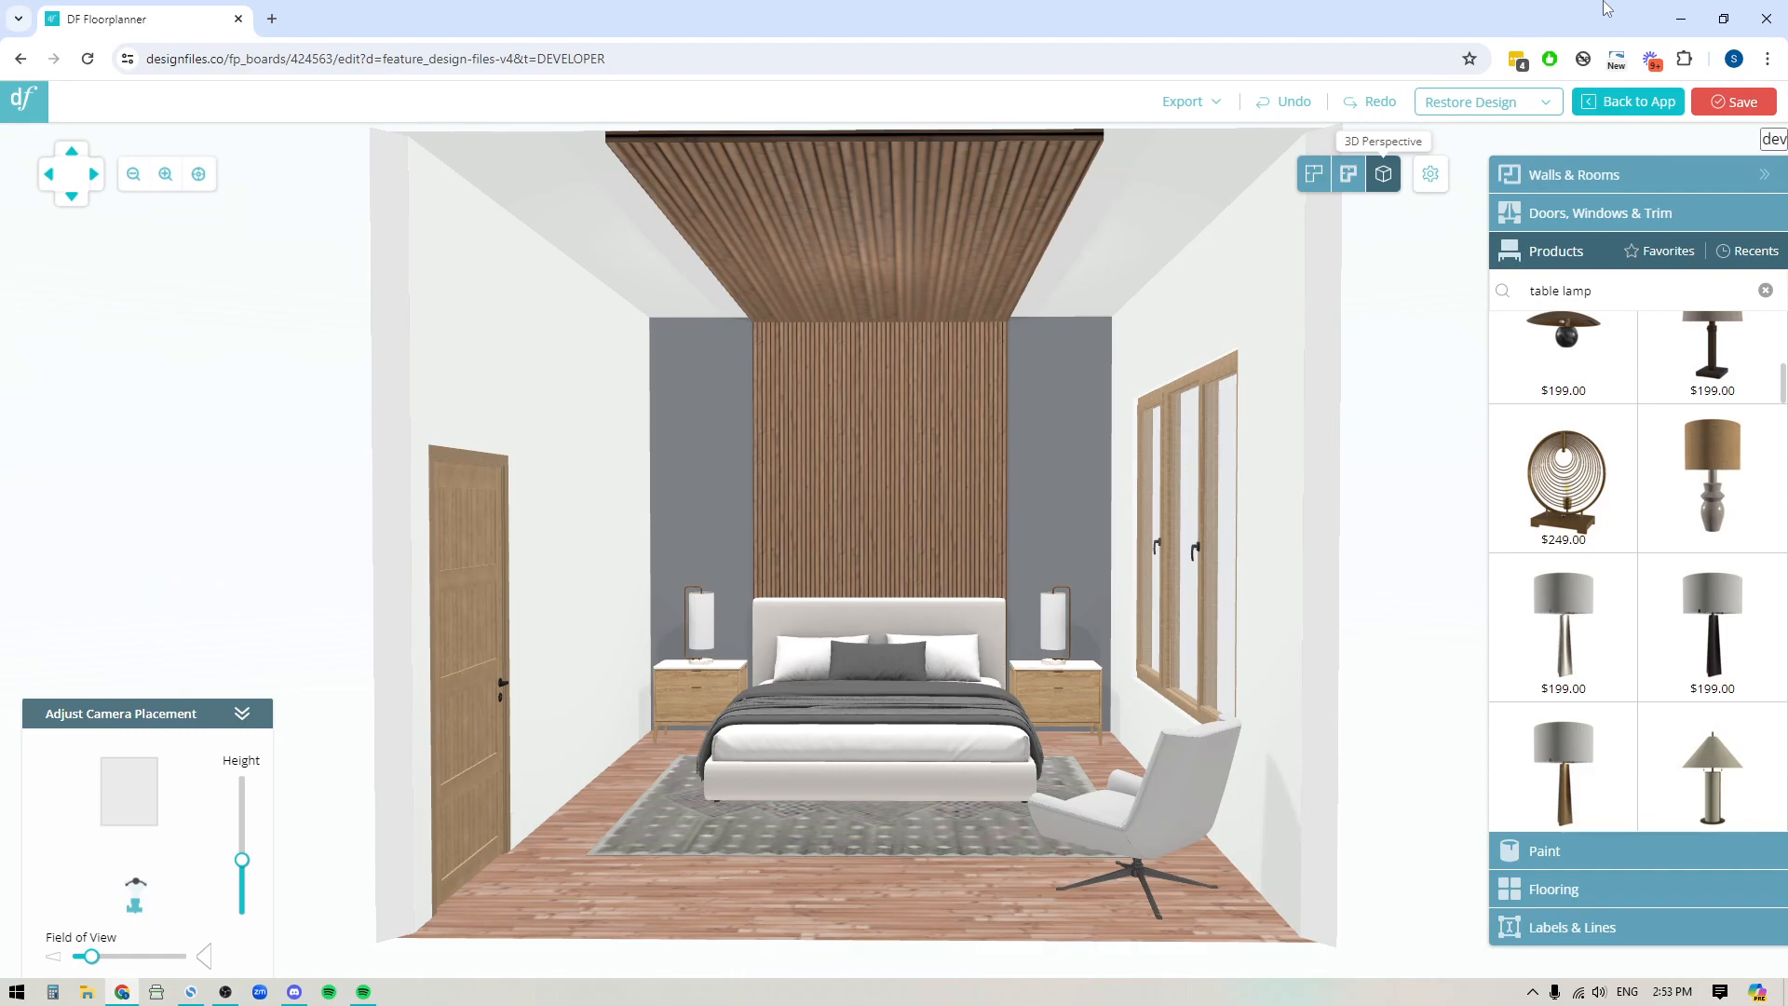
pyautogui.moveTo(877, 861)
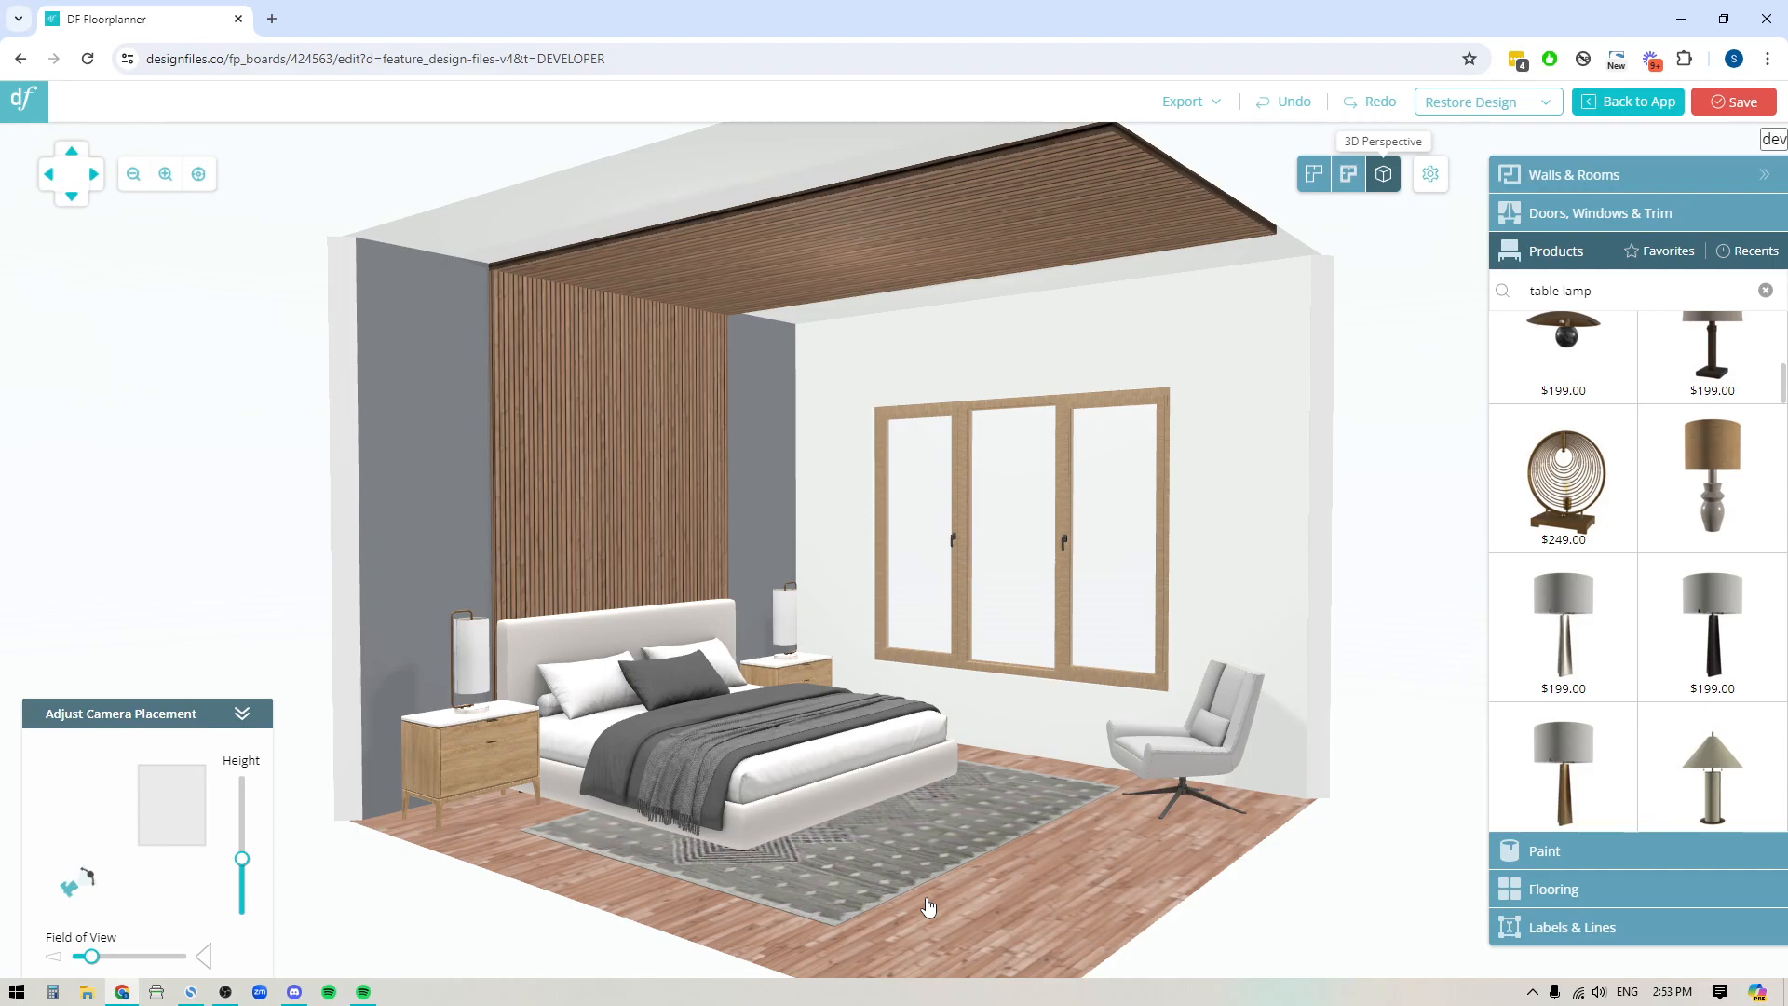
pyautogui.moveTo(911, 225)
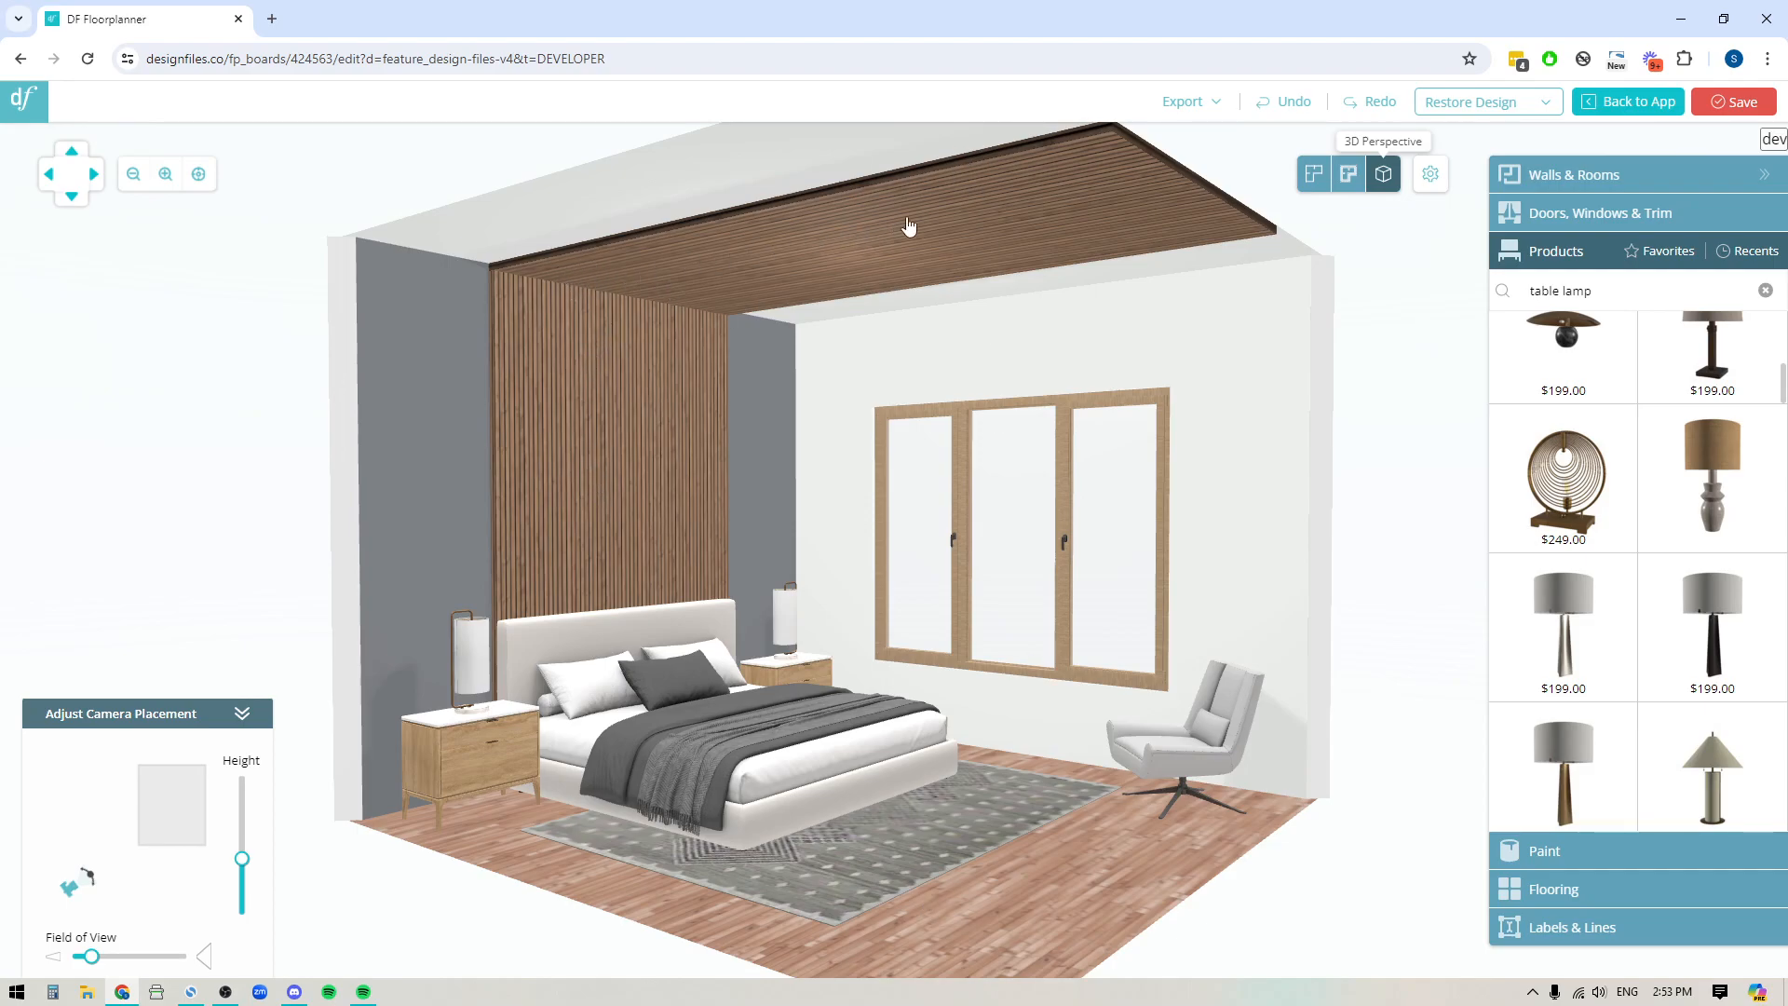
pyautogui.moveTo(1166, 179)
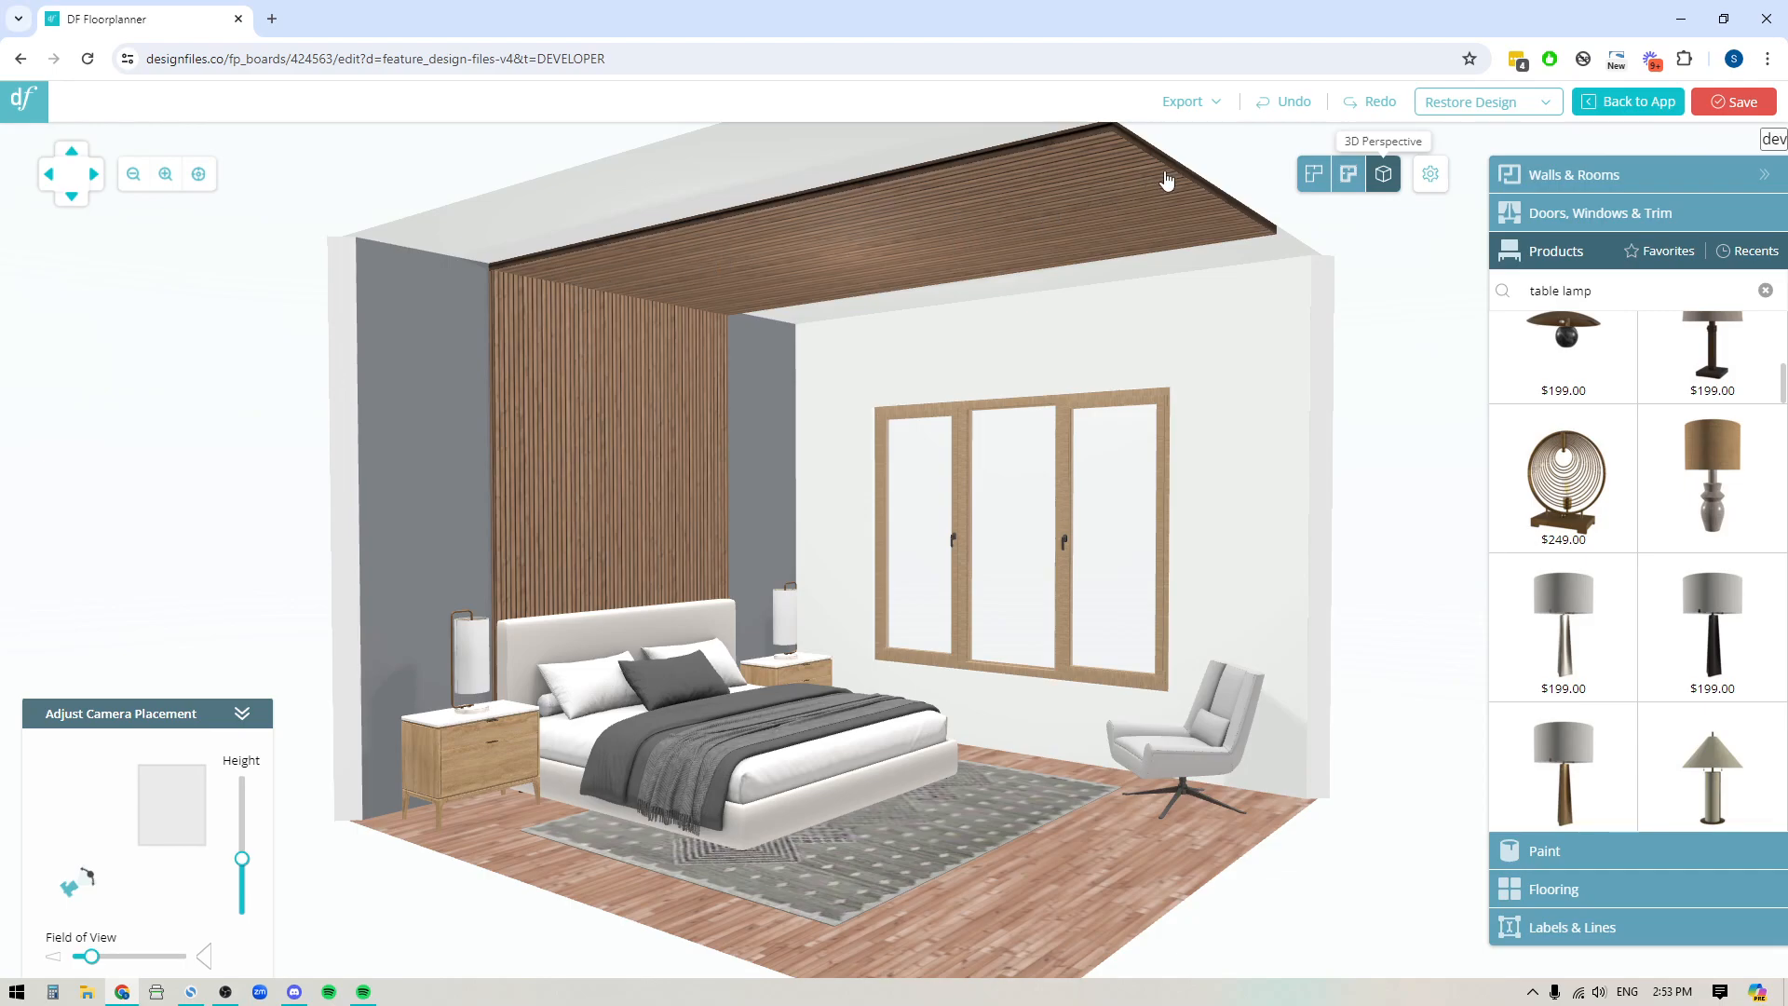
pyautogui.moveTo(1095, 864)
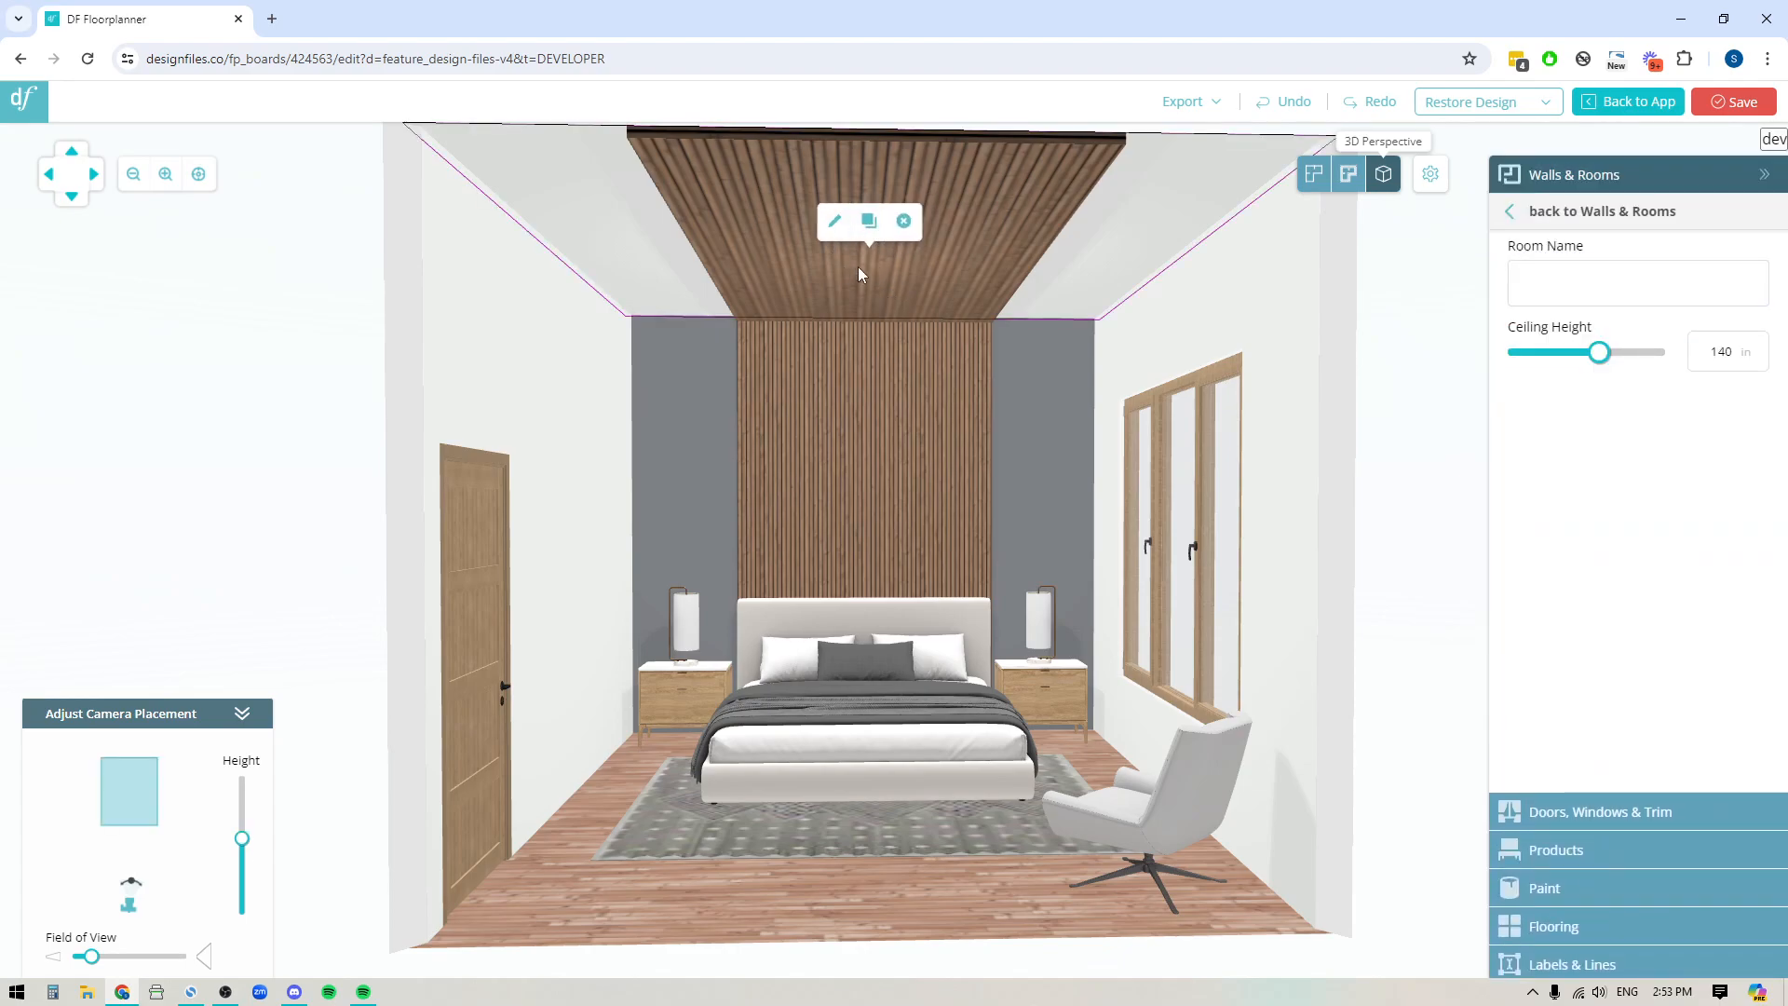
pyautogui.moveTo(1081, 274)
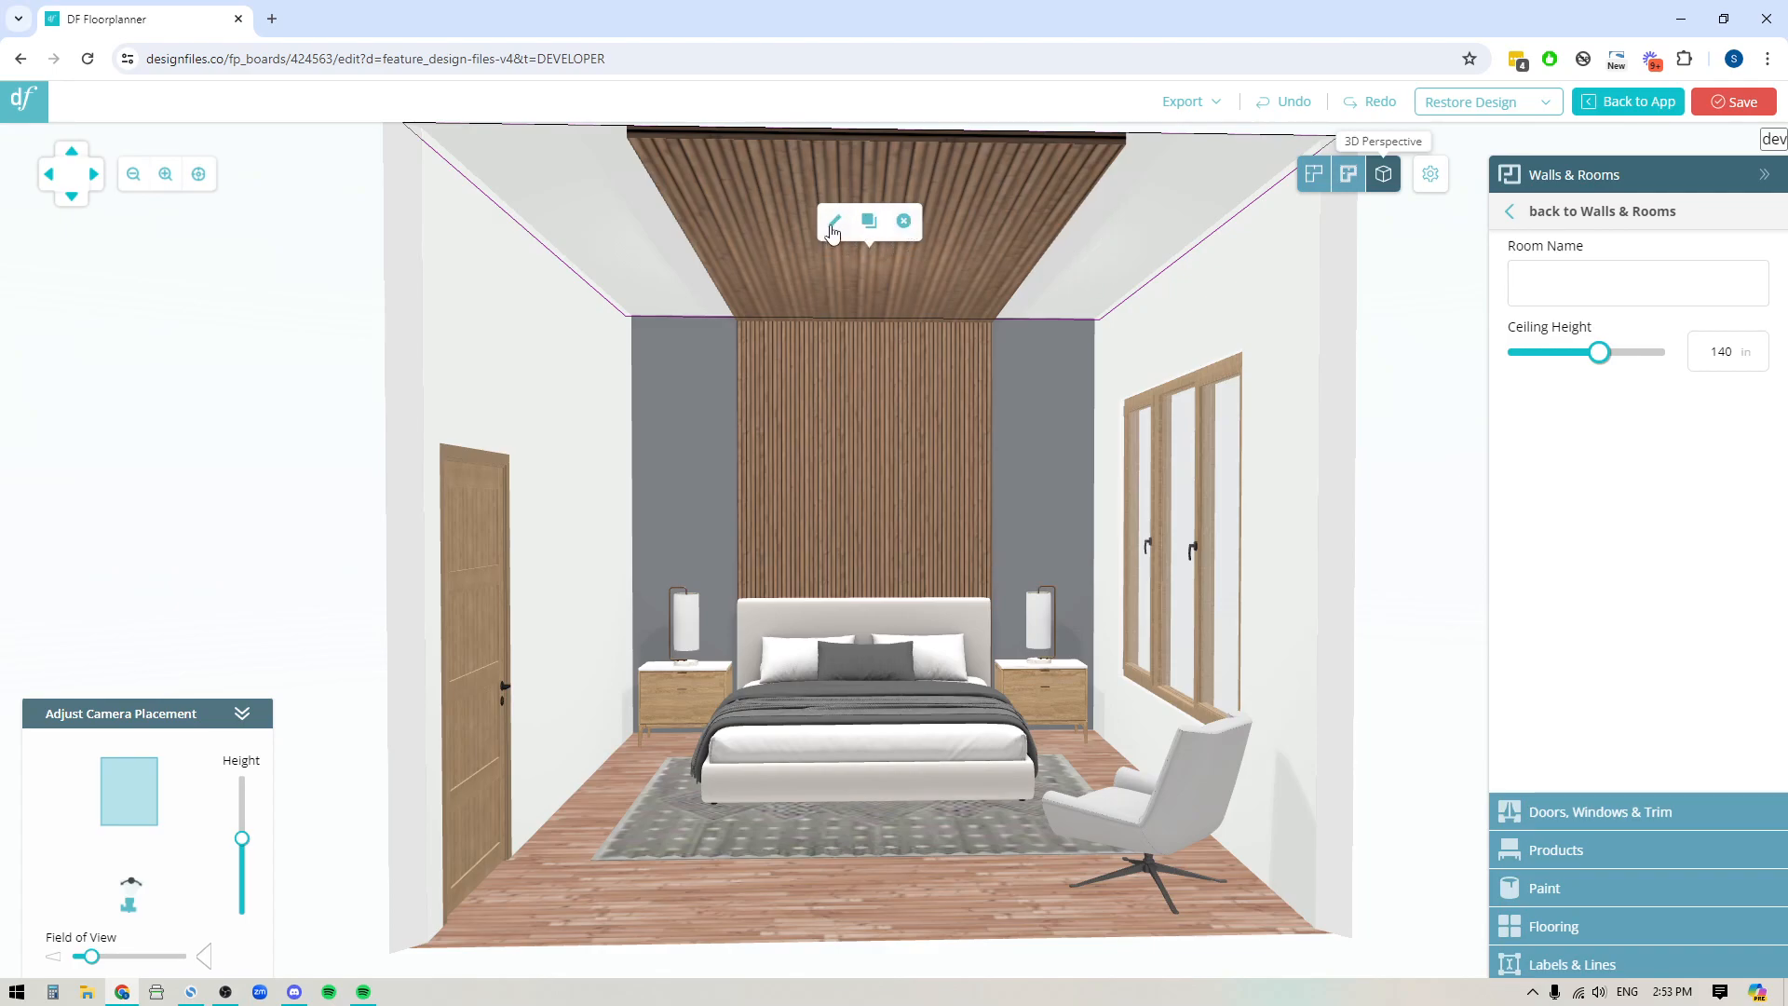
# Open the Ceiling Editor for the bedroom ceiling via the pencil edit icon.
pyautogui.click(834, 222)
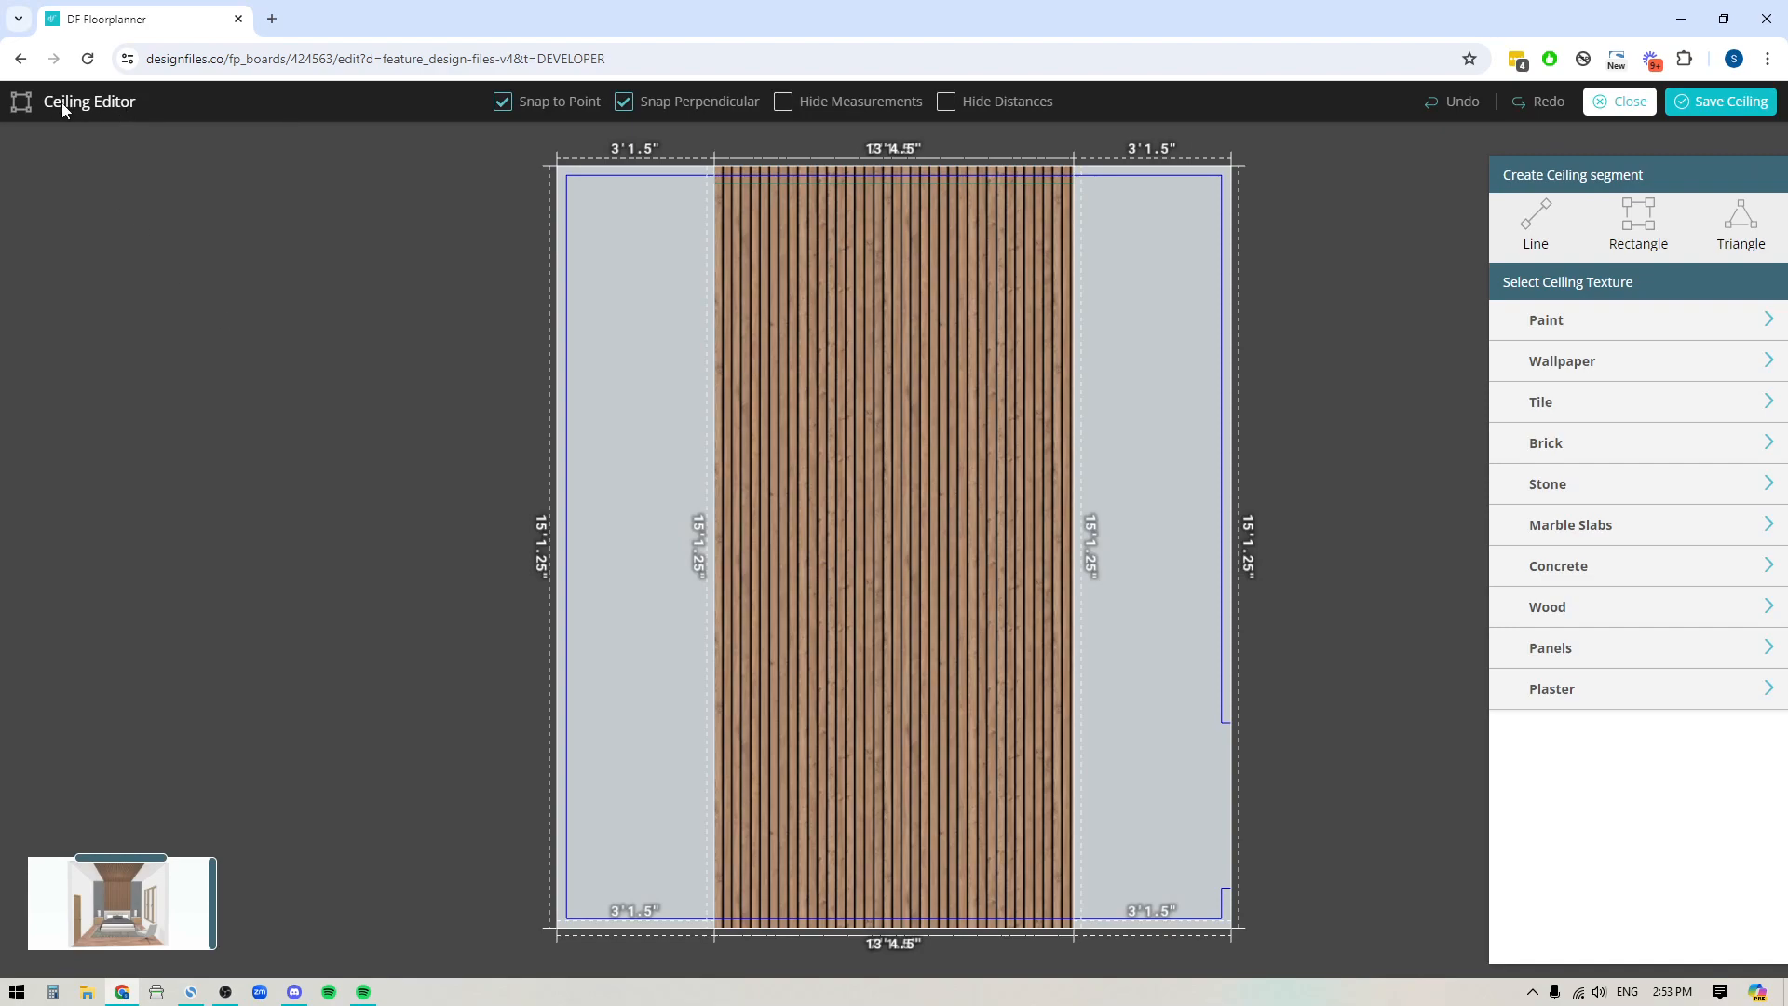
pyautogui.moveTo(1018, 674)
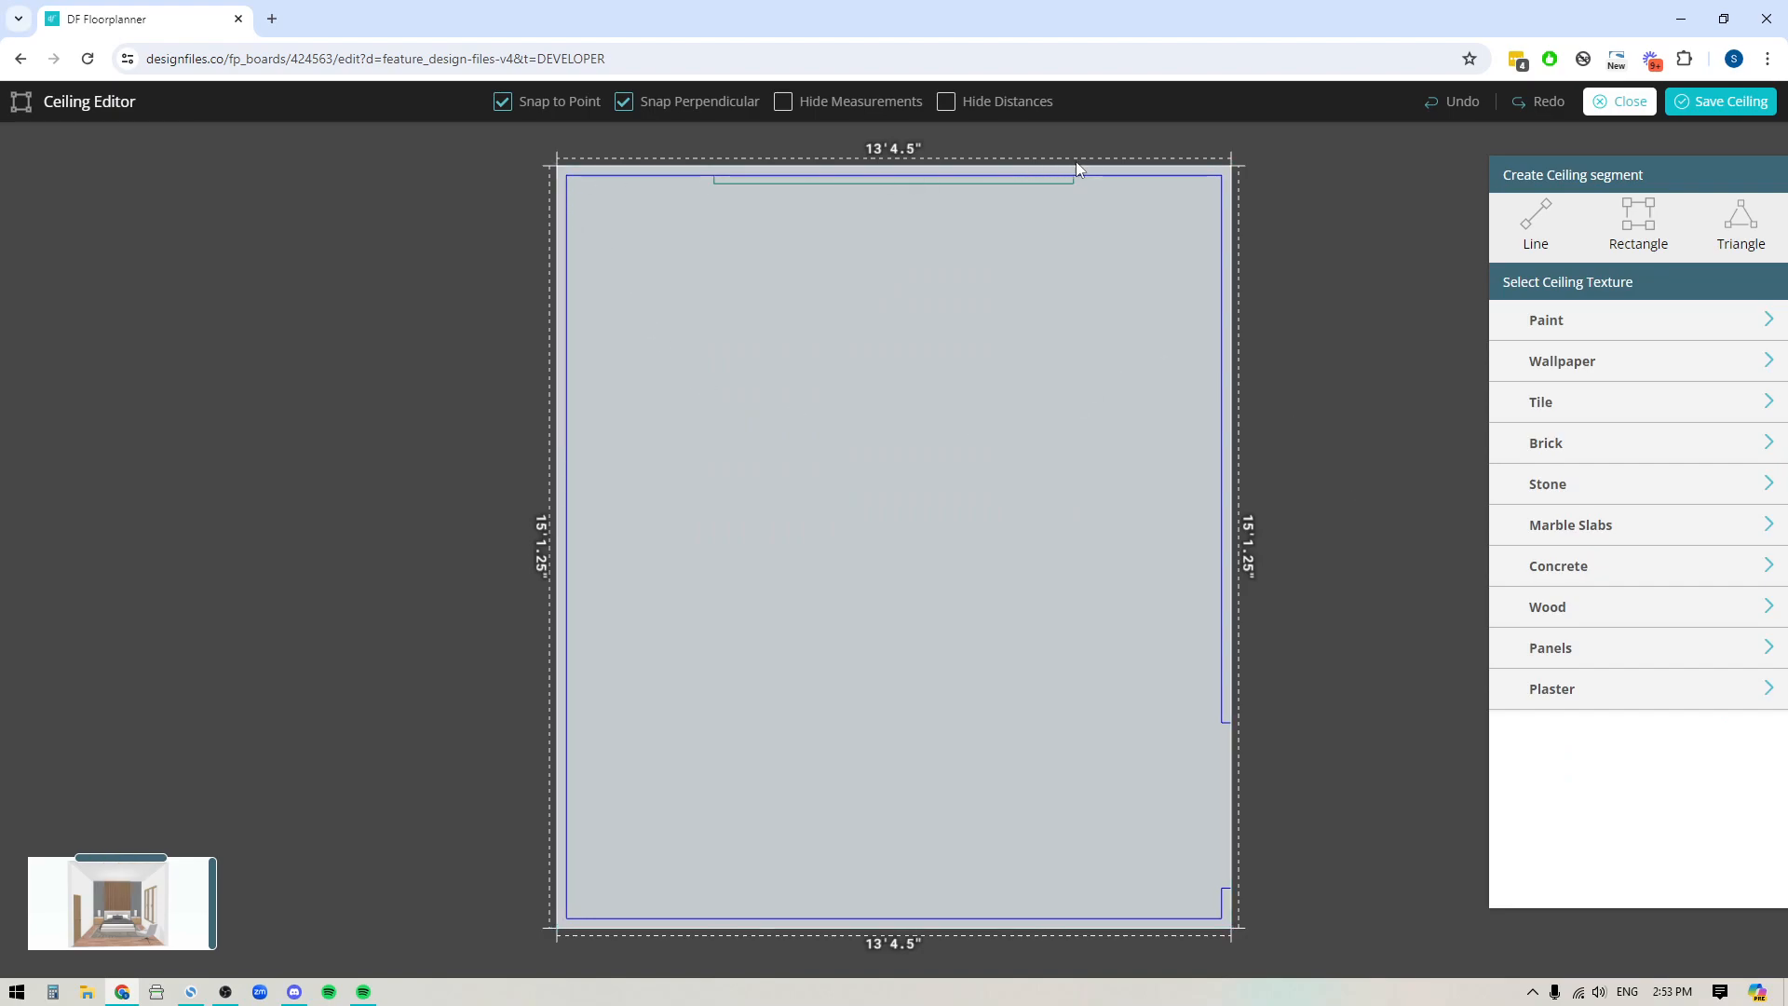
pyautogui.moveTo(646, 922)
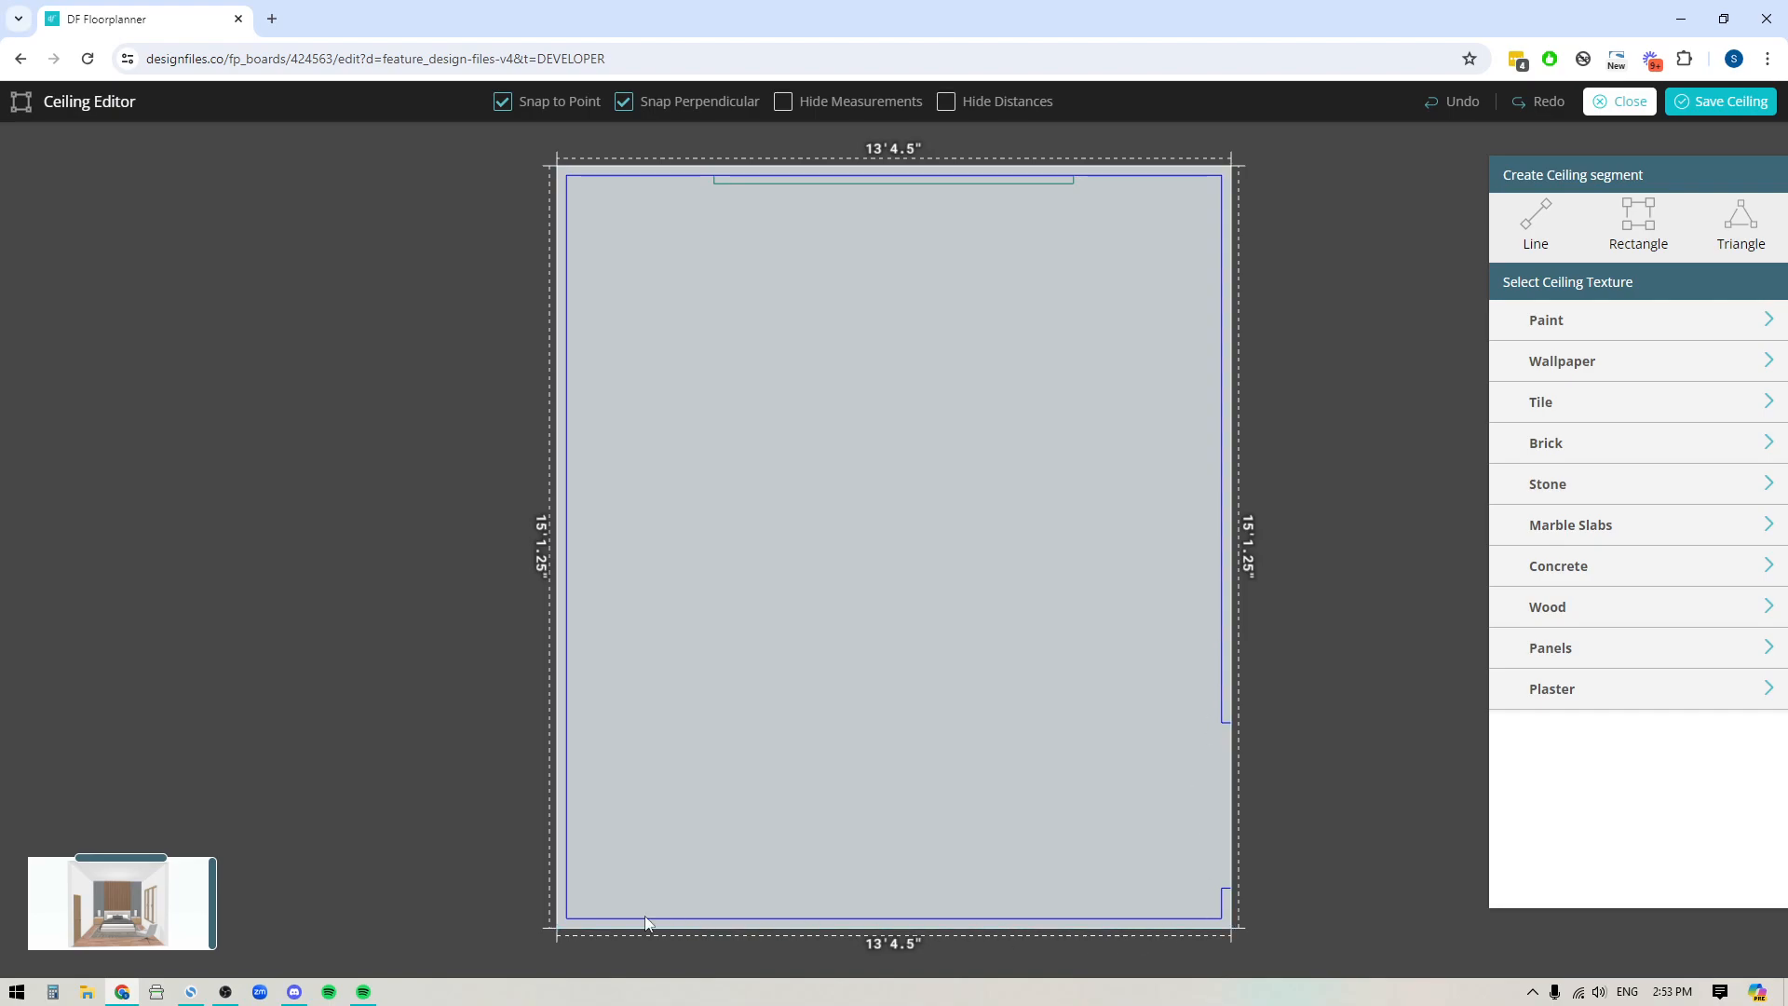
pyautogui.moveTo(578, 908)
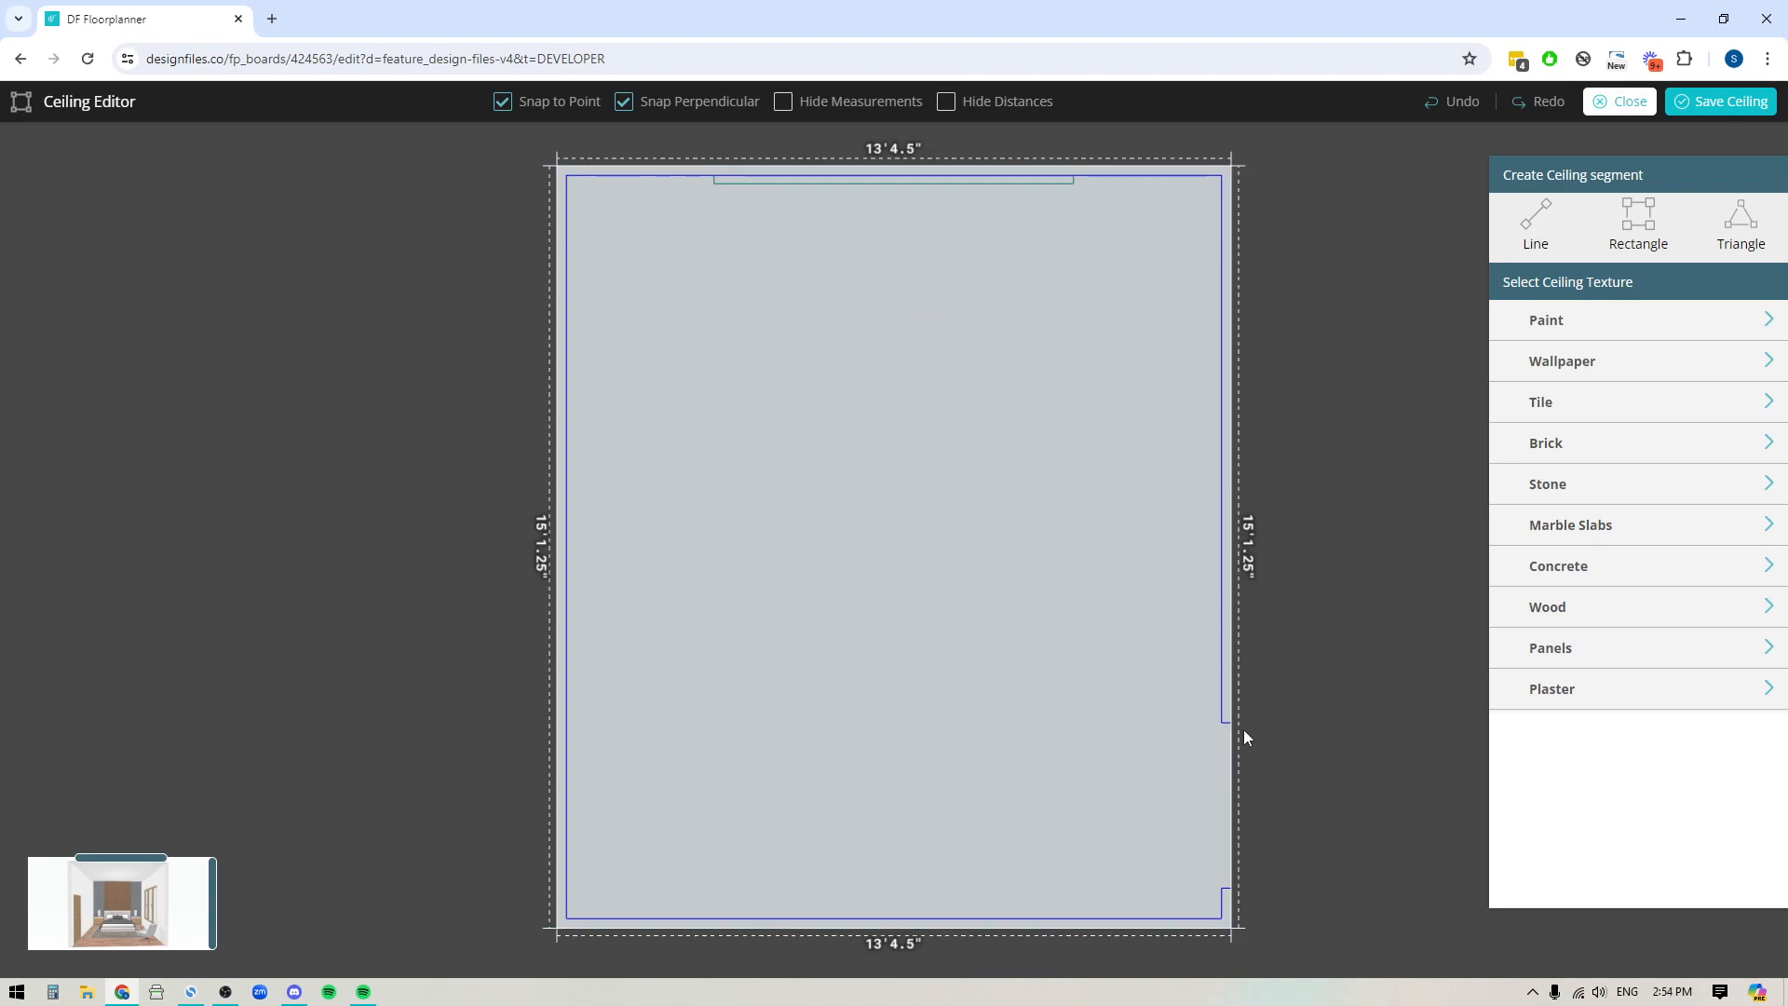
pyautogui.moveTo(1222, 322)
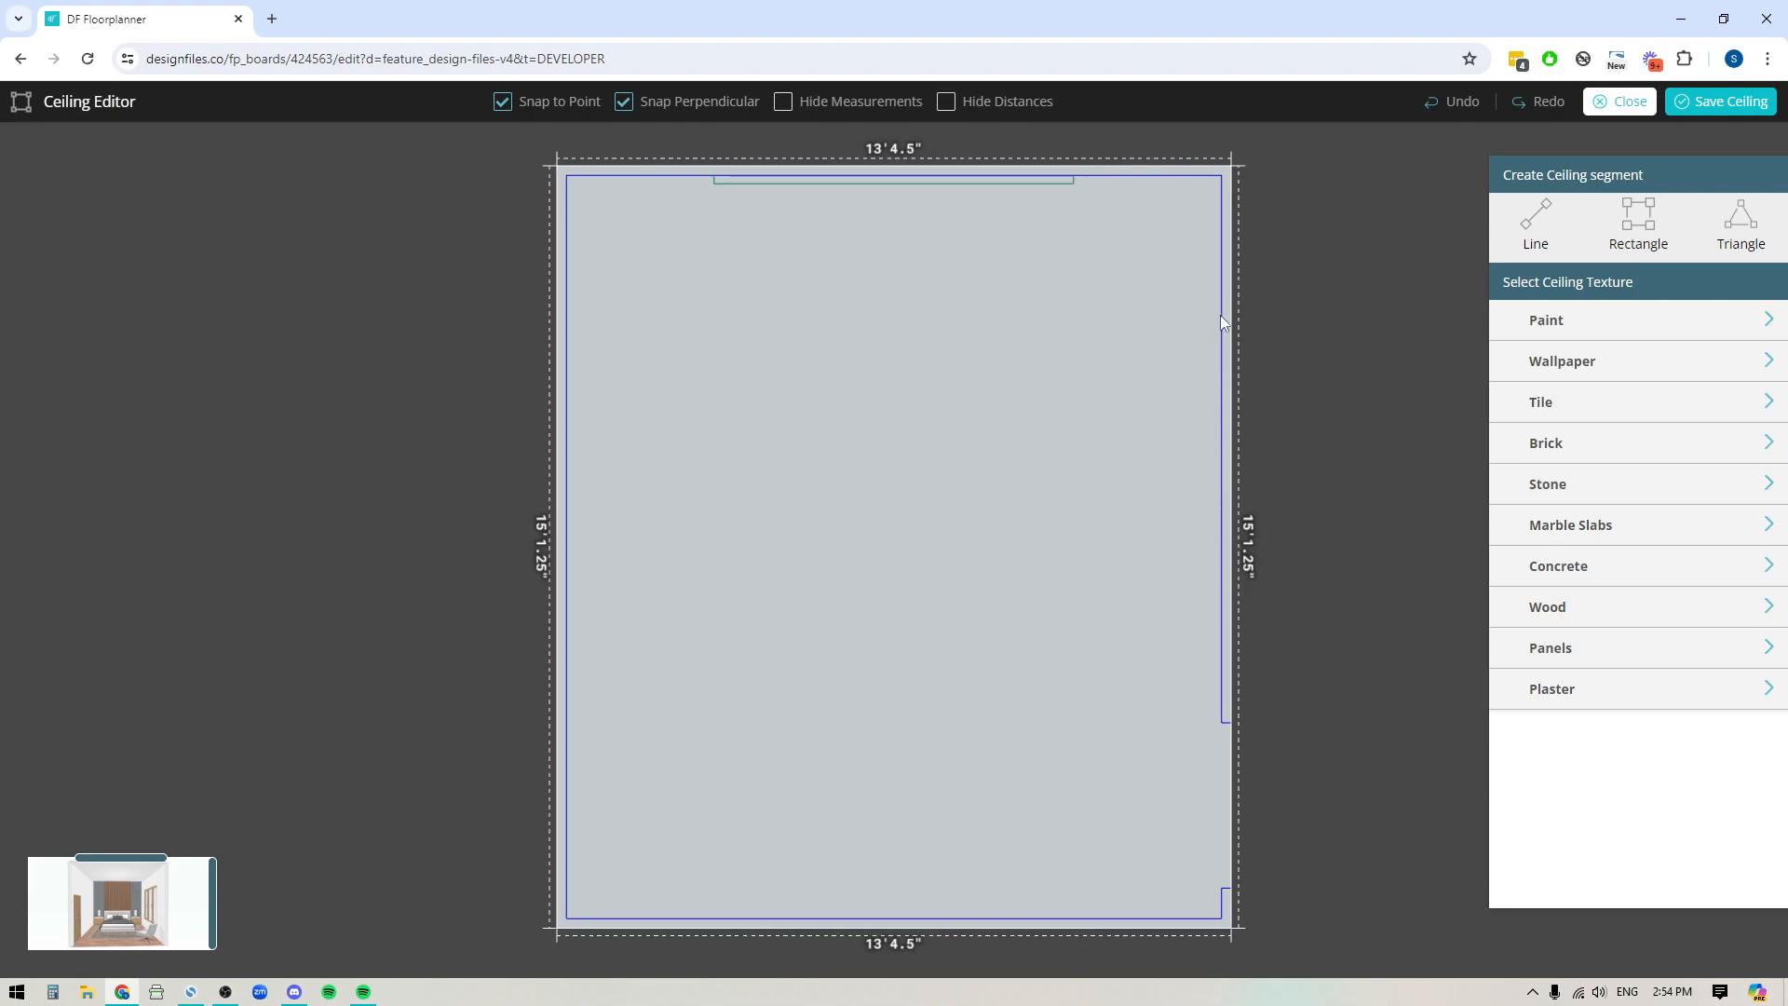
pyautogui.moveTo(1219, 730)
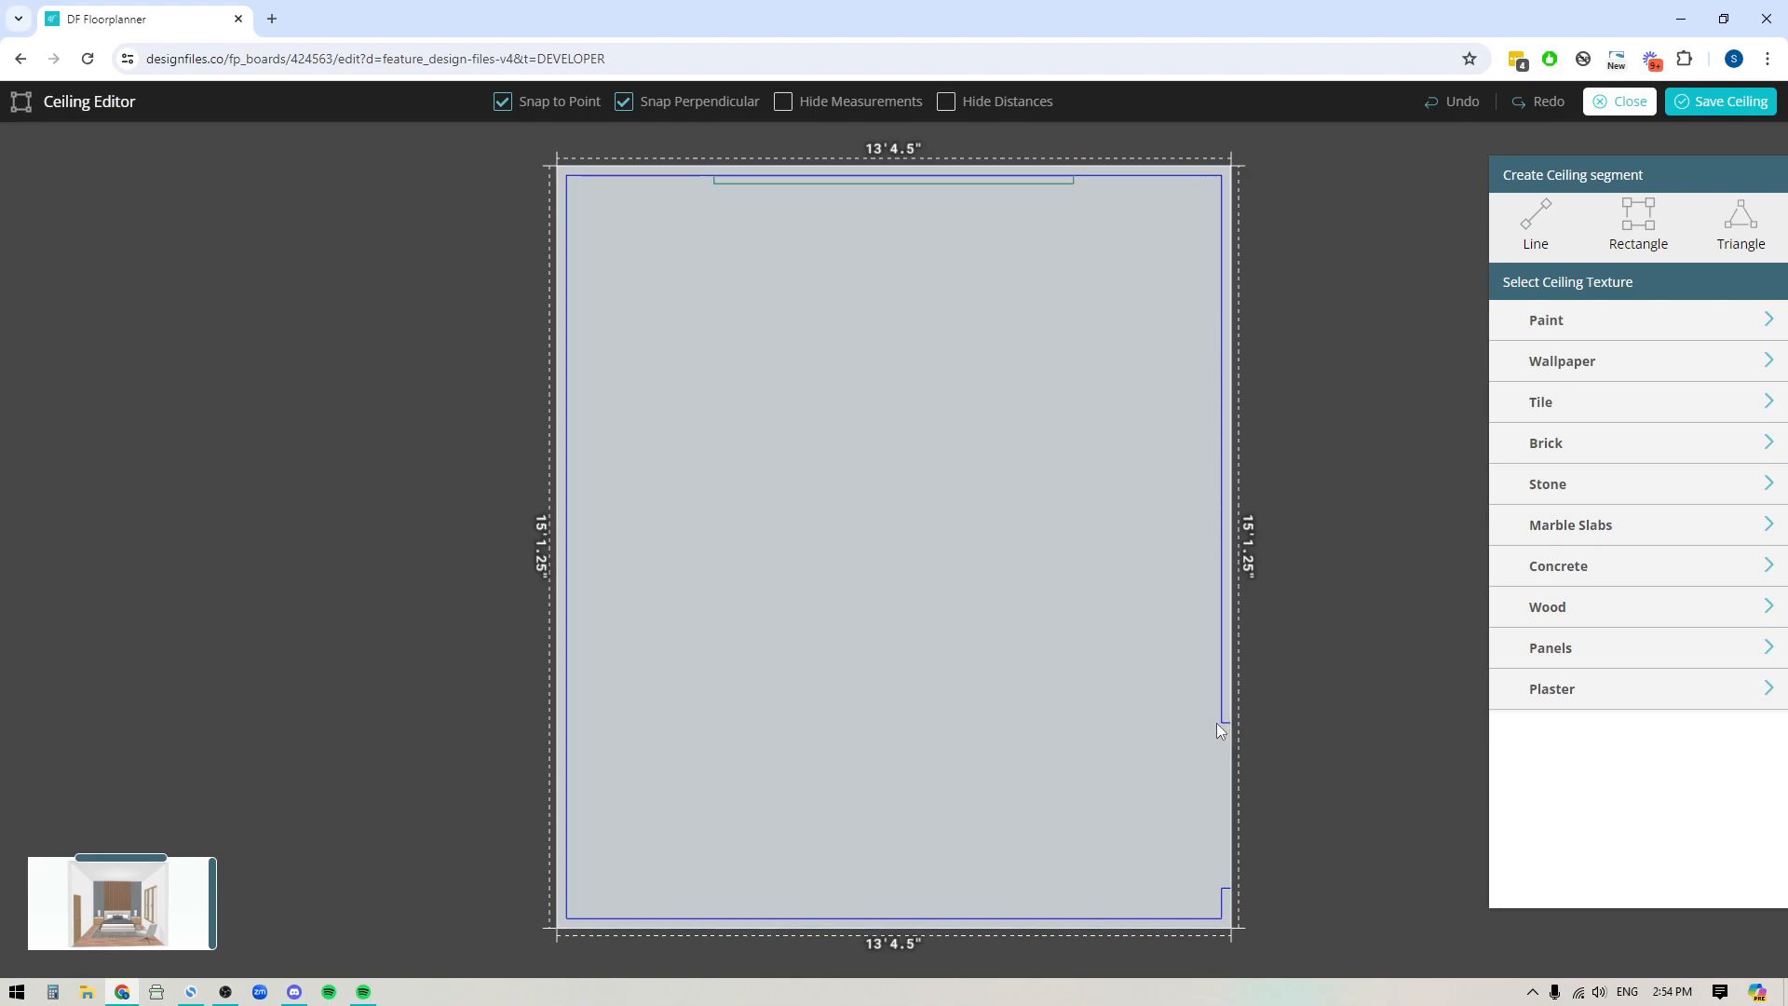
pyautogui.moveTo(1223, 827)
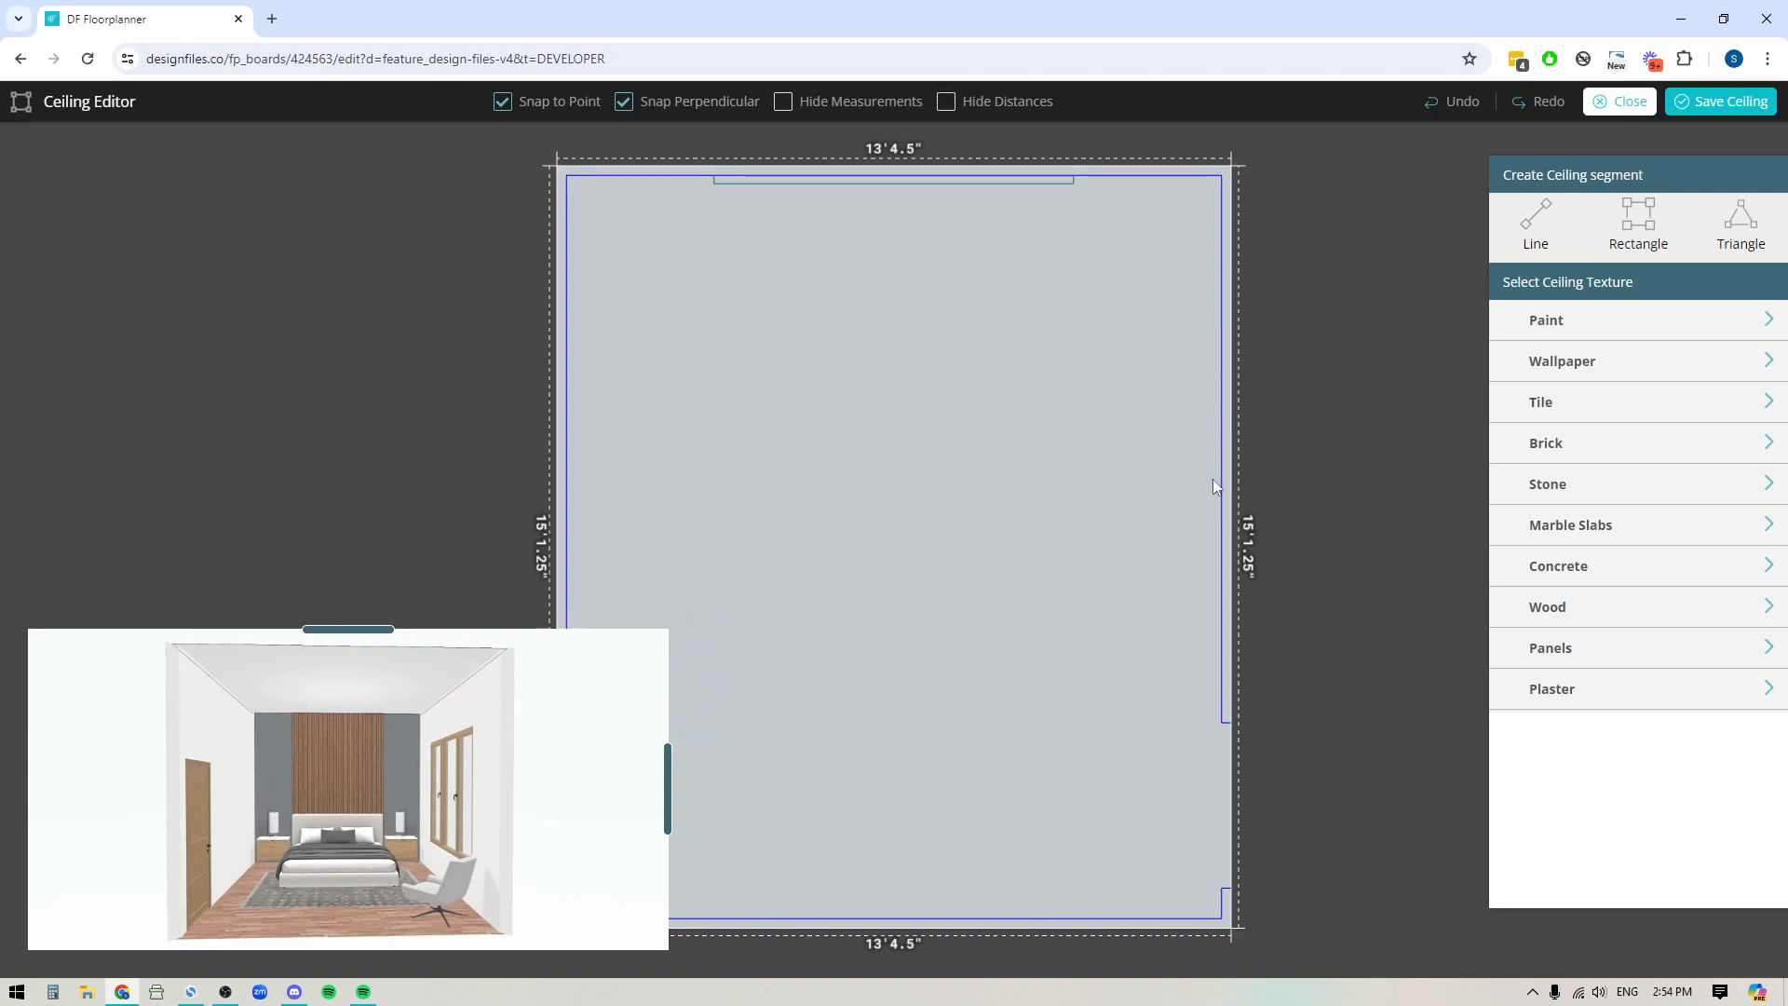
pyautogui.moveTo(998, 136)
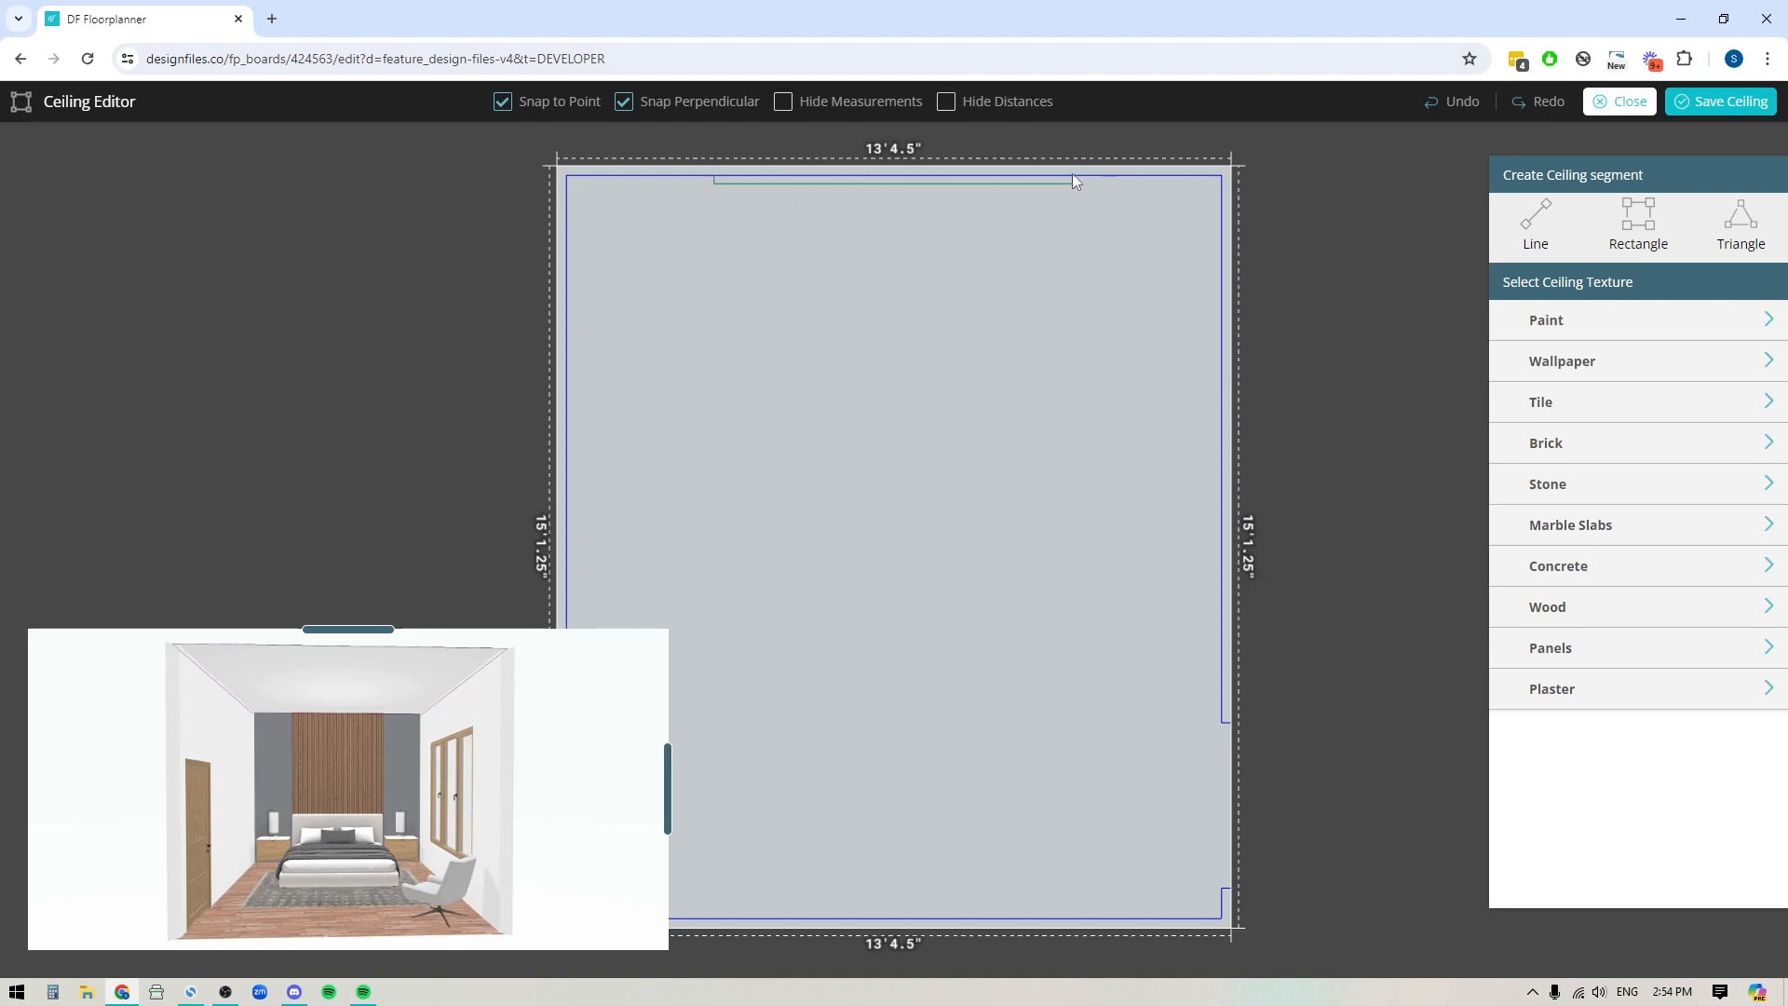
pyautogui.moveTo(887, 237)
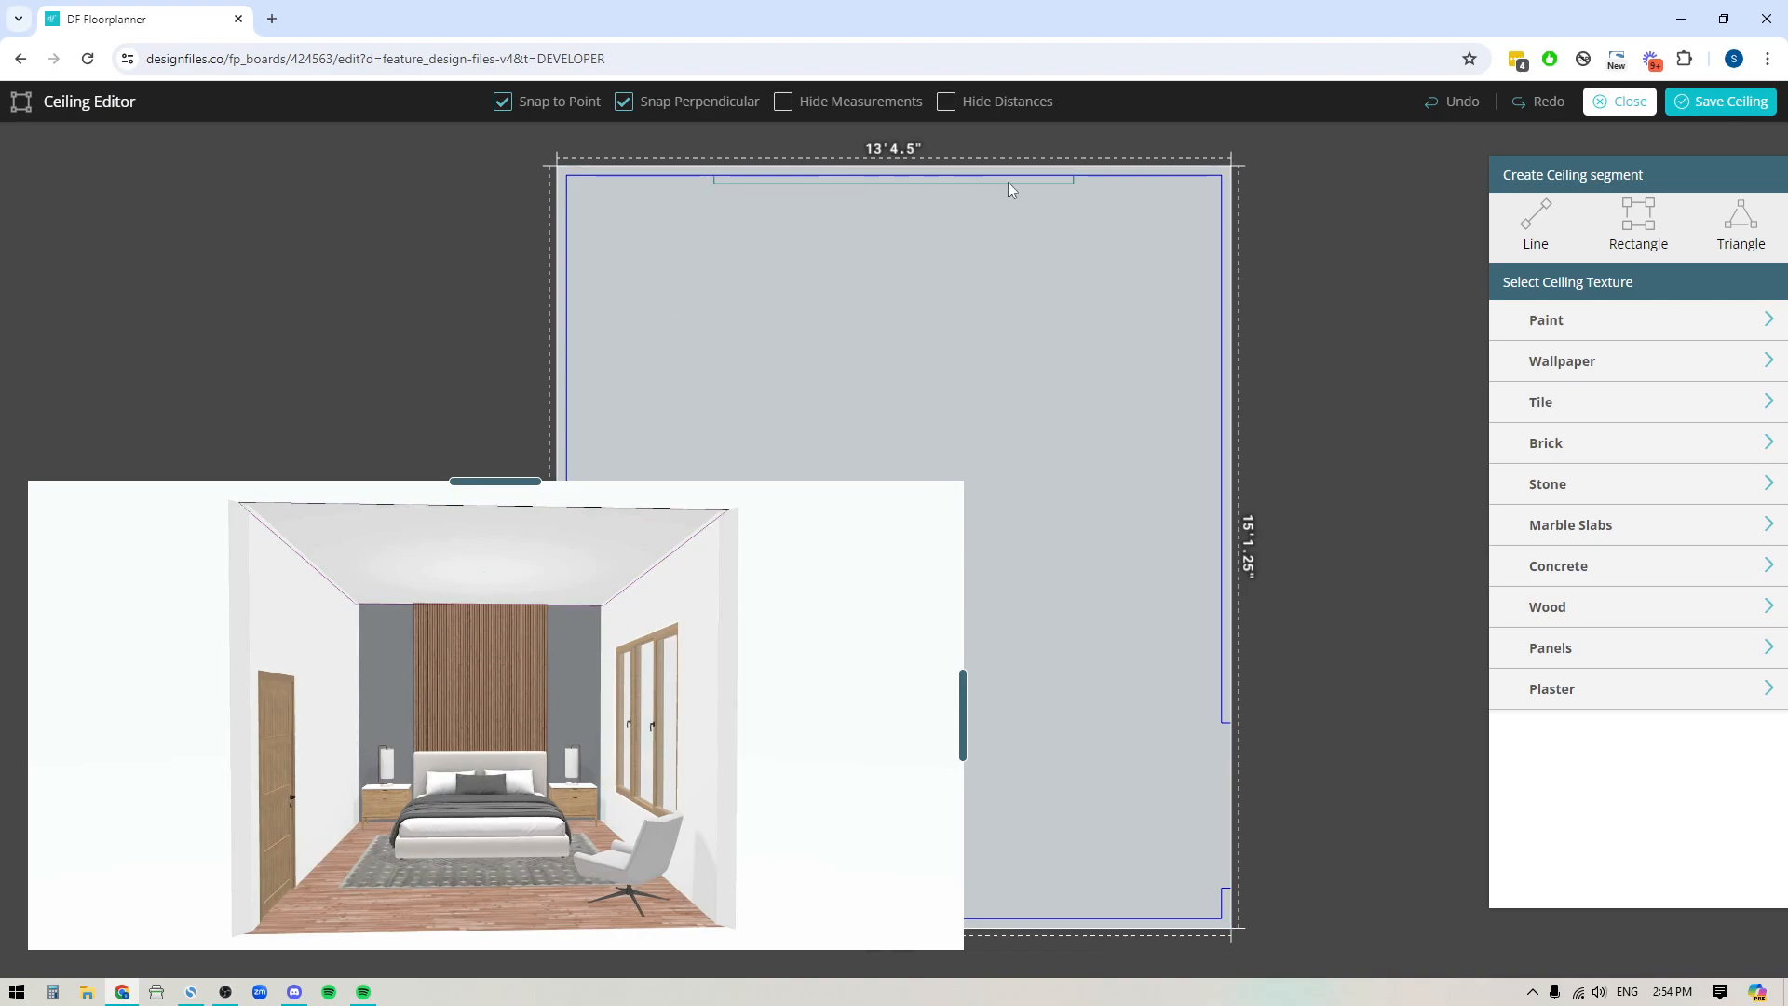
pyautogui.moveTo(1004, 194)
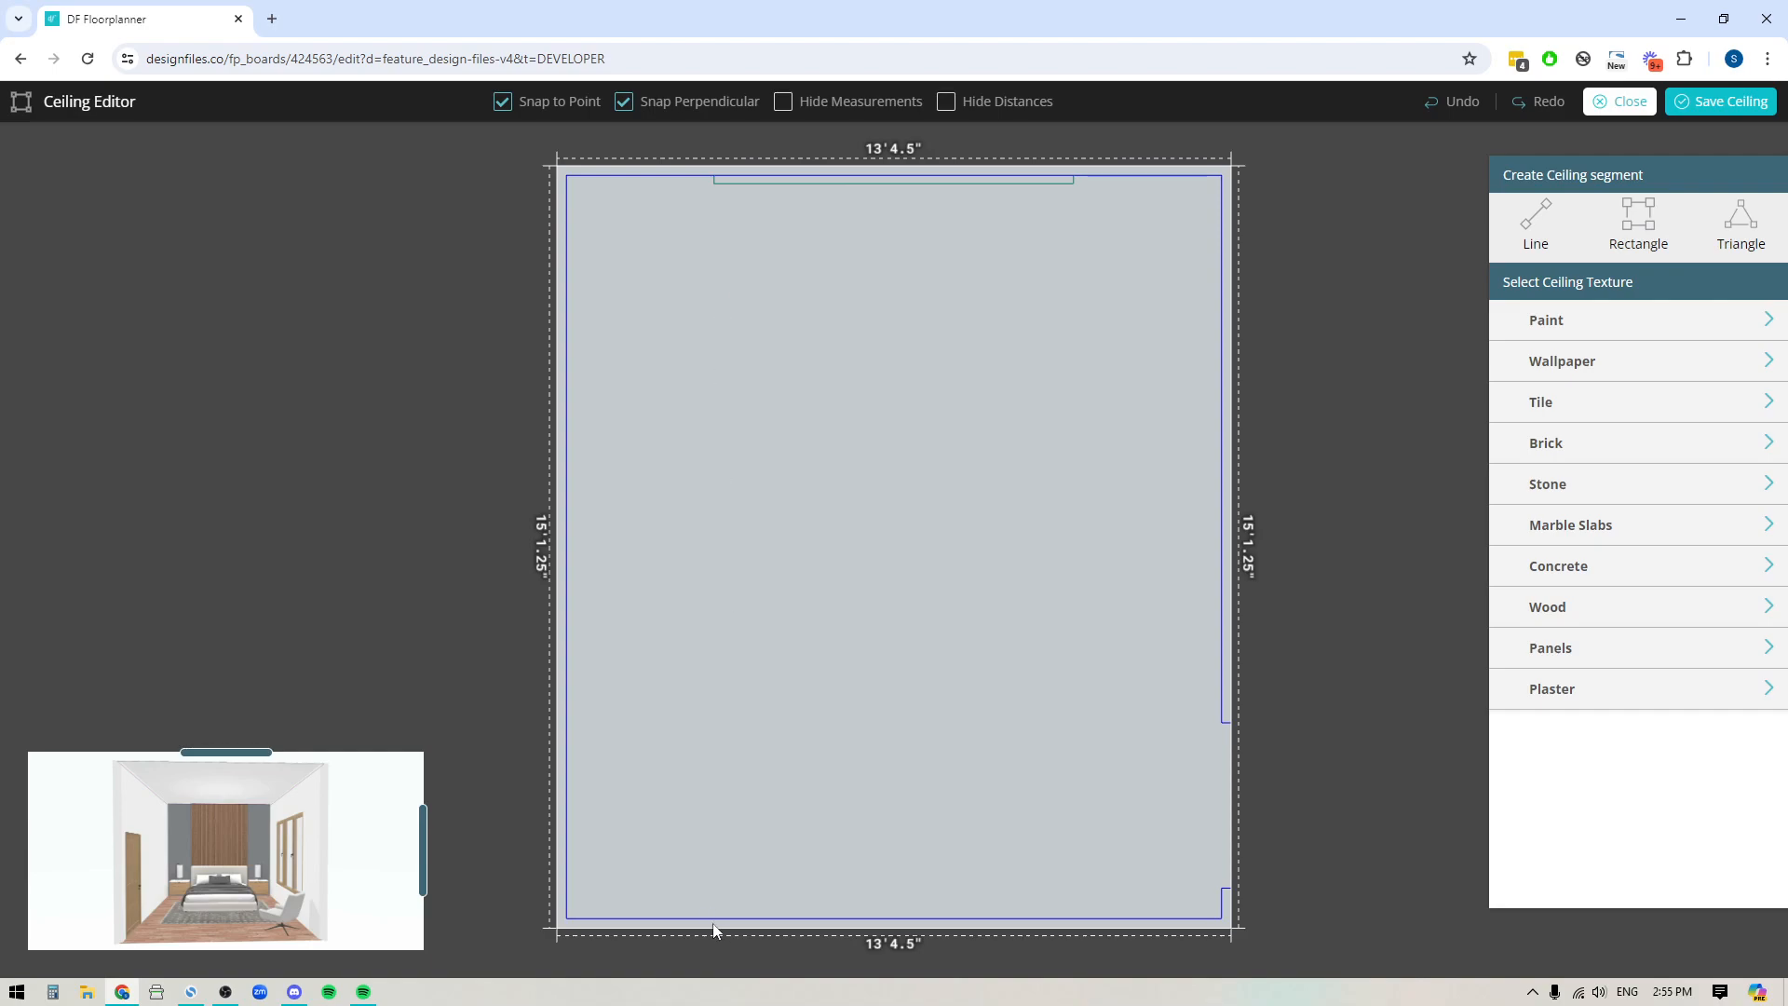
pyautogui.moveTo(1054, 926)
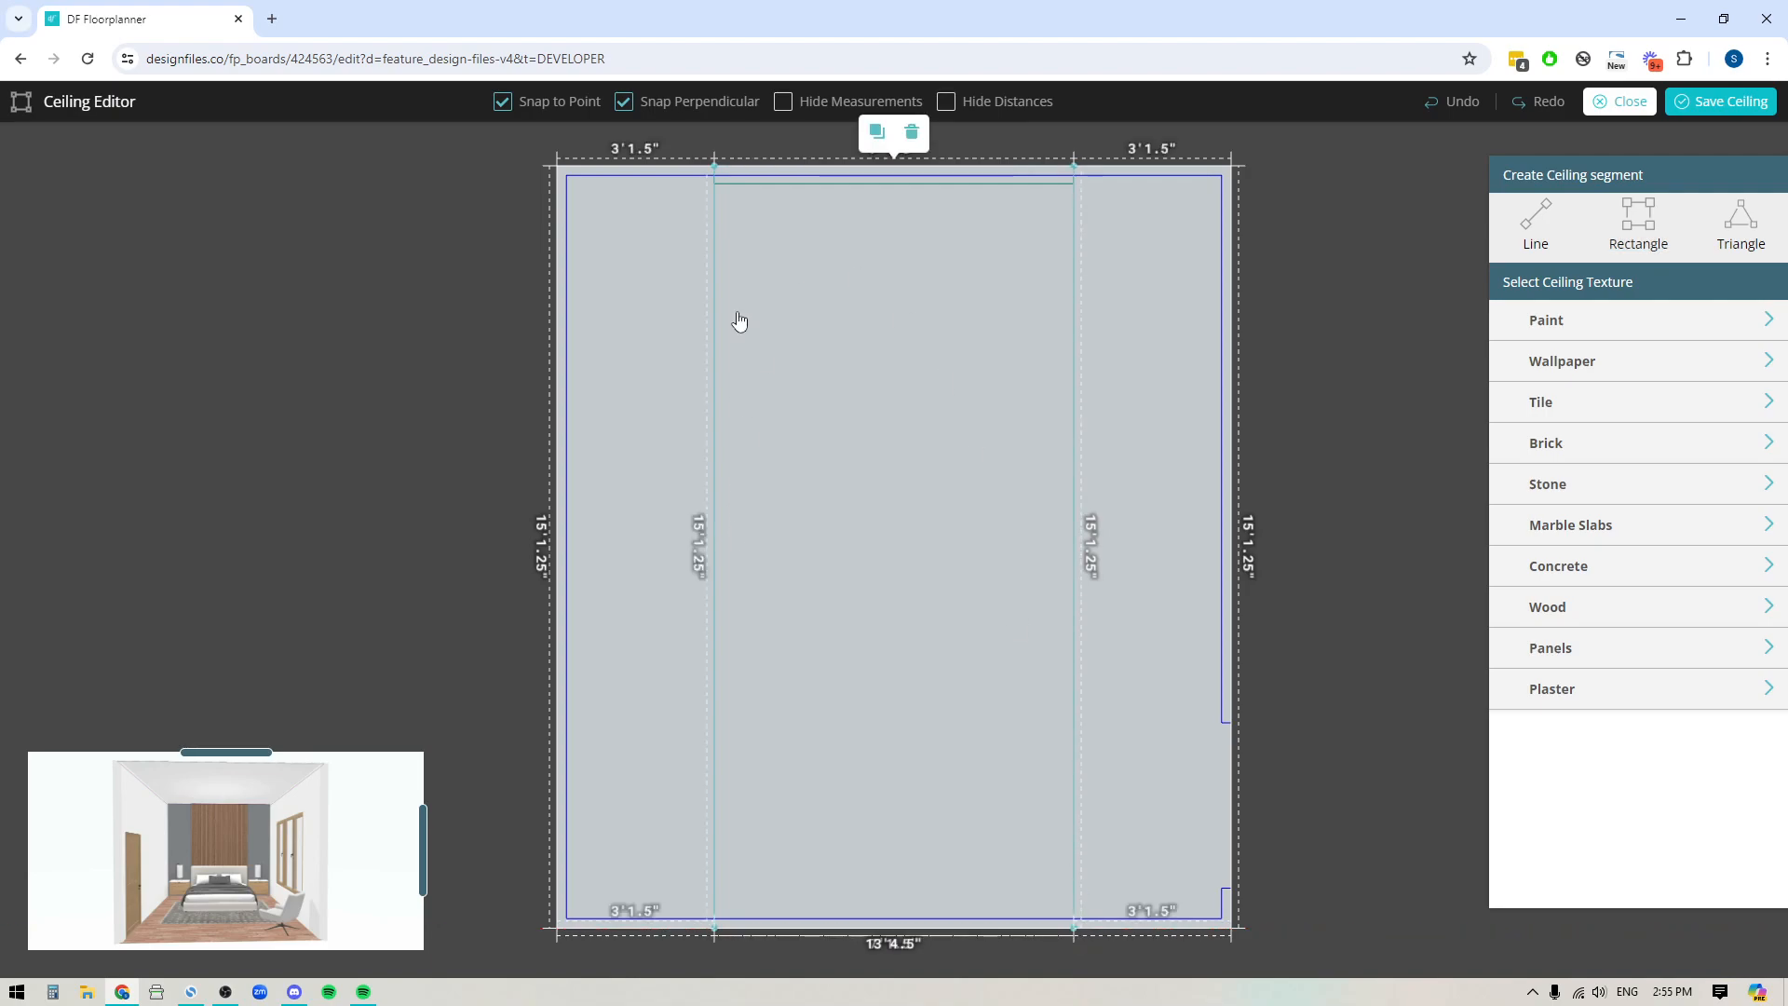
pyautogui.moveTo(866, 436)
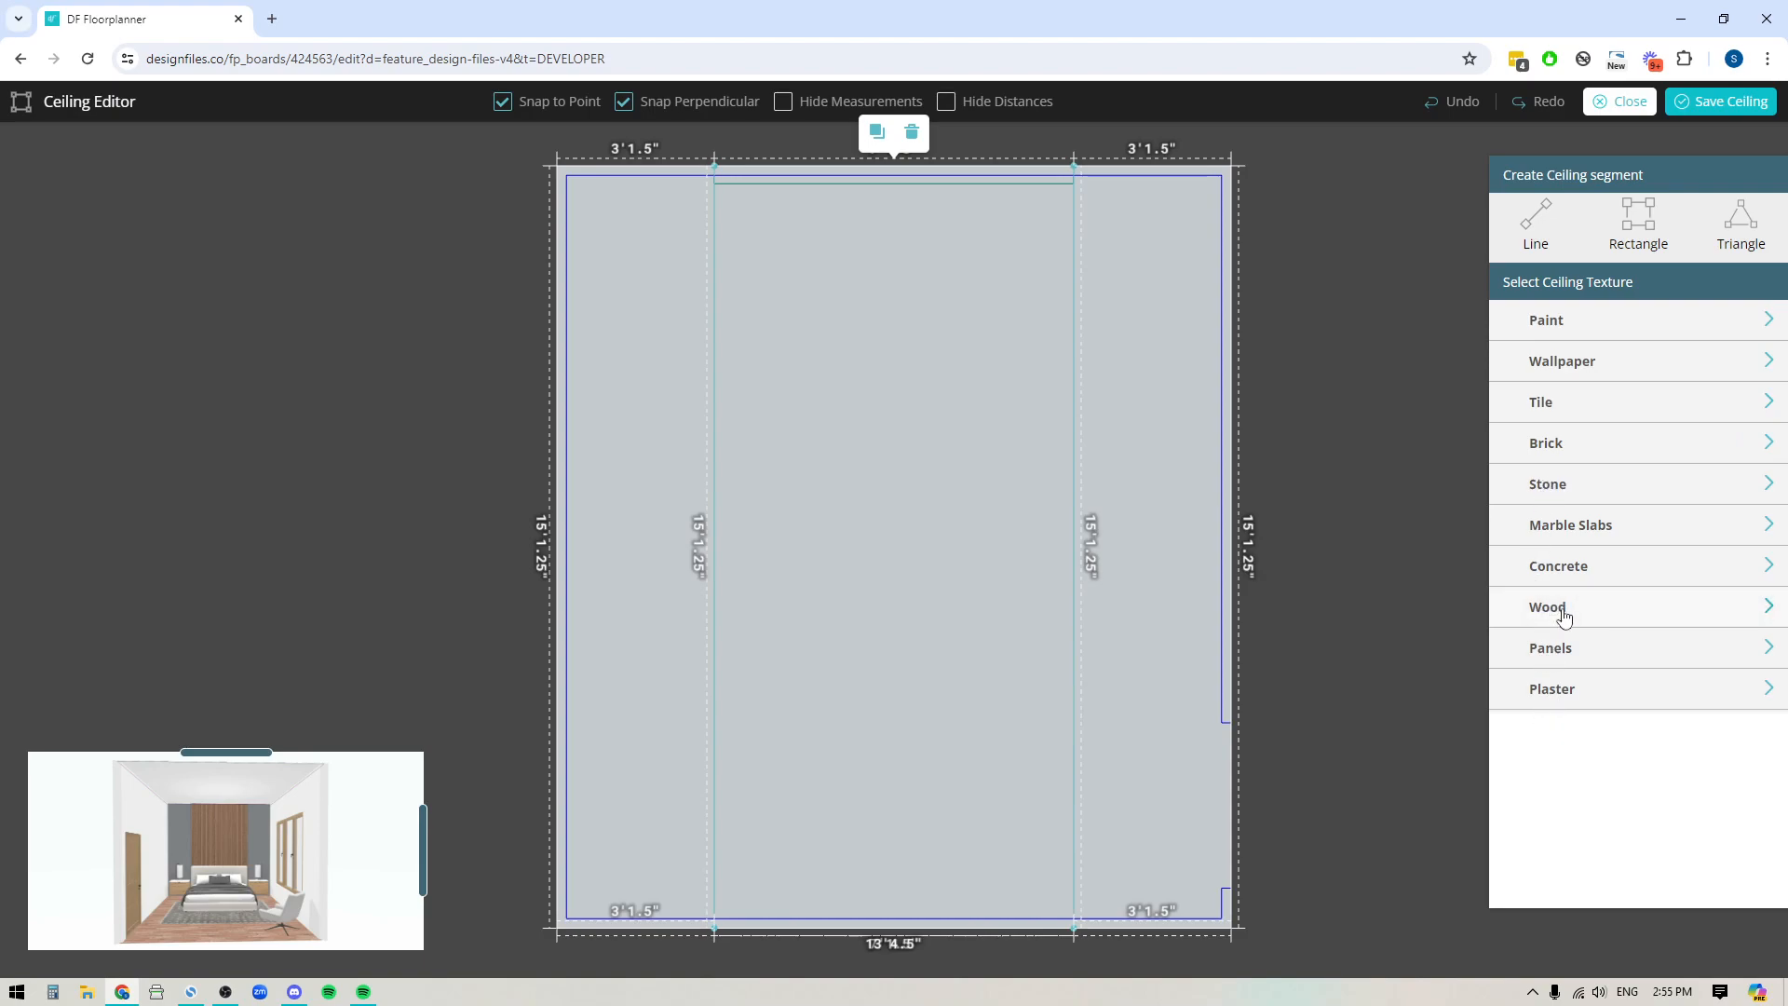
# Browse the Wood ceiling texture panels, then return to the texture categories.
pyautogui.click(1548, 606)
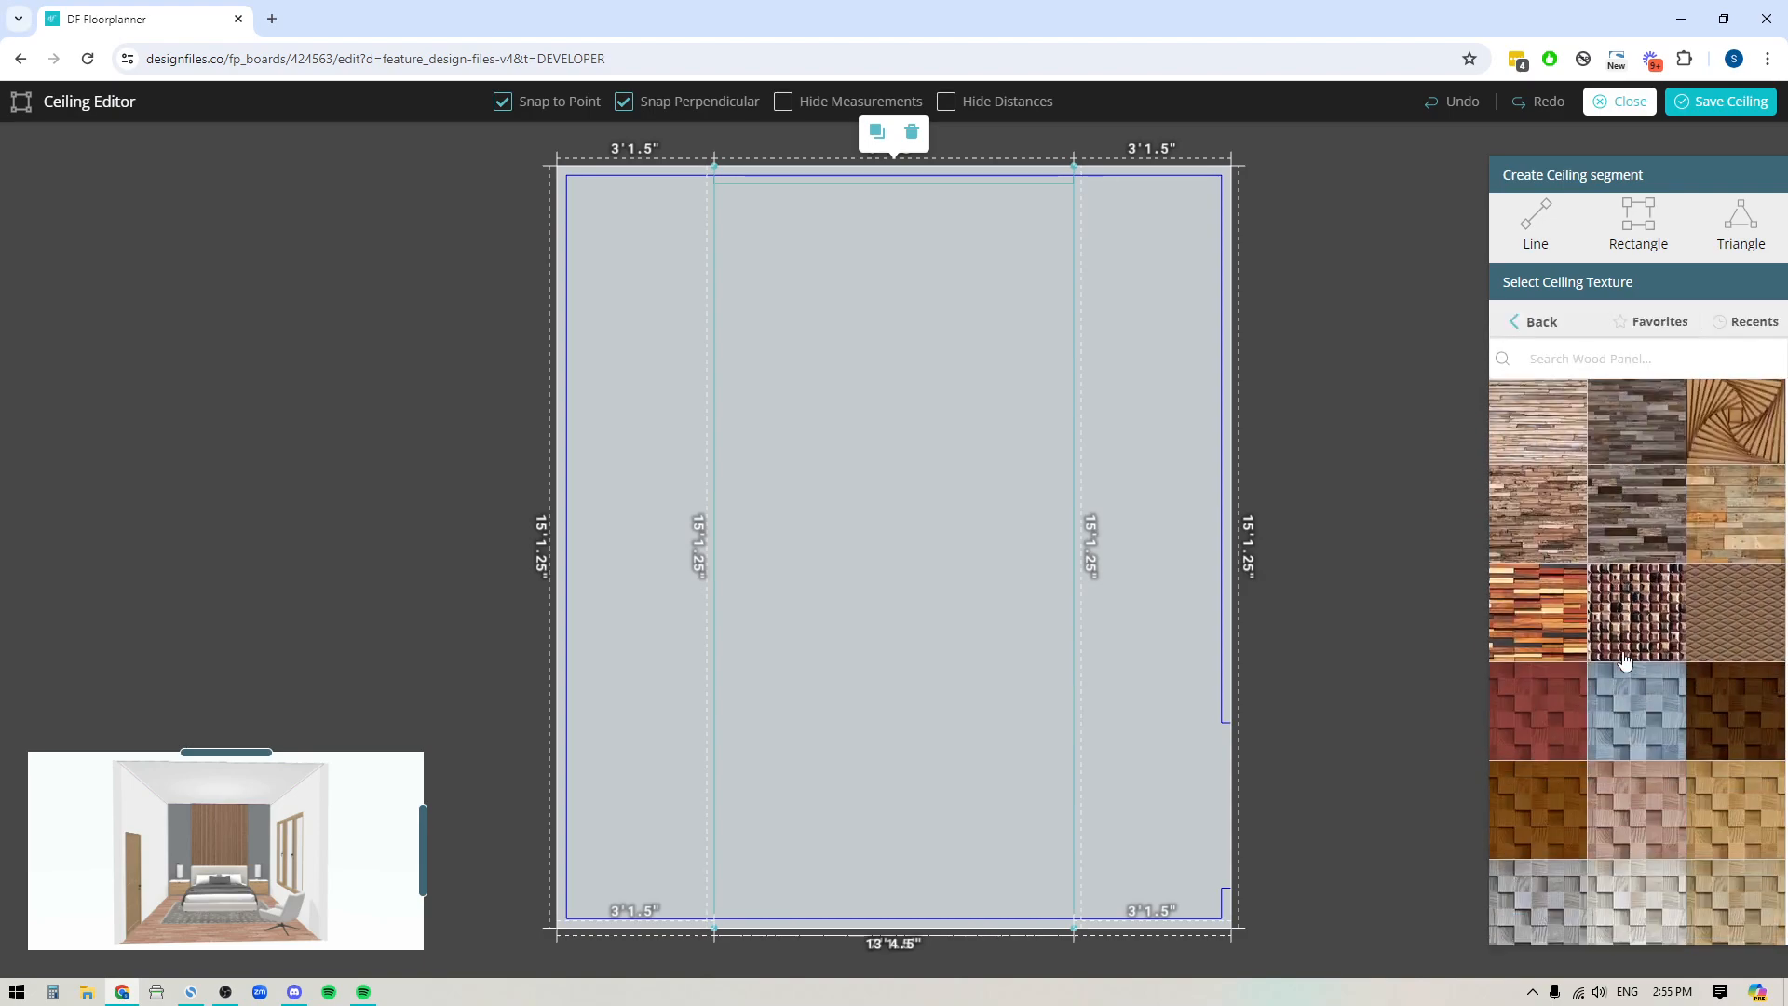
pyautogui.scroll(-3)
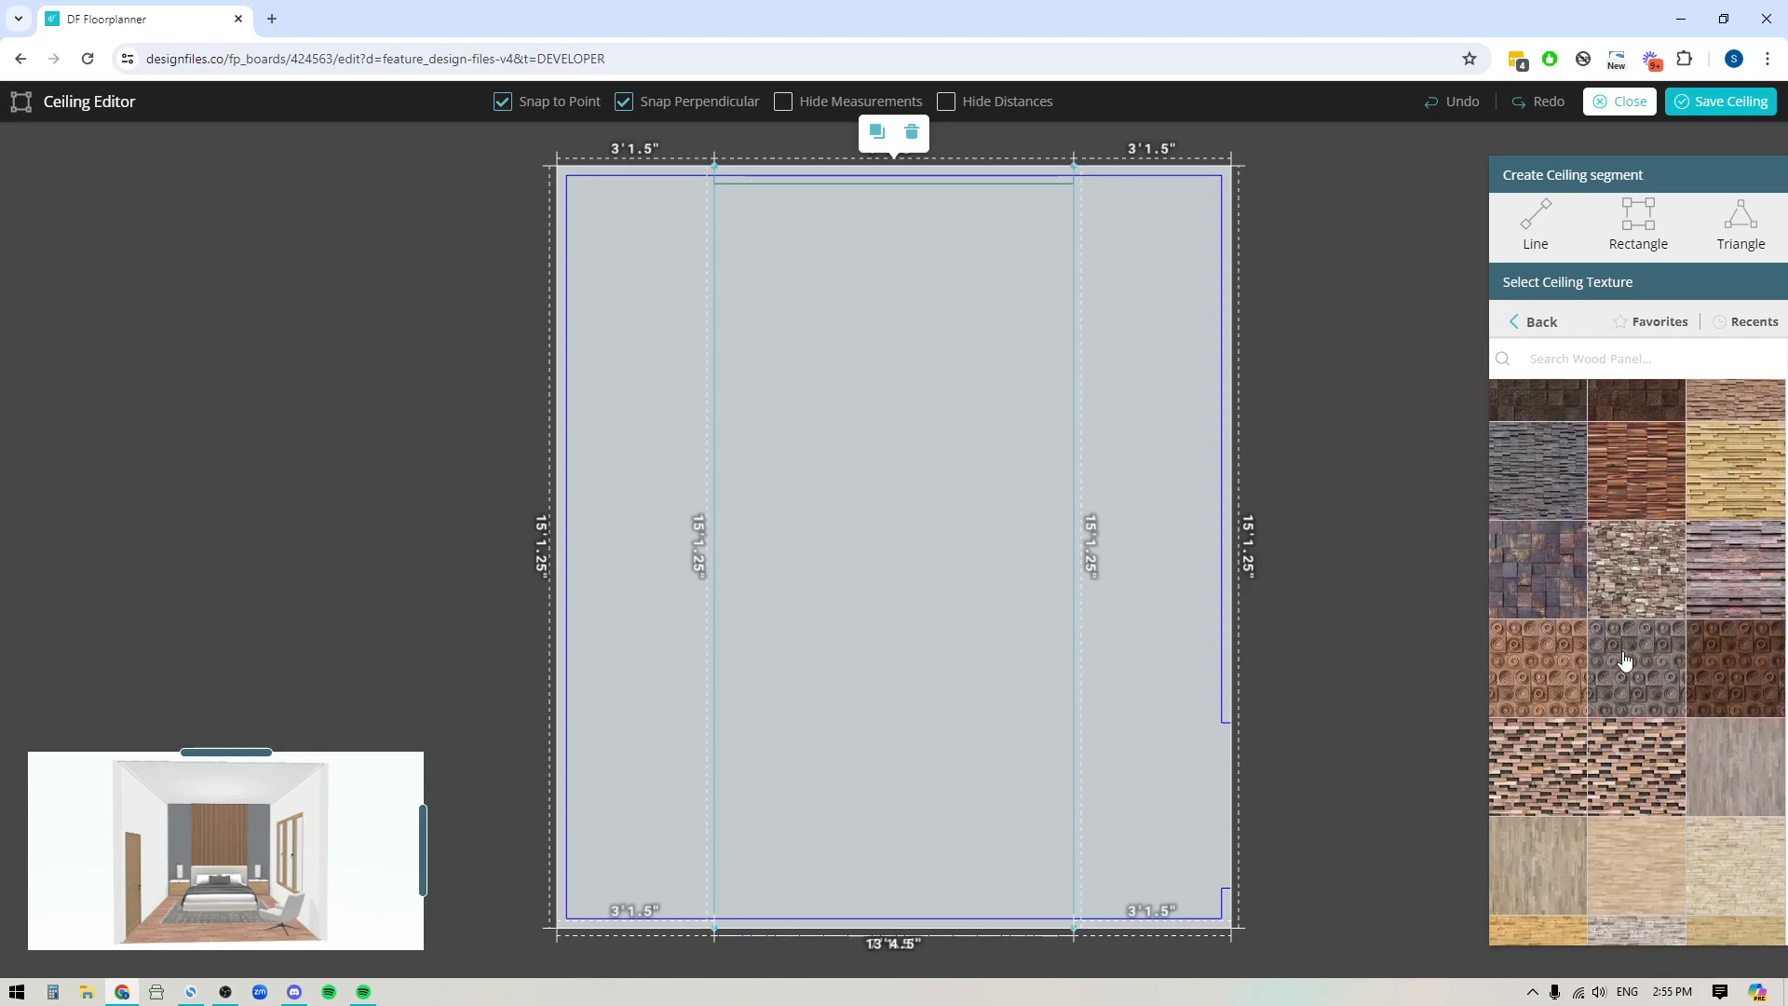
pyautogui.scroll(-3)
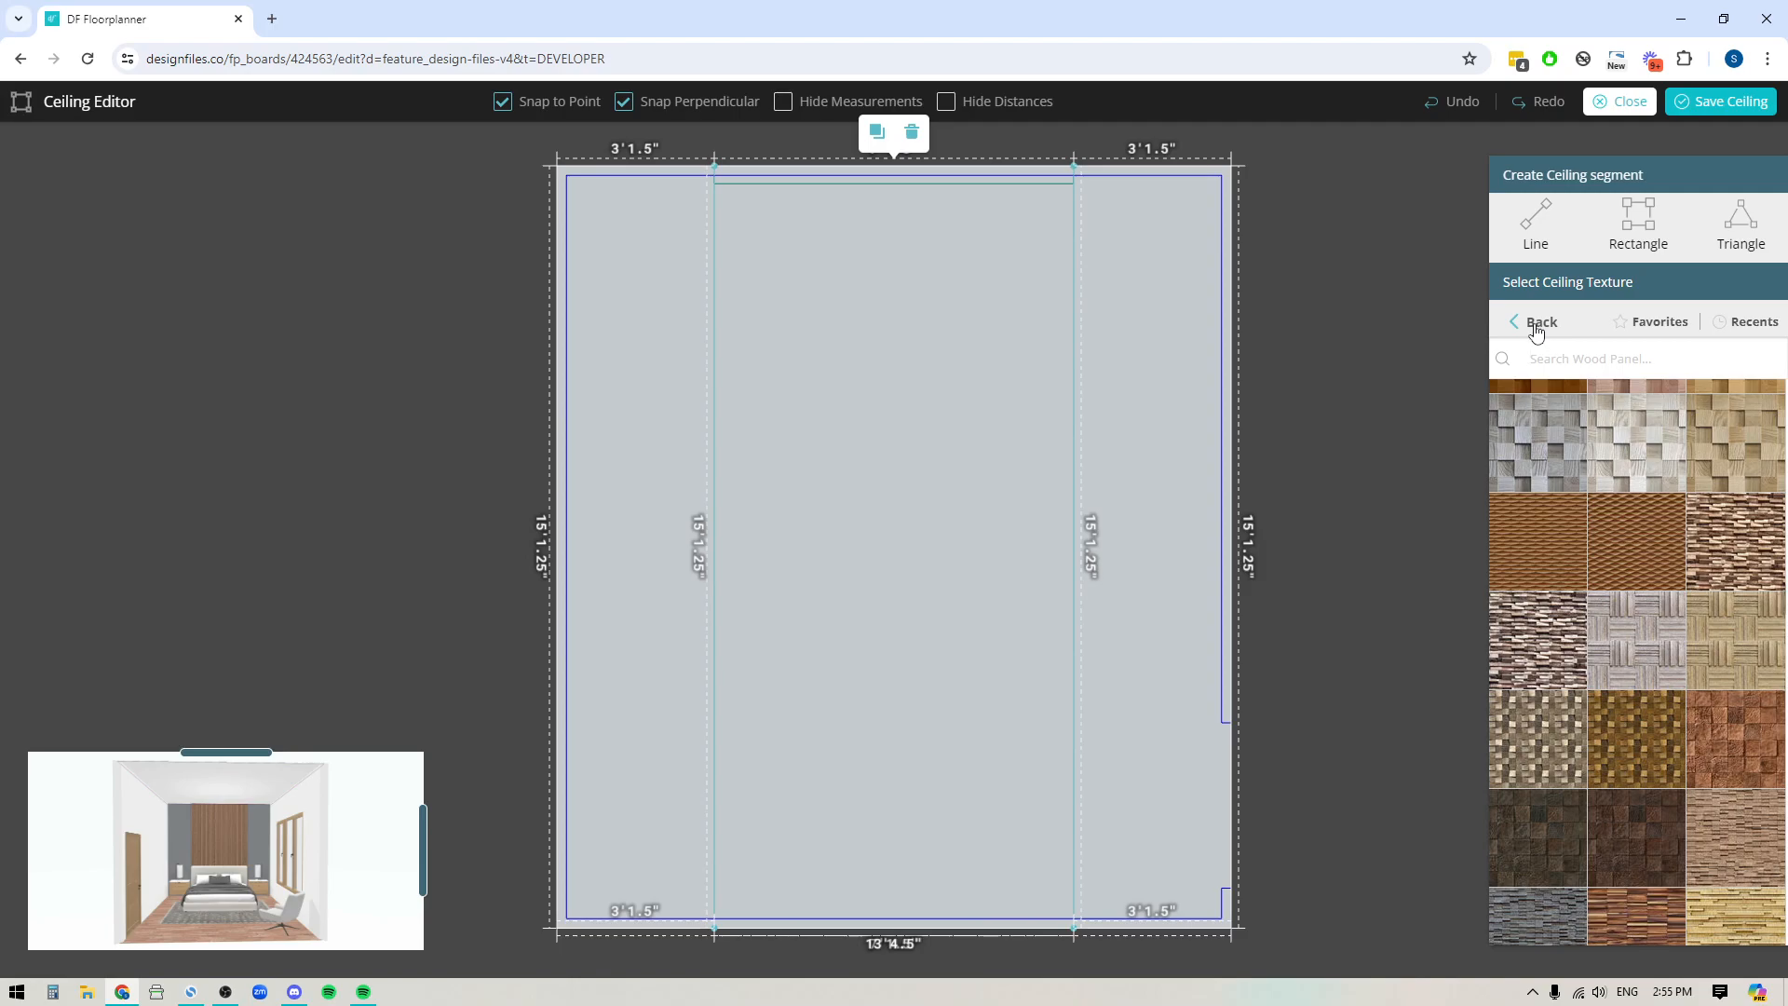
pyautogui.click(1540, 323)
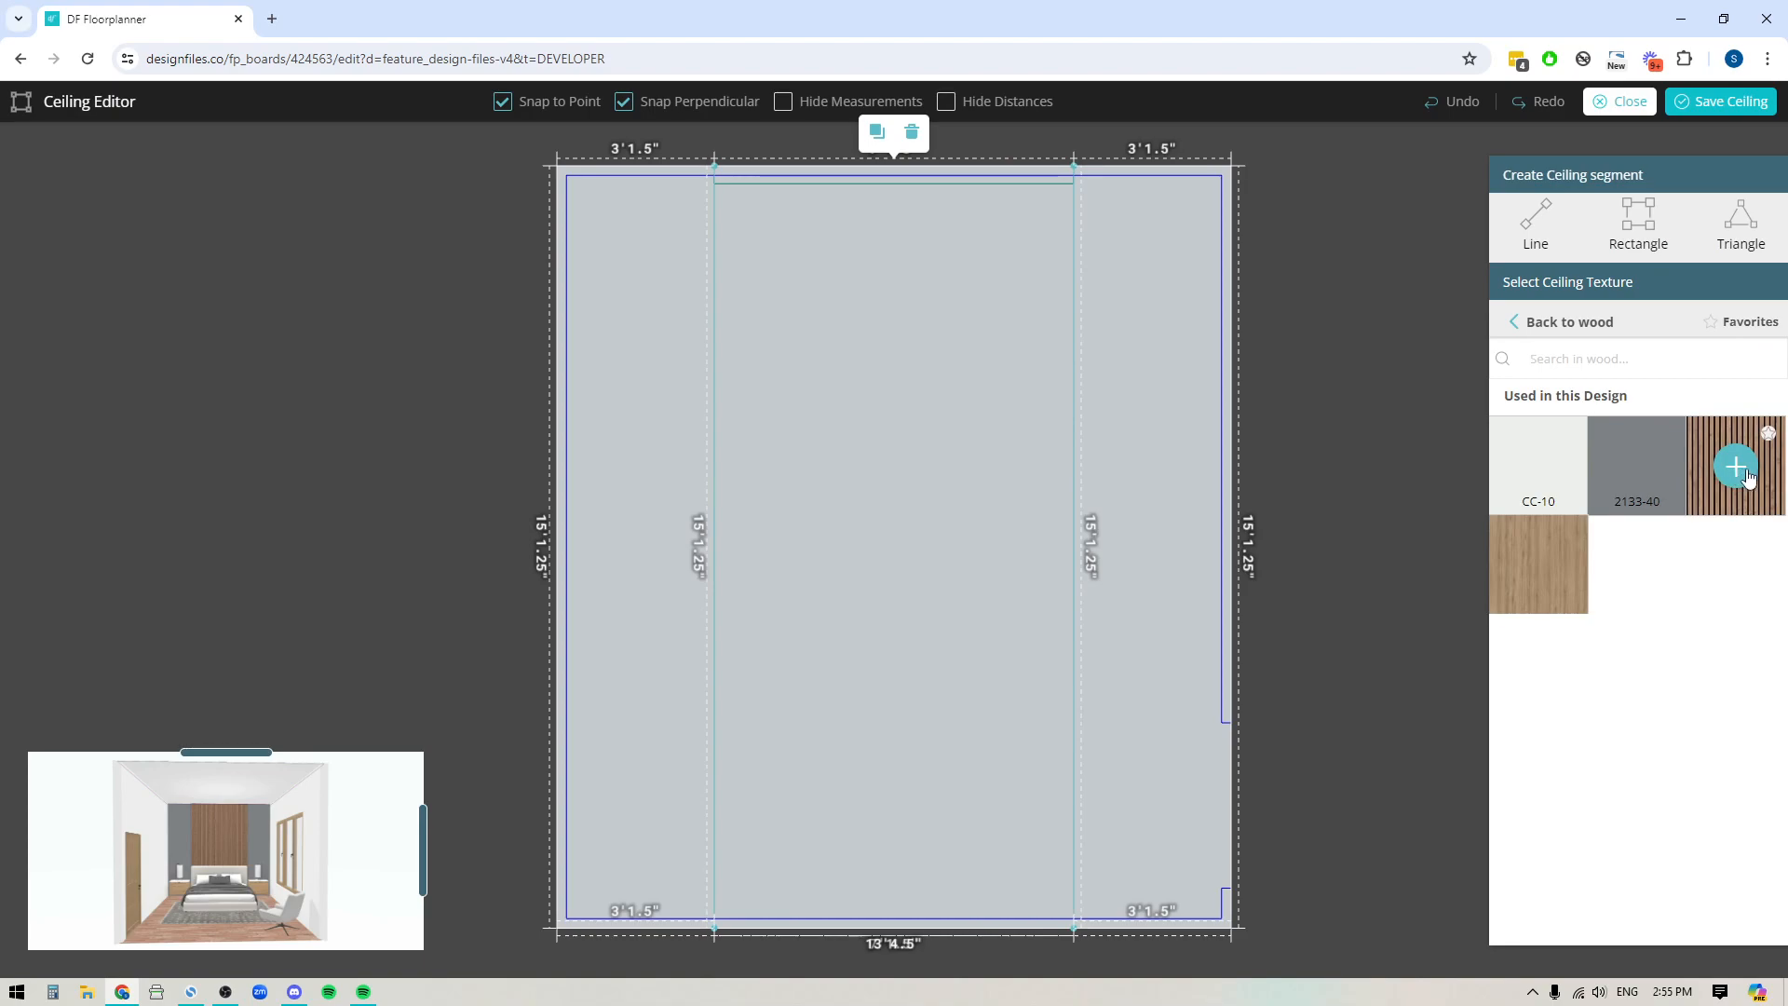
# Apply the Wooden slats pbr texture to the middle ceiling segment at 100% scale.
pyautogui.click(1732, 465)
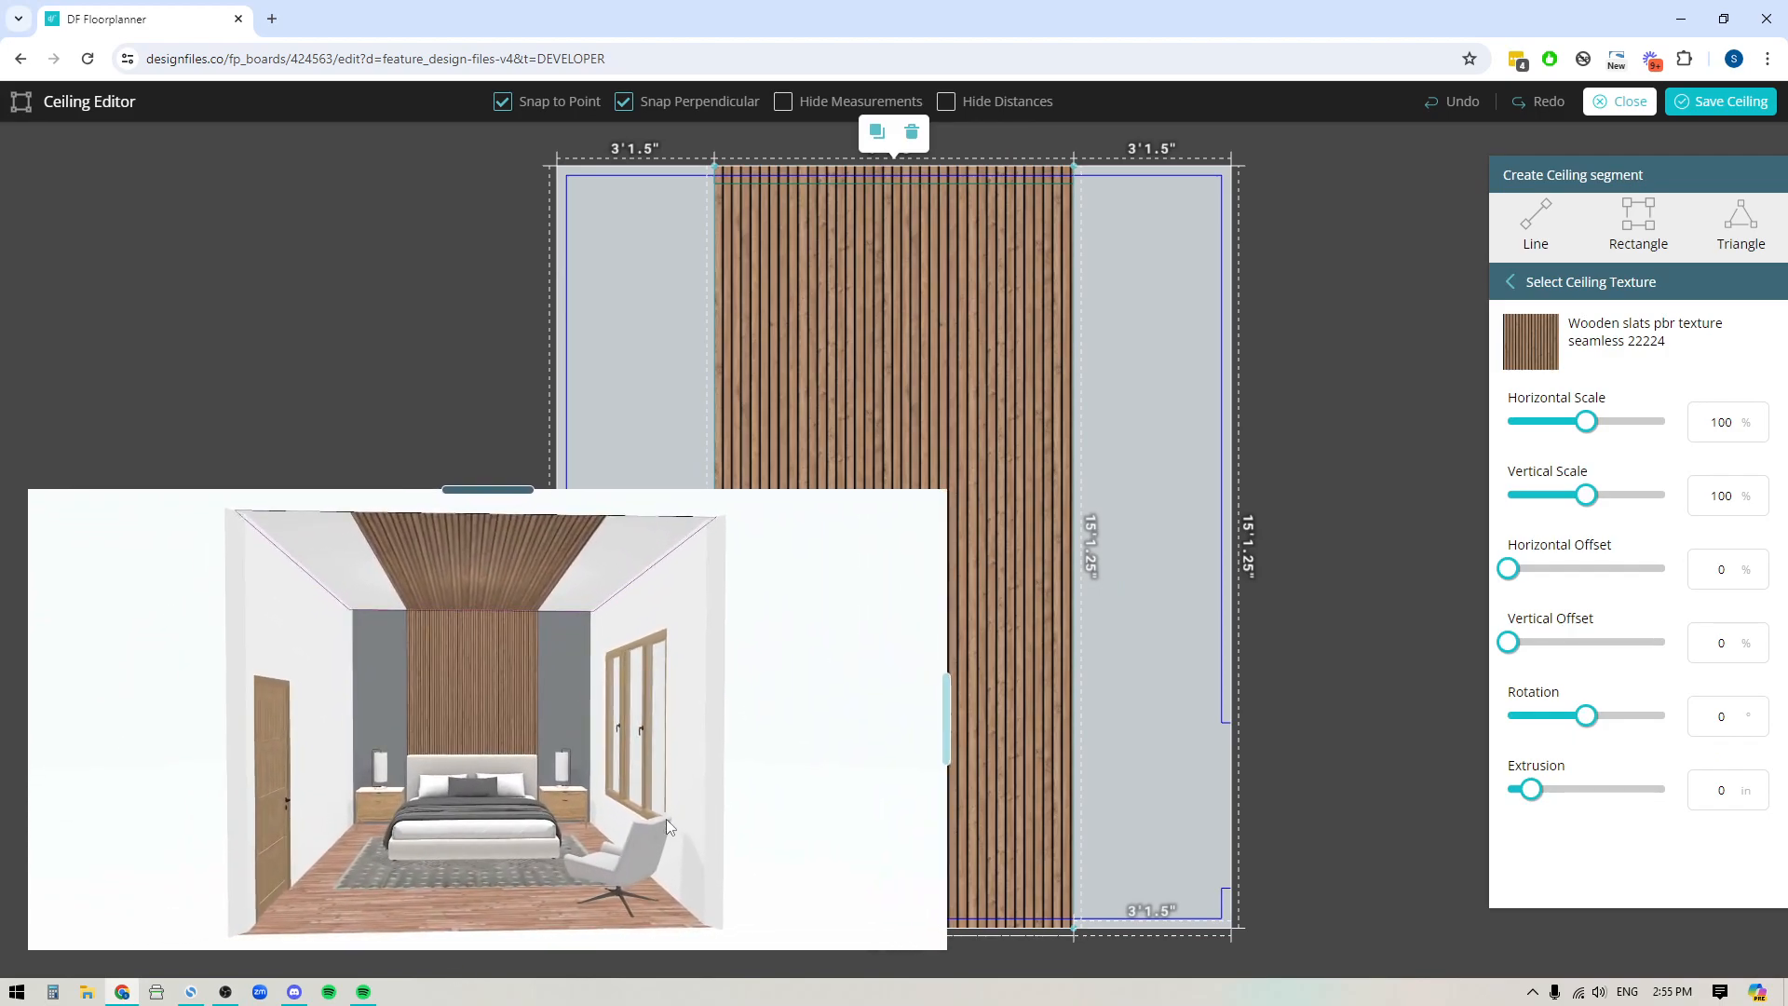
pyautogui.moveTo(378, 542)
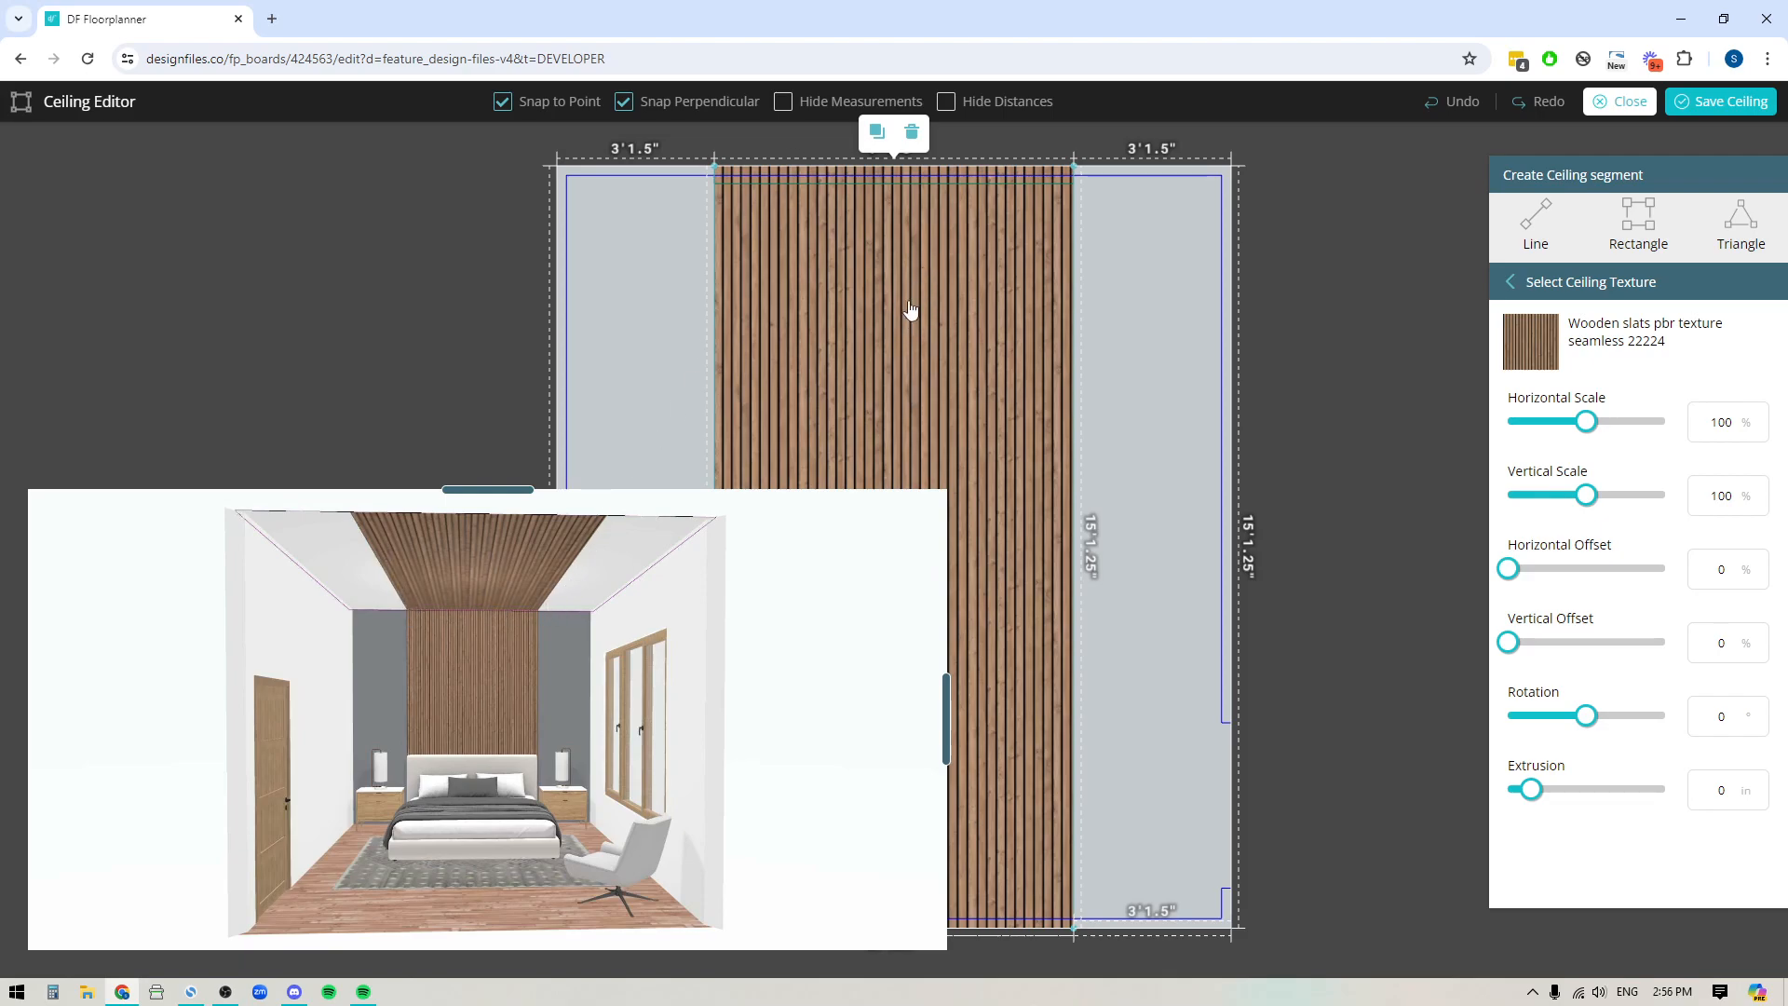
pyautogui.moveTo(463, 667)
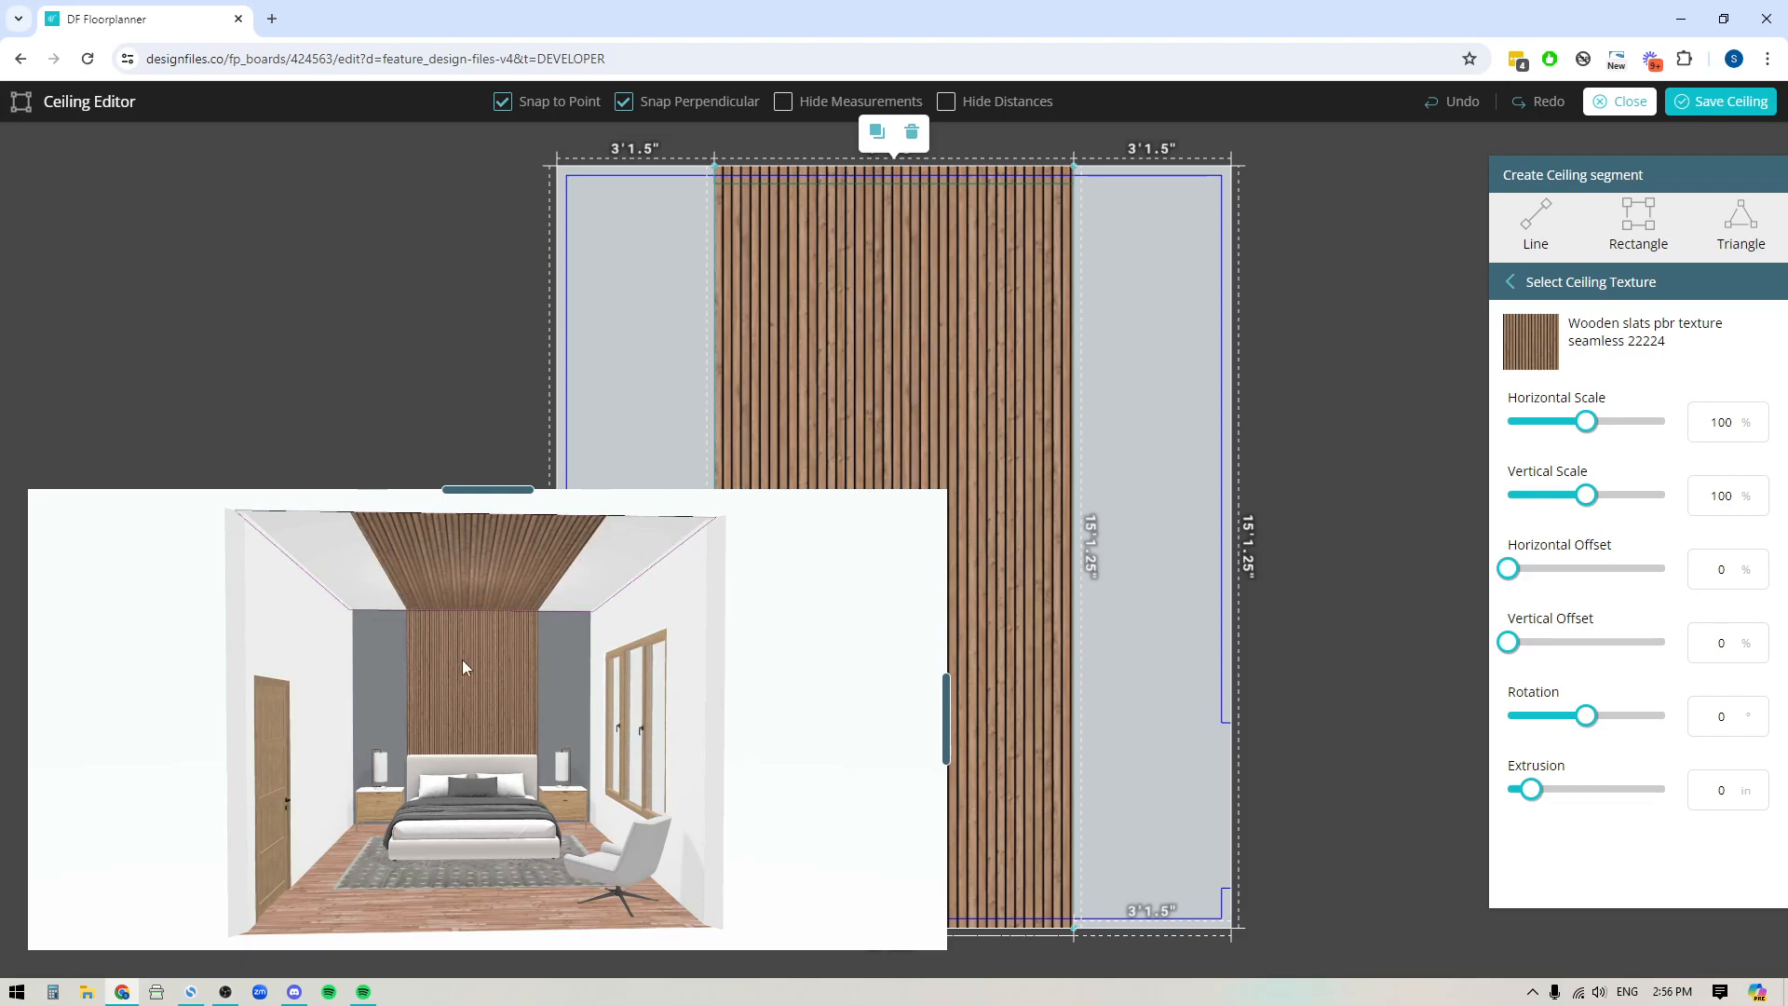
pyautogui.moveTo(935, 704)
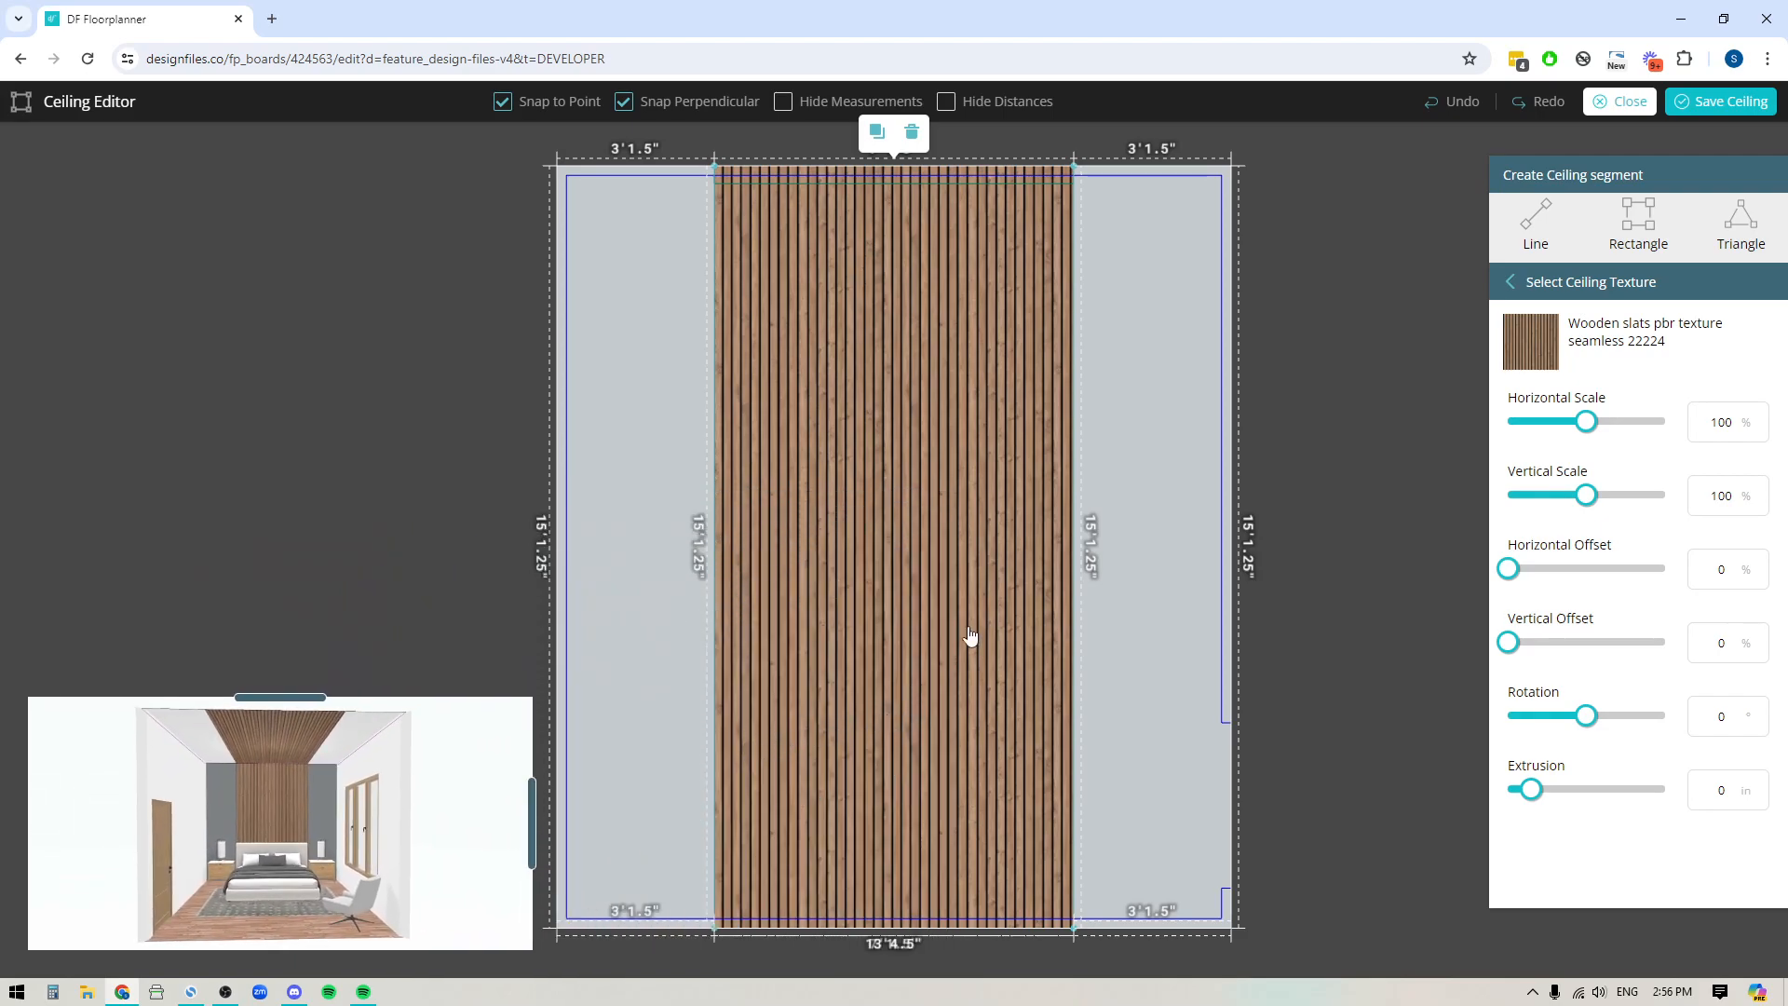
pyautogui.moveTo(892, 527)
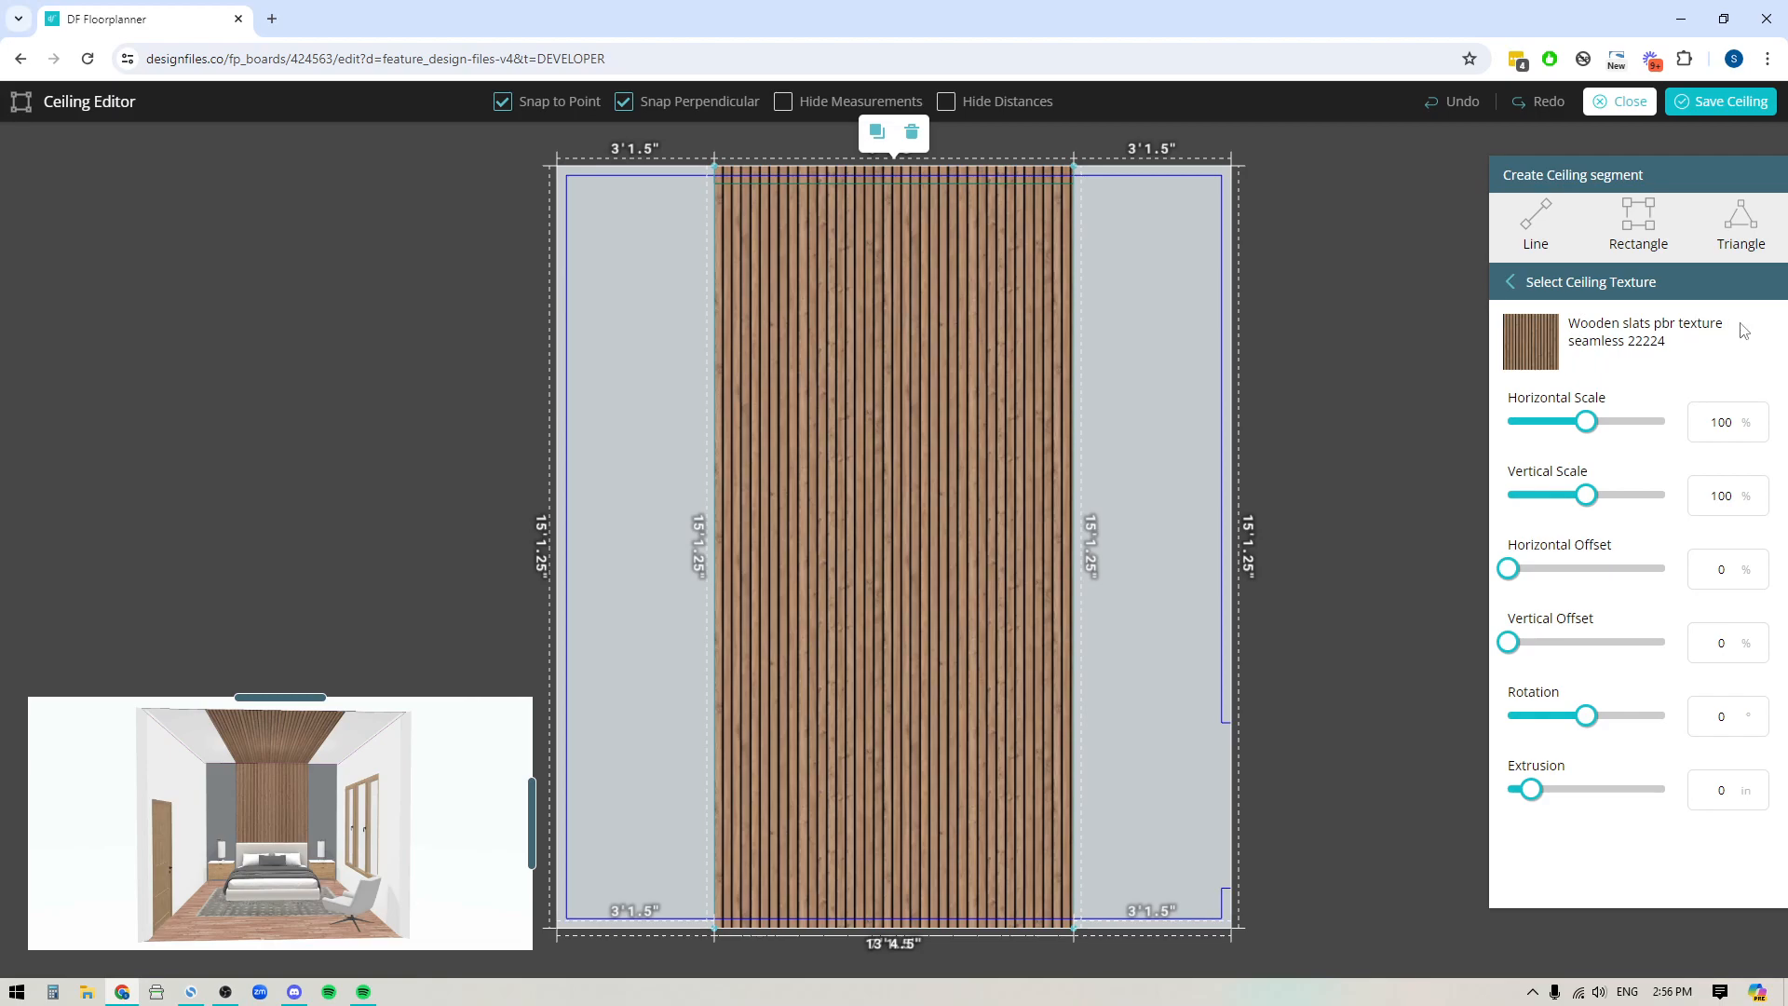
pyautogui.moveTo(1521, 399)
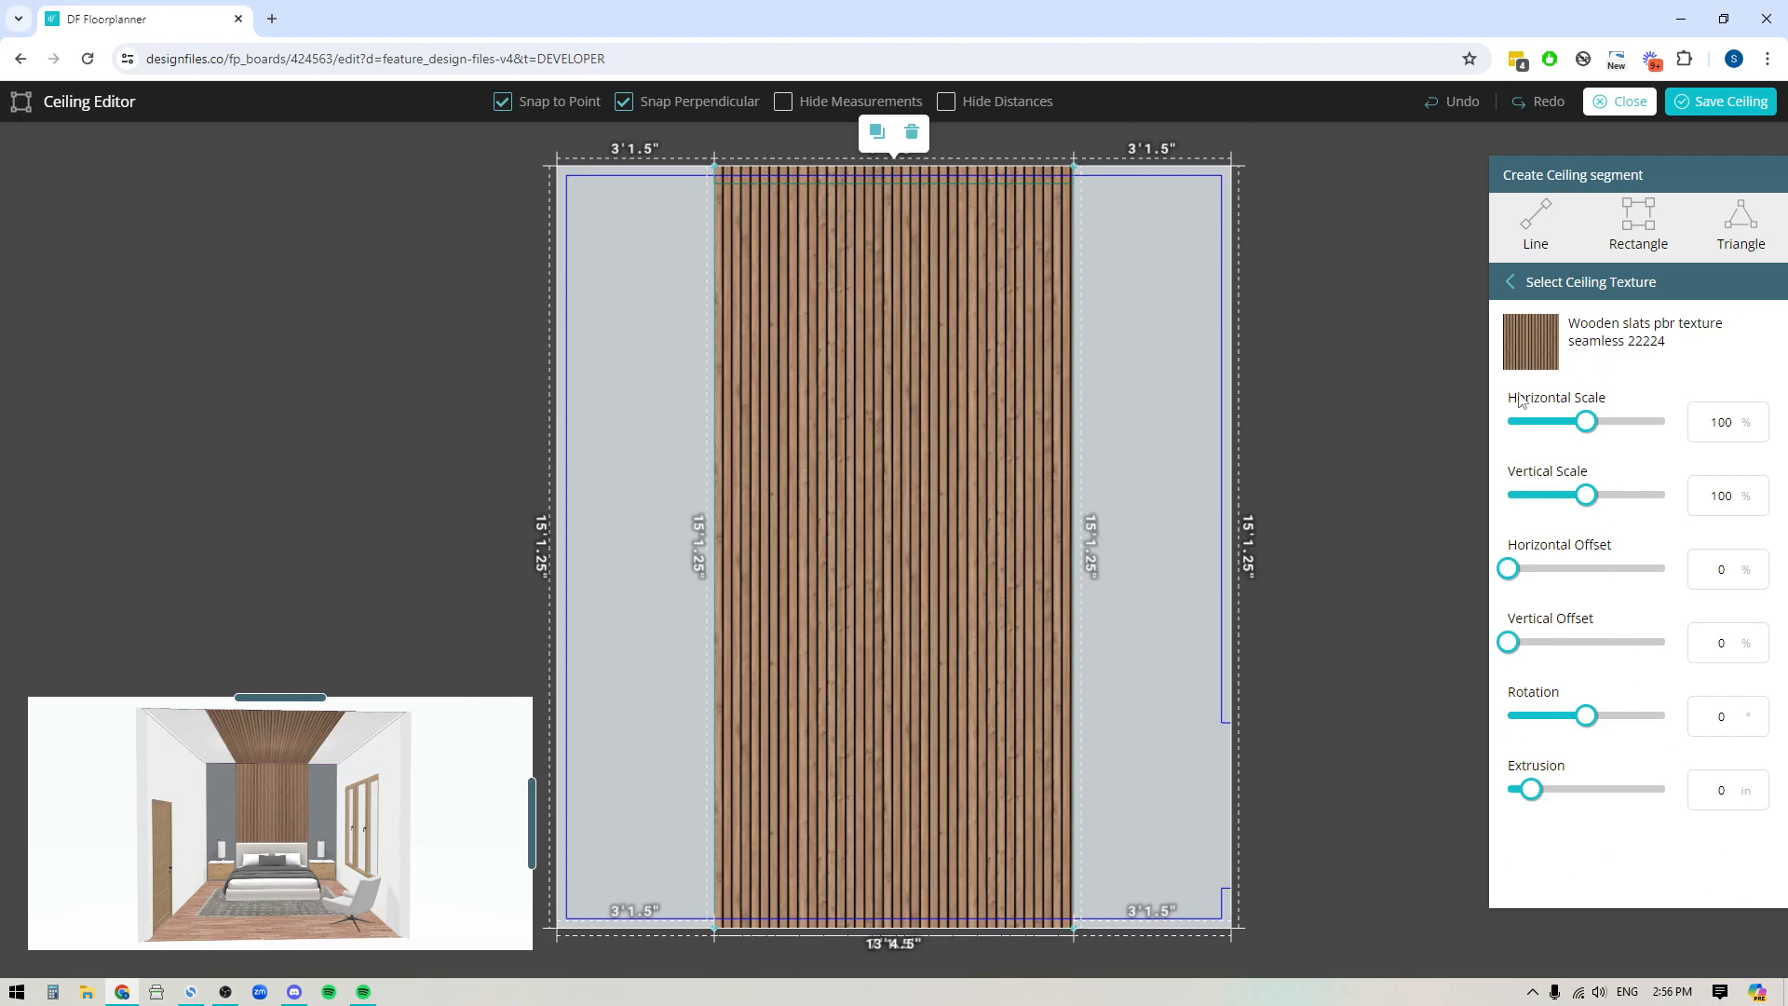
pyautogui.moveTo(1578, 479)
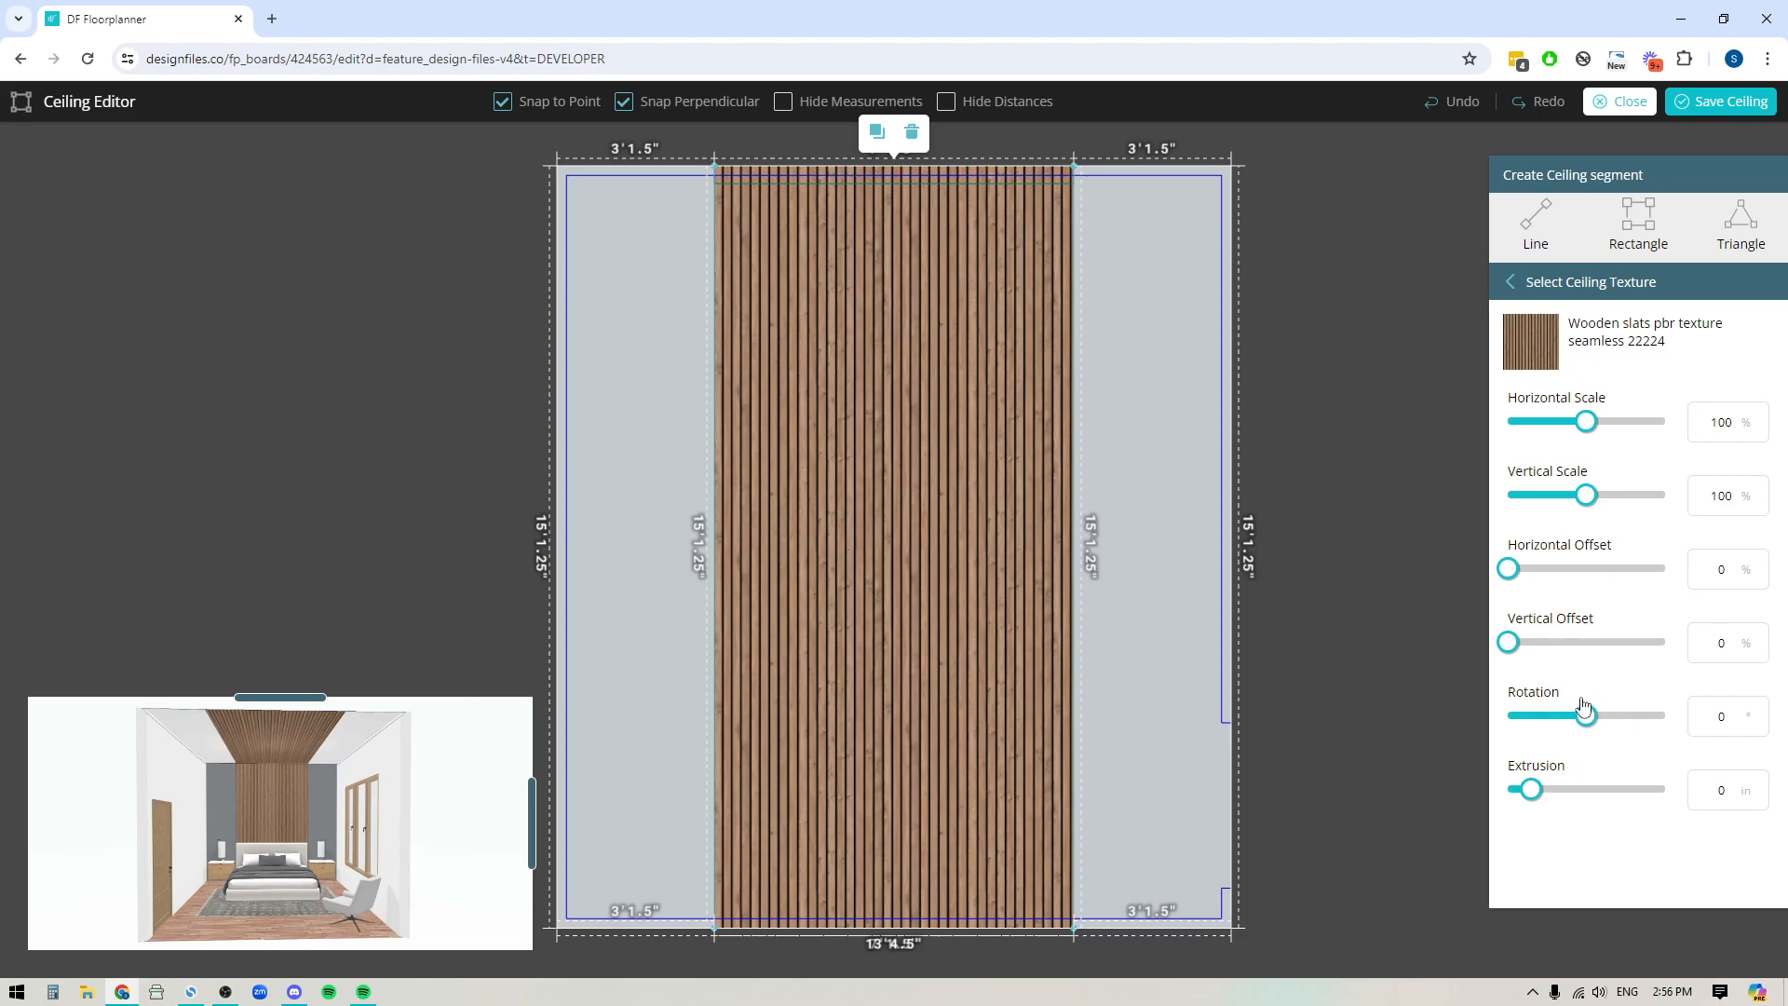
pyautogui.moveTo(1598, 730)
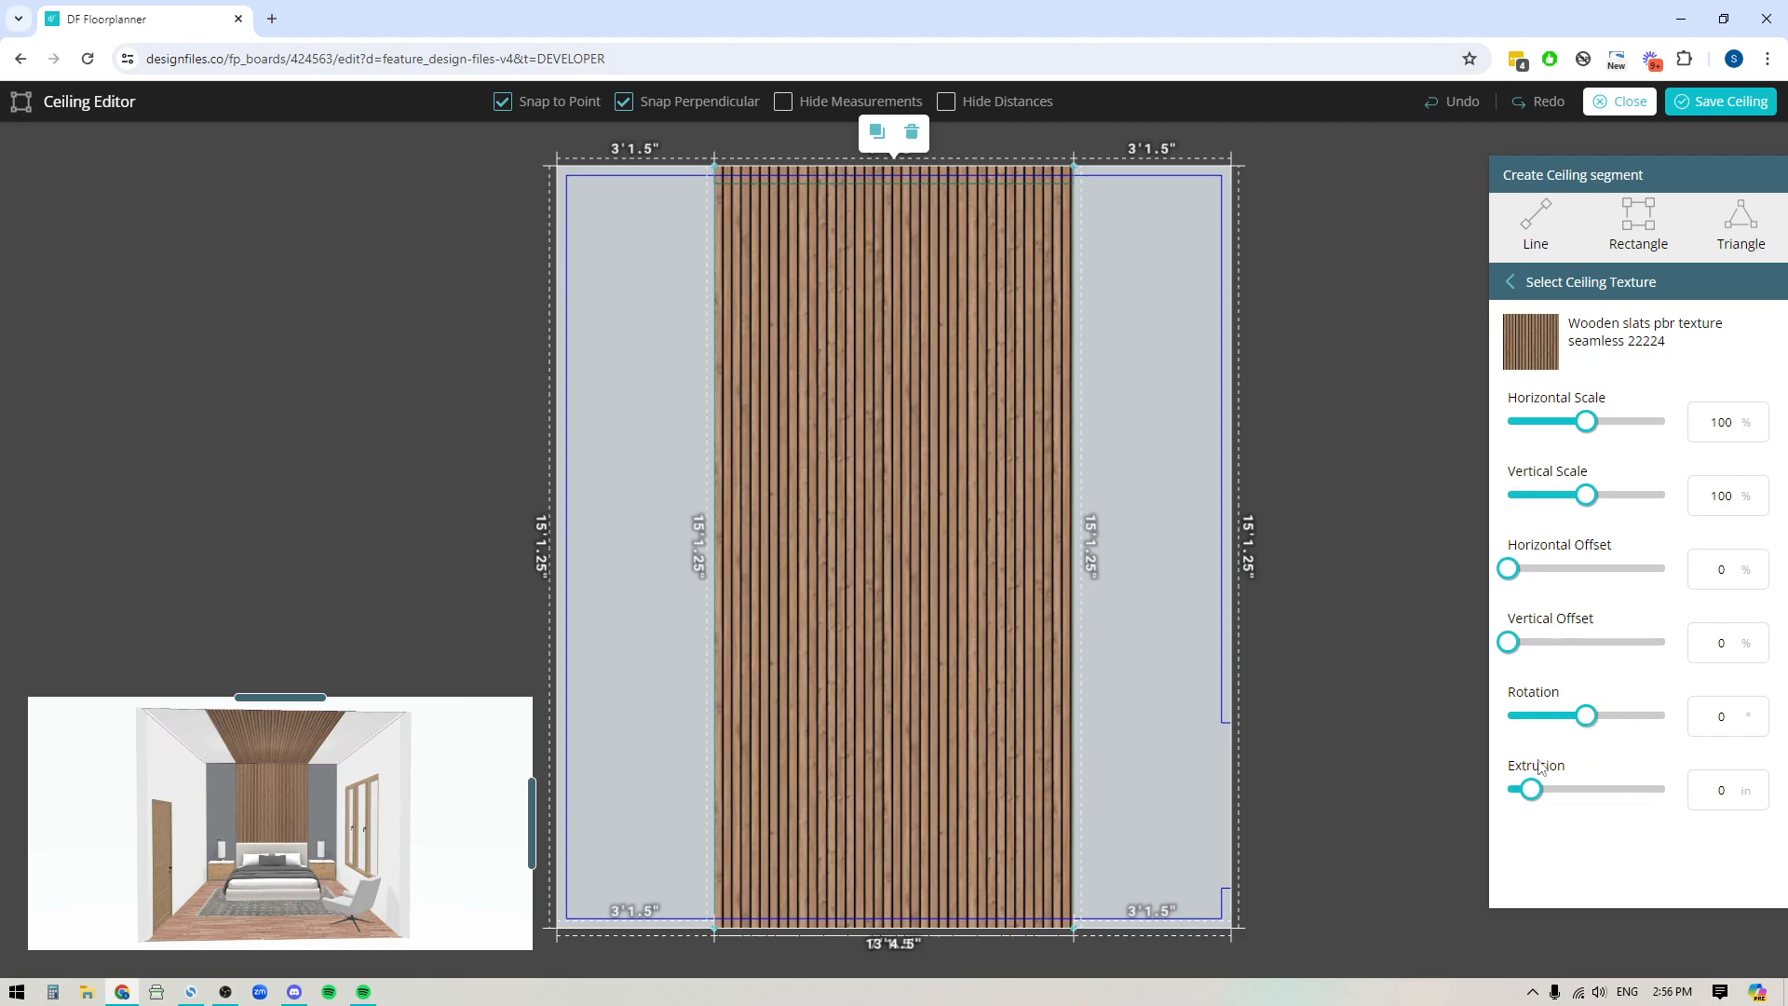
pyautogui.moveTo(1554, 775)
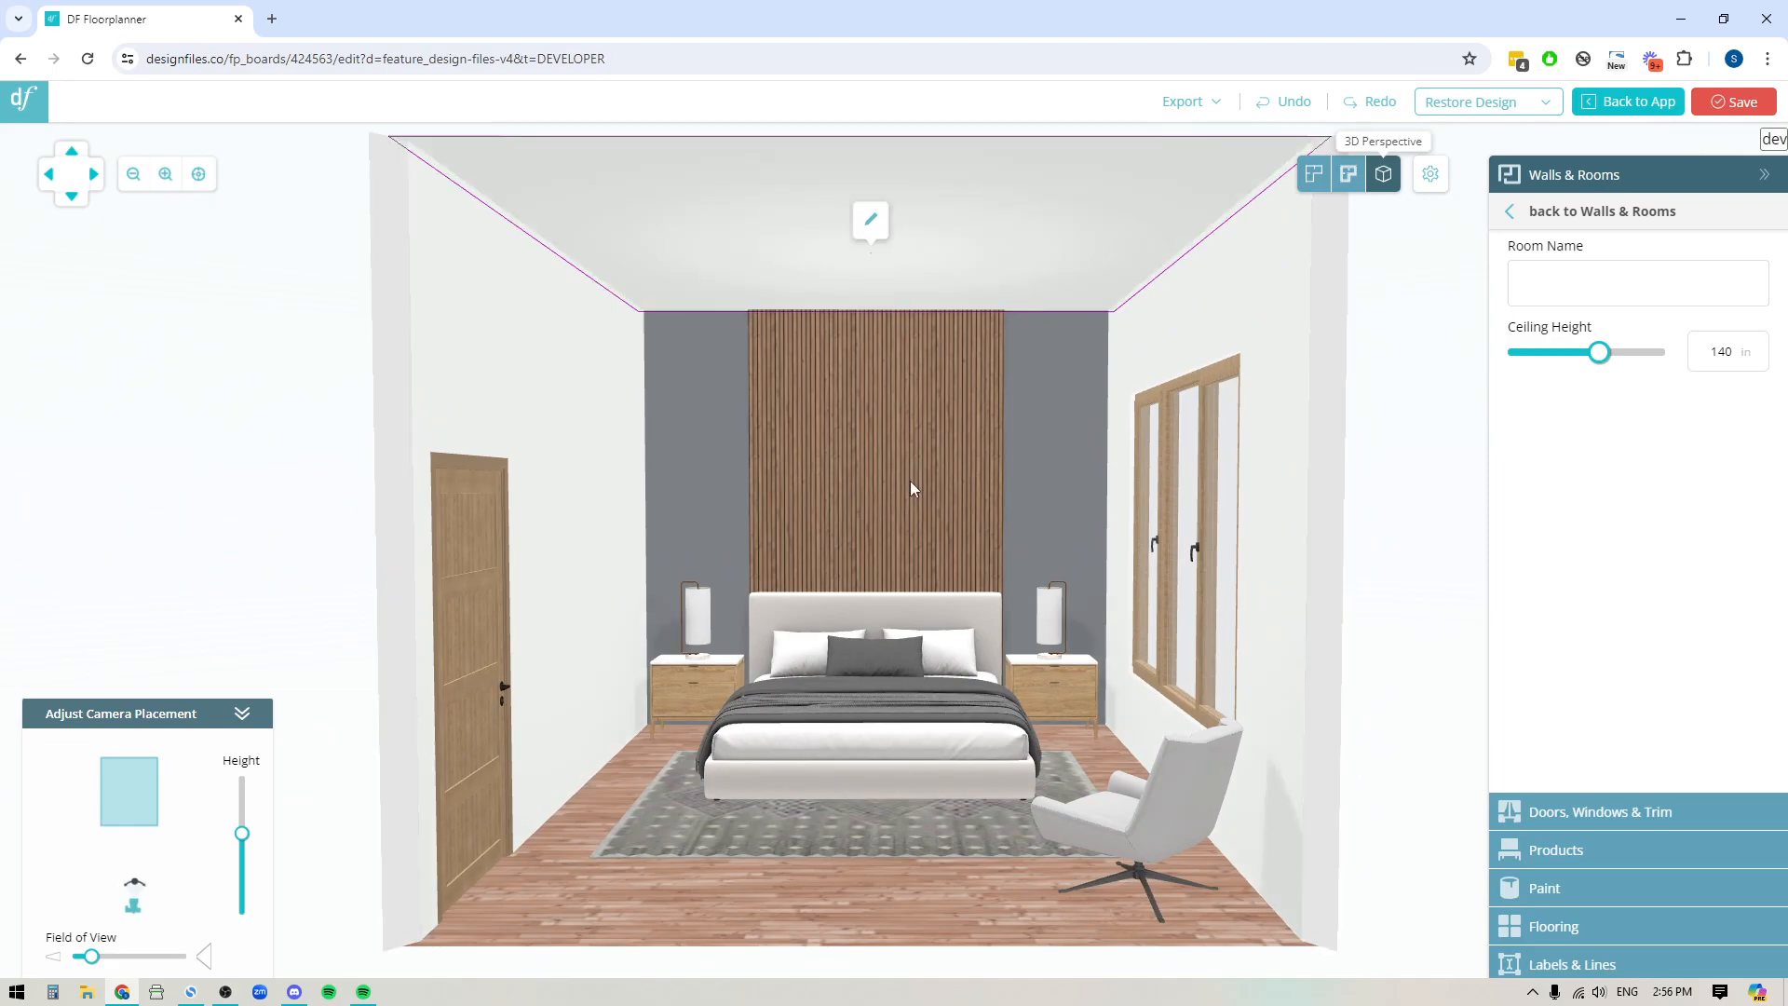
# Remove the wooden slats segment from the back wall behind the bed and save the wall.
pyautogui.click(870, 222)
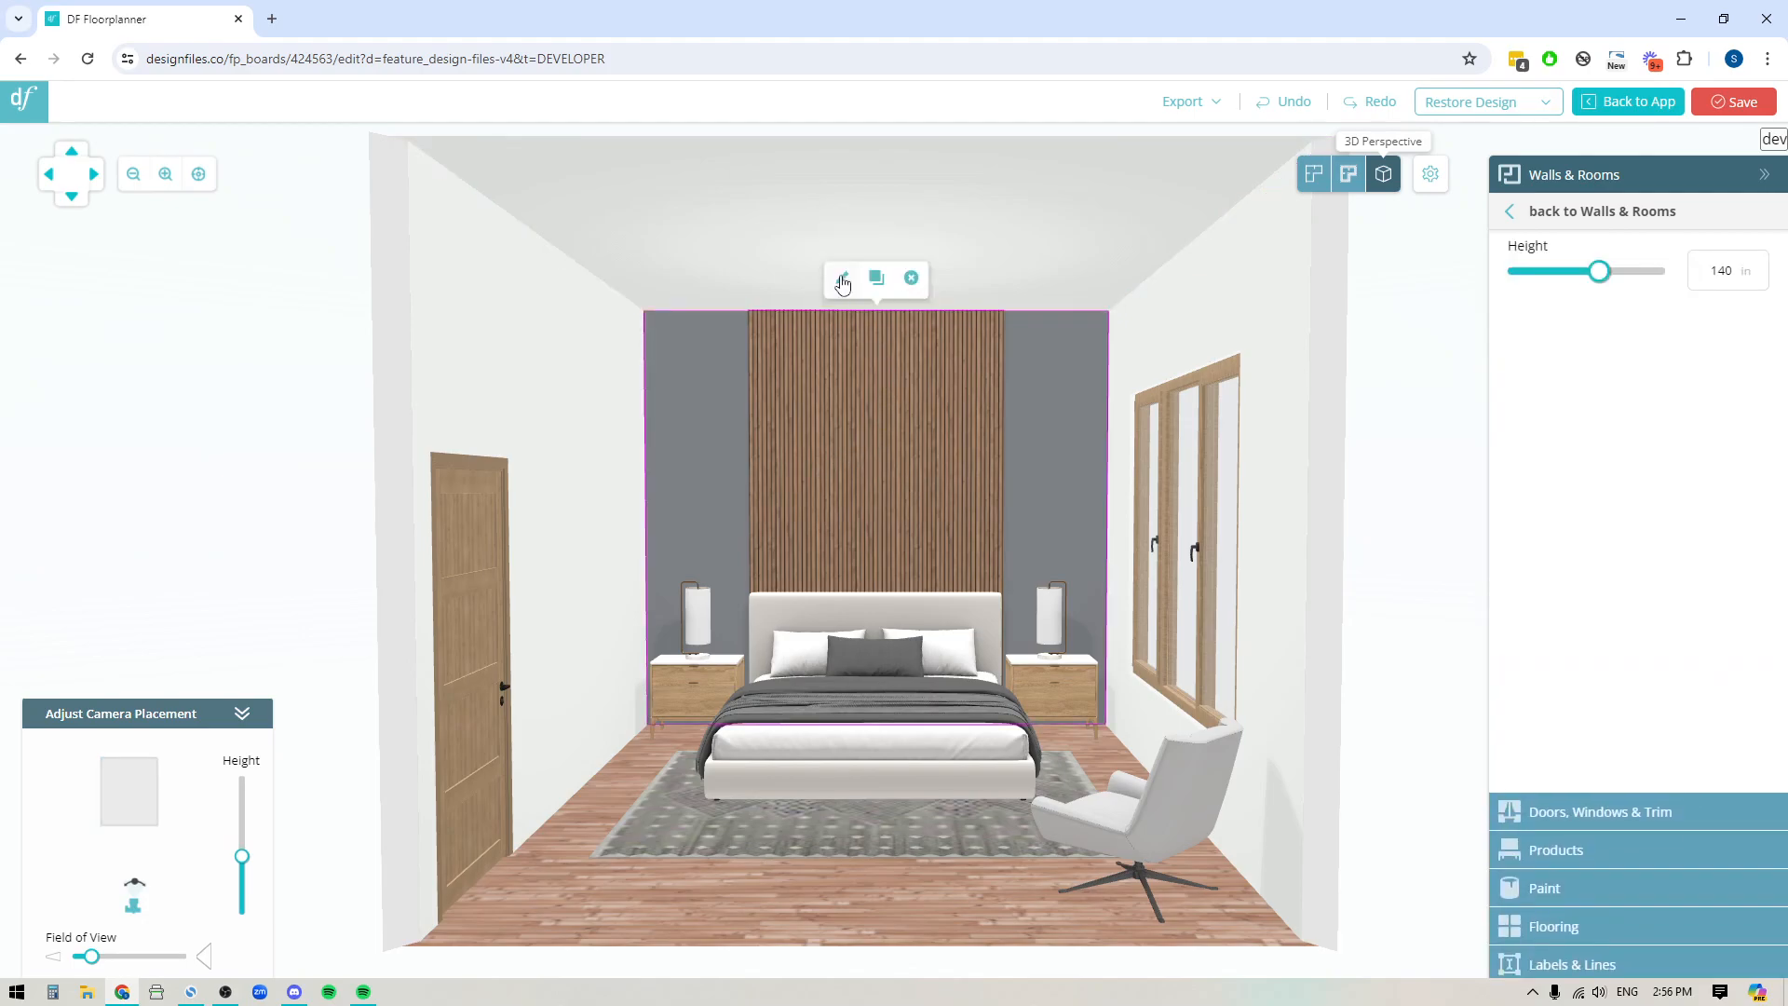
pyautogui.click(842, 281)
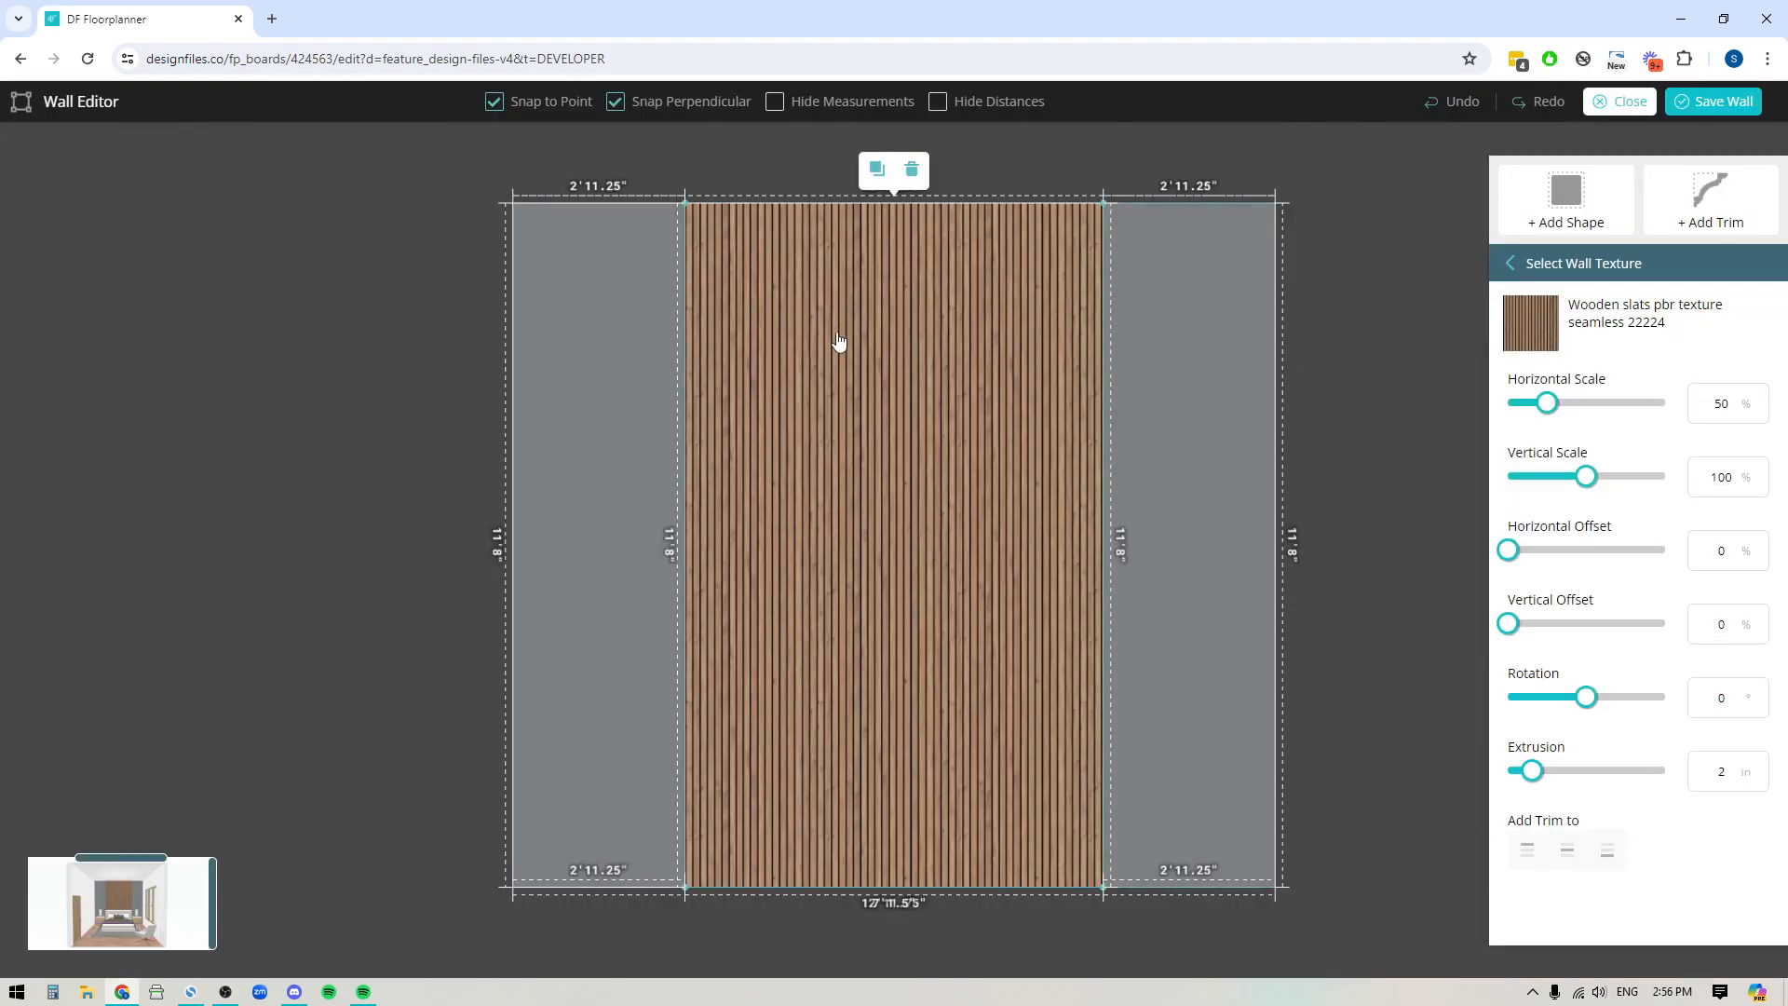
pyautogui.click(1506, 262)
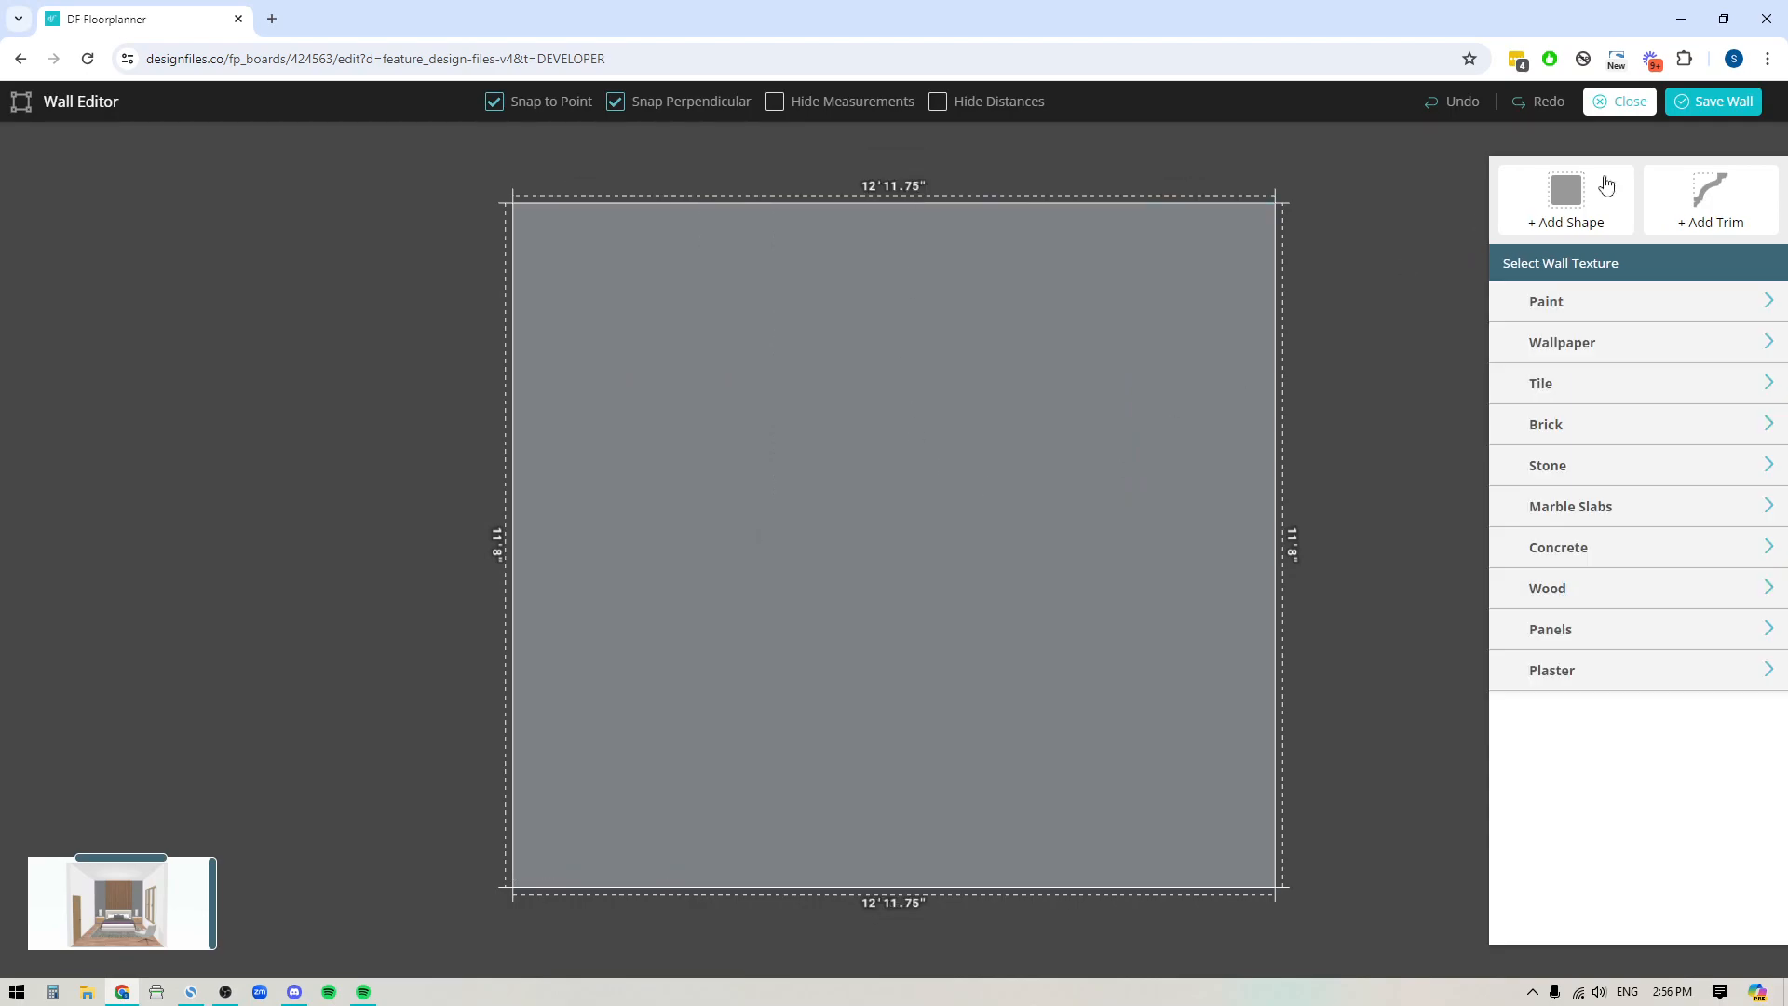
pyautogui.click(1628, 101)
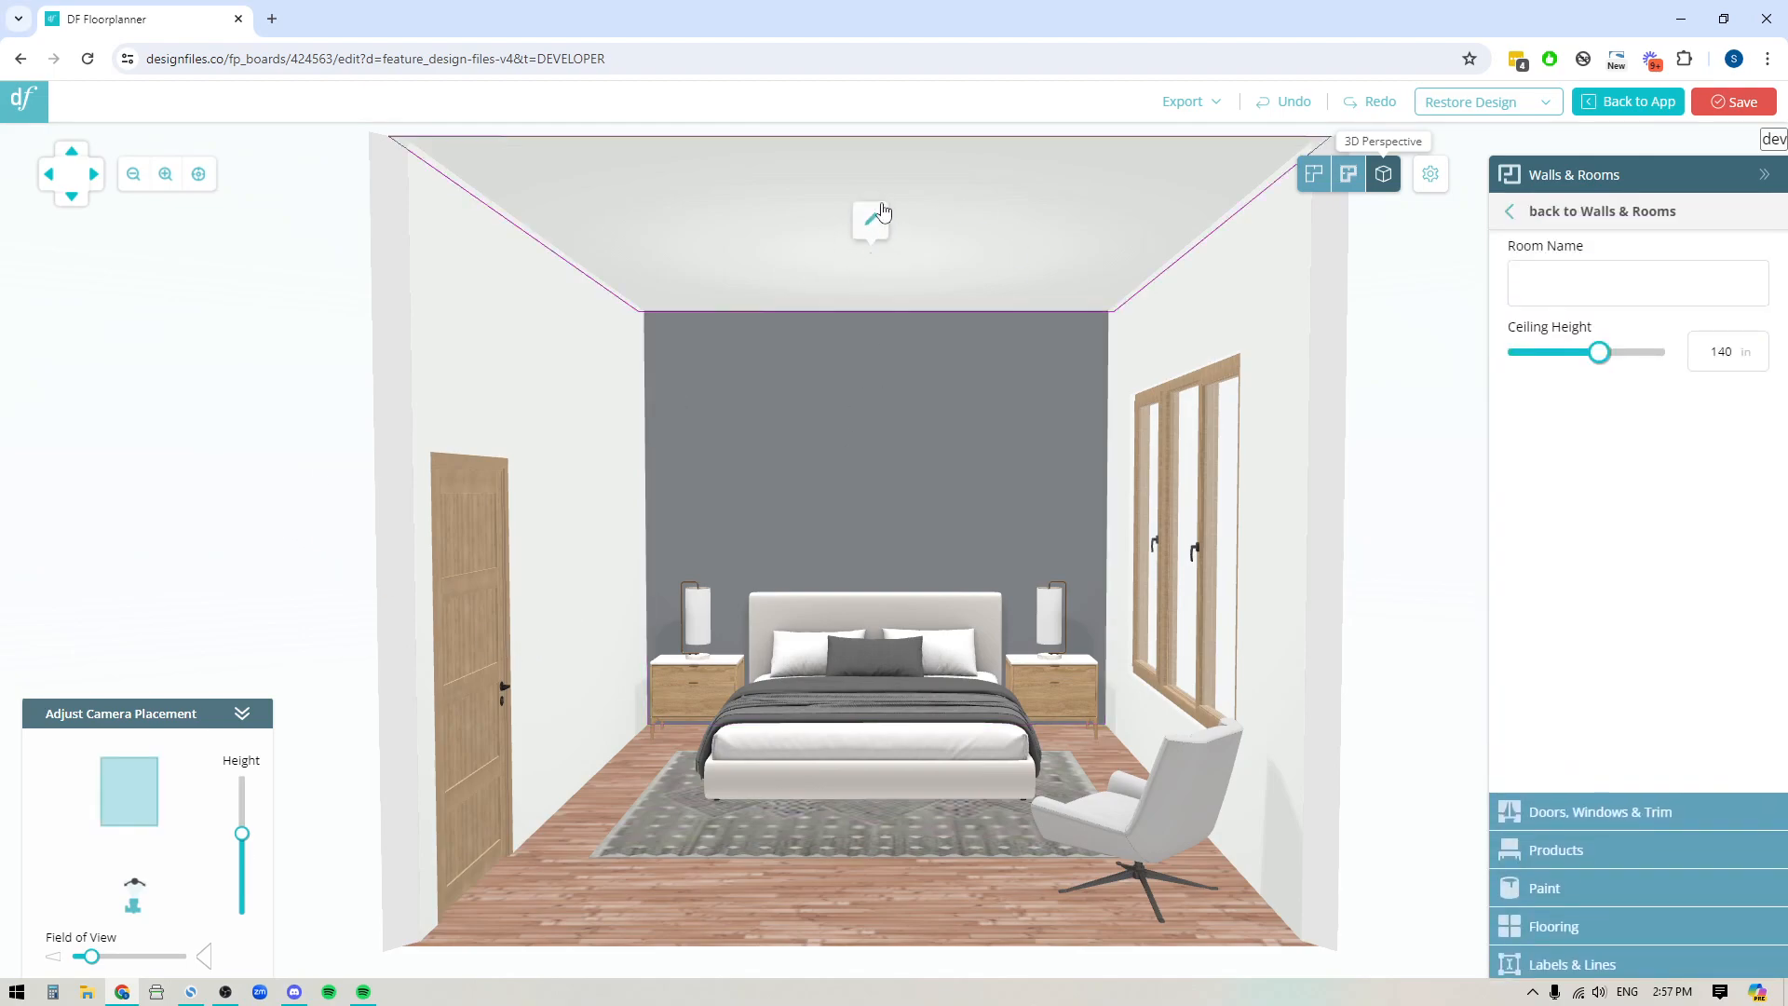
pyautogui.moveTo(869, 220)
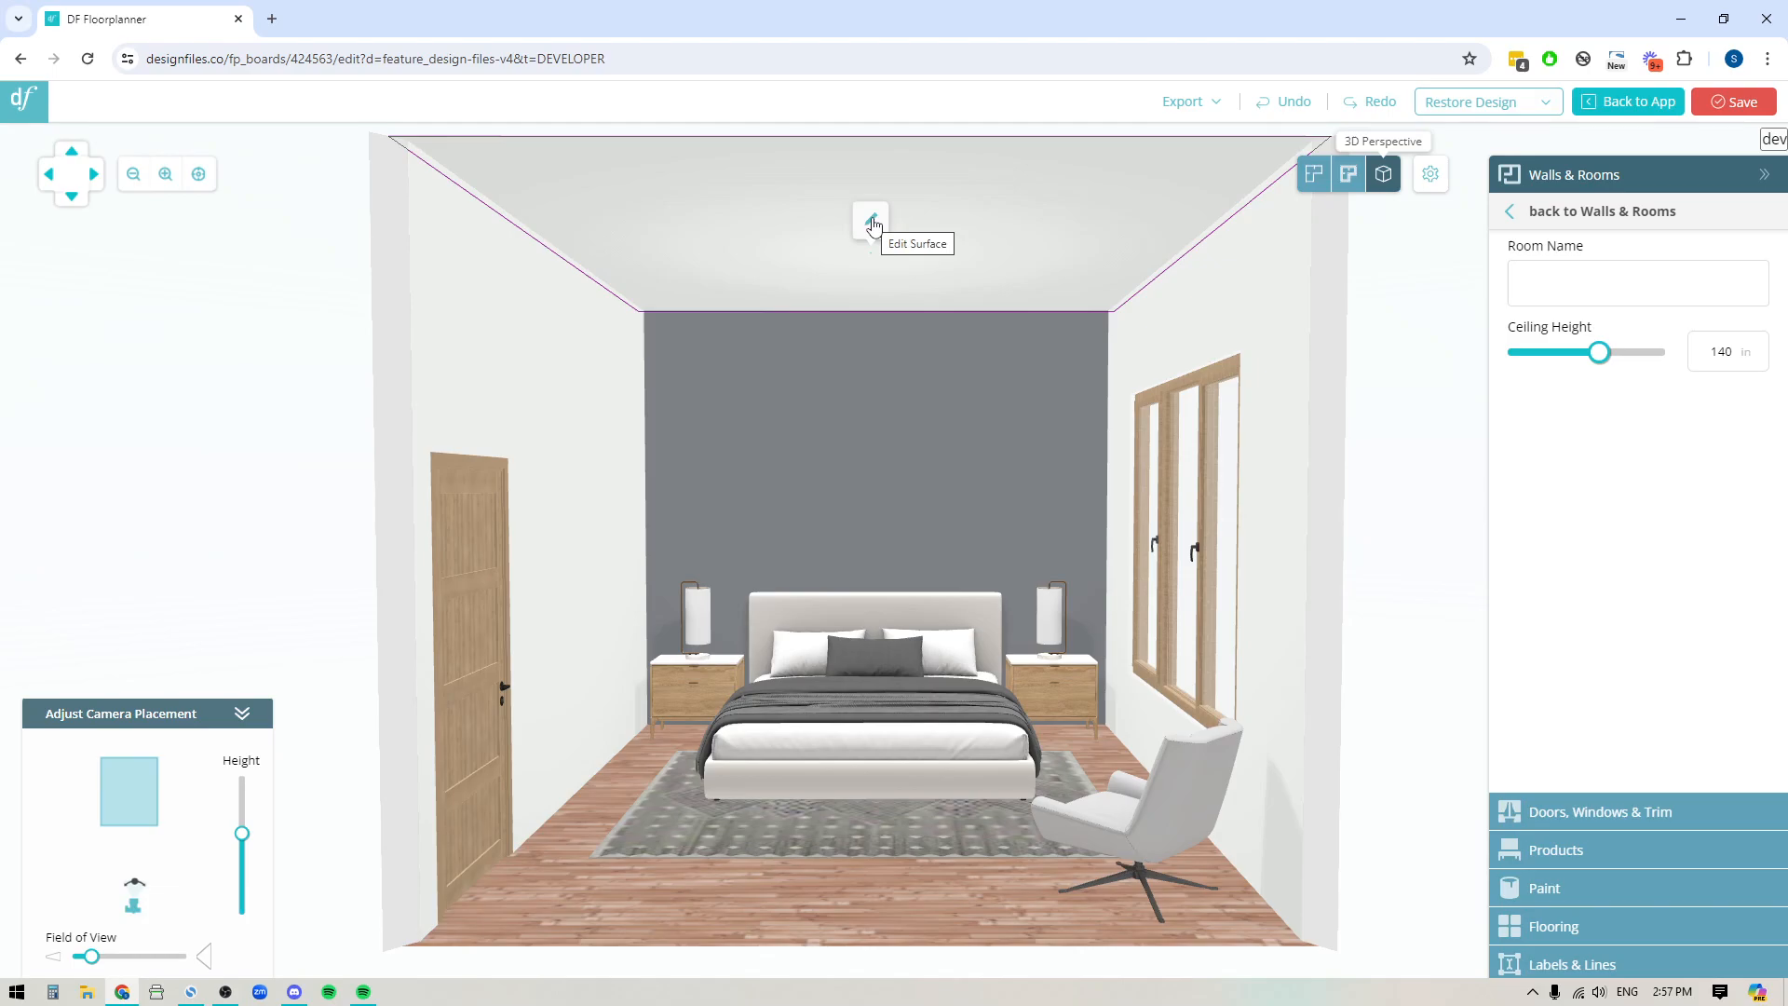
# Draw an inner rectangle segment on the ceiling inset 1'0" from each edge.
pyautogui.click(870, 221)
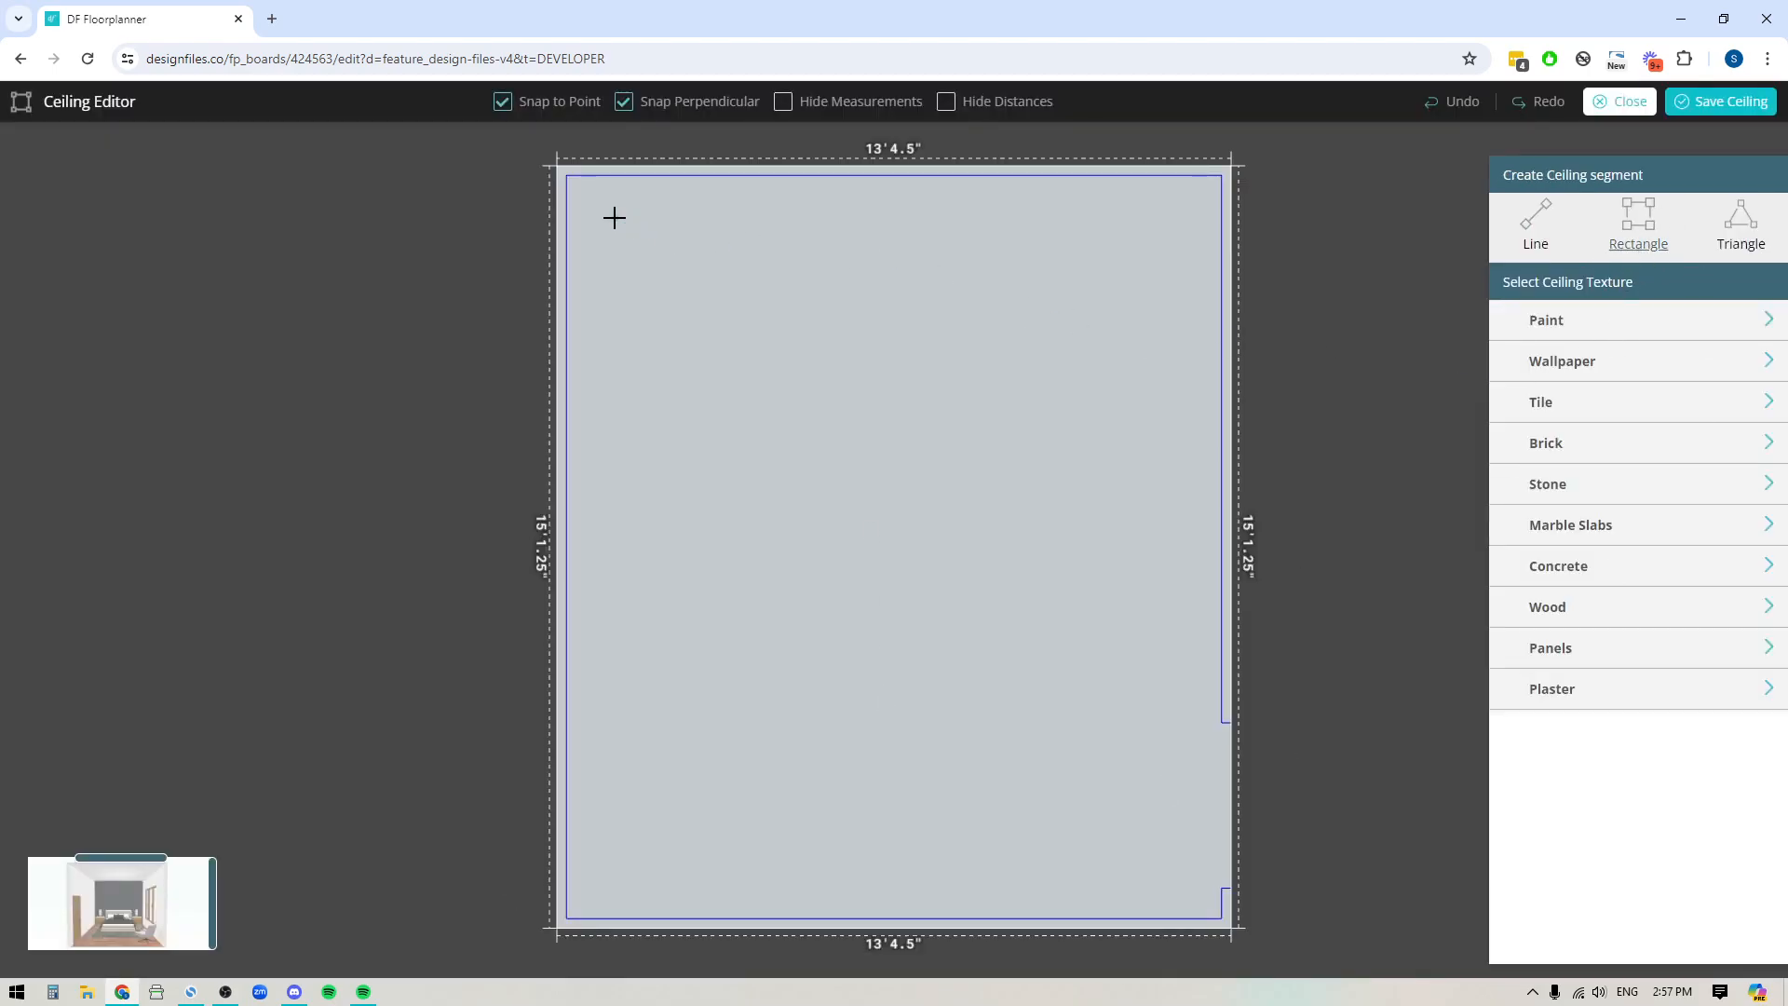
pyautogui.moveTo(613, 218); pyautogui.dragTo(1175, 875)
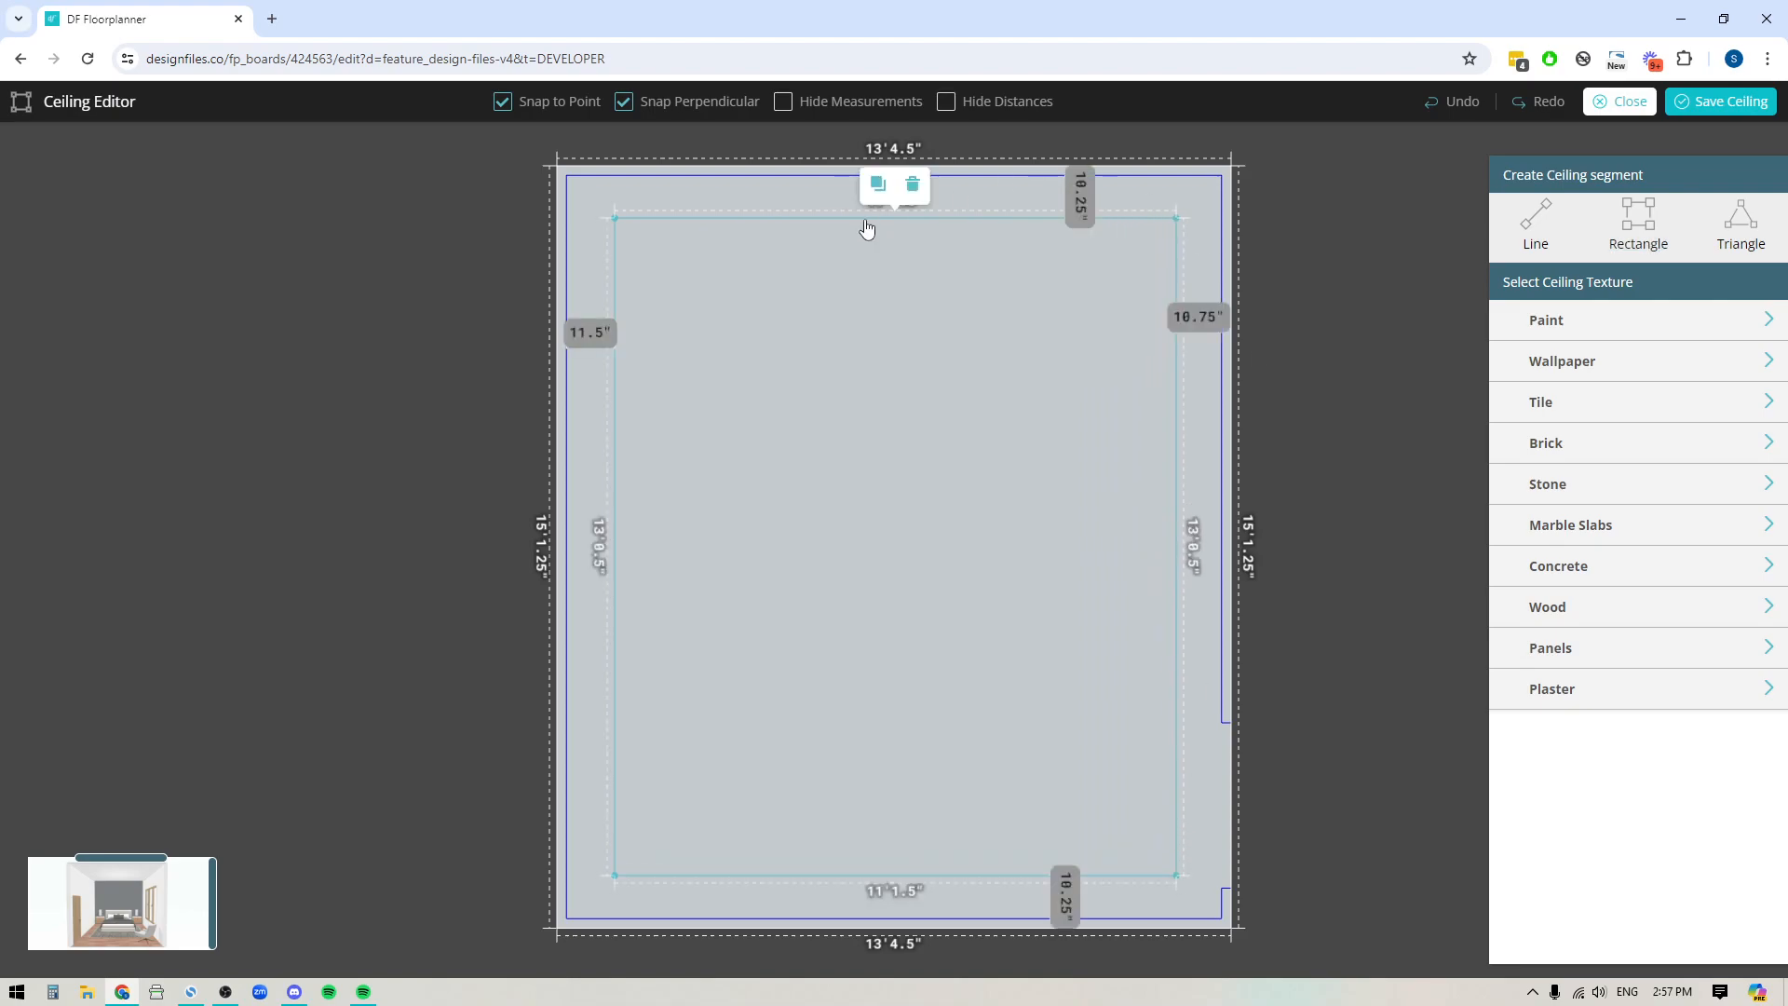
pyautogui.moveTo(1218, 328)
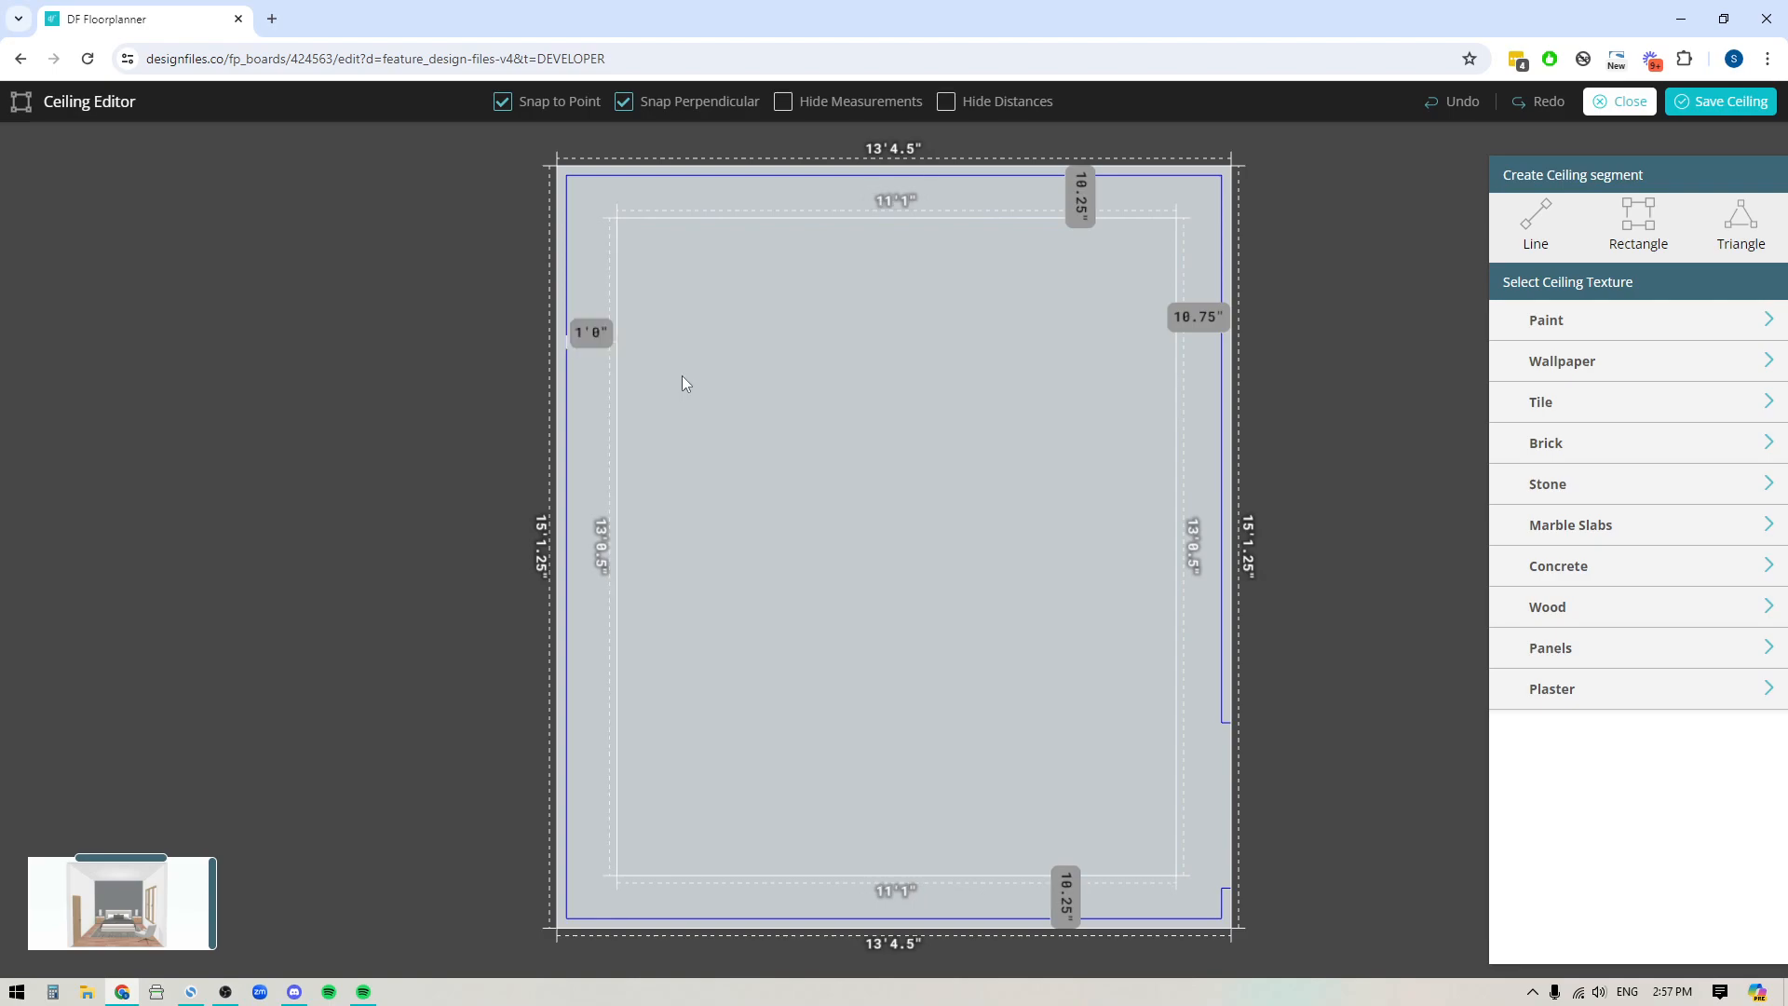
pyautogui.click(1078, 194)
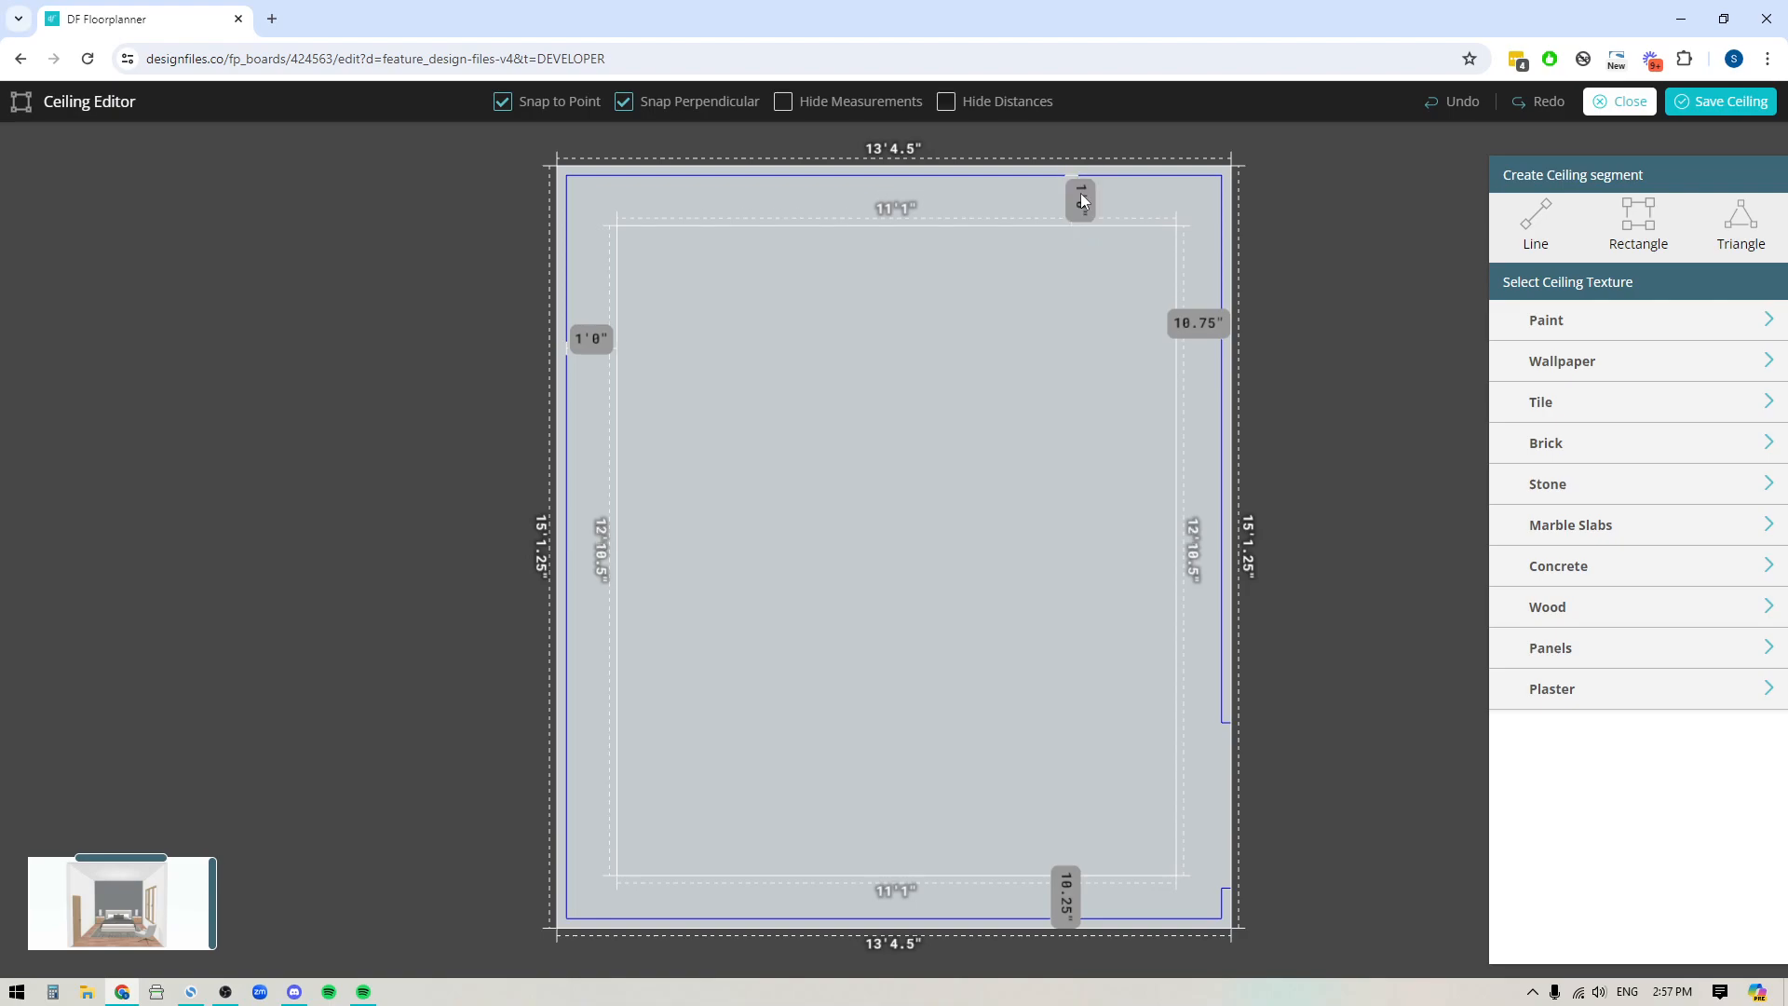
pyautogui.click(1197, 322)
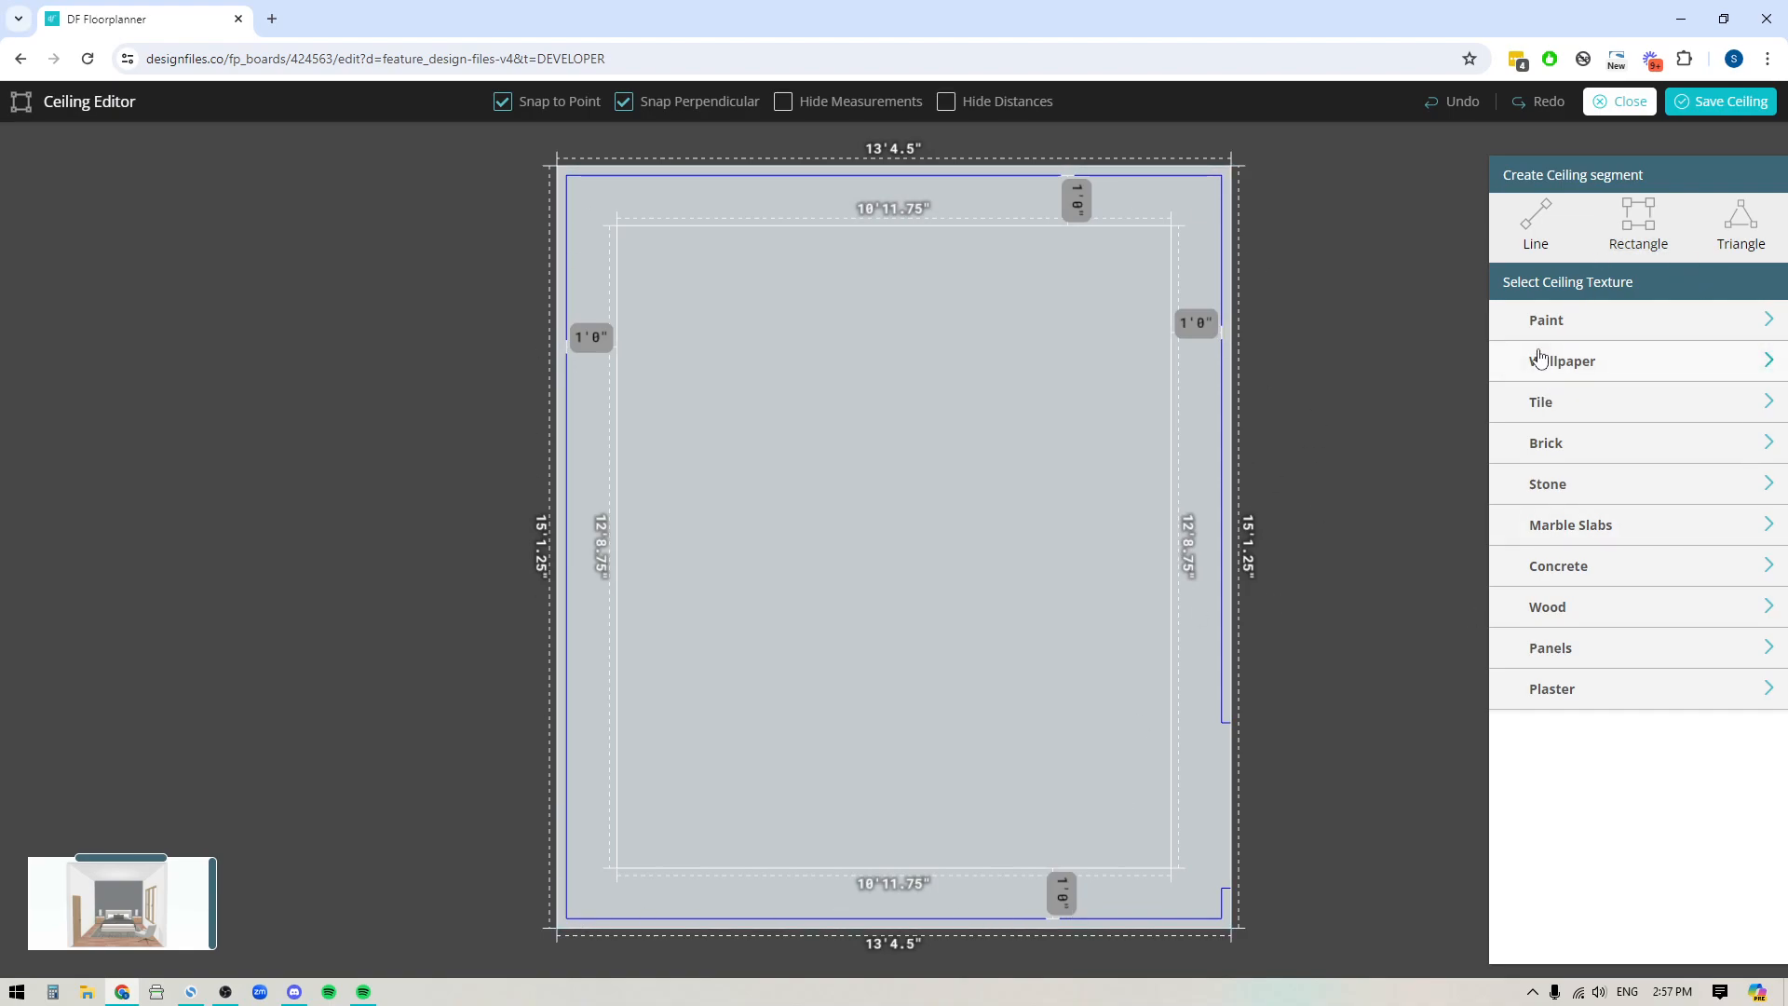
# Browse Paint brands for the ceiling border, then show the paint colours already used in this design.
pyautogui.click(1546, 319)
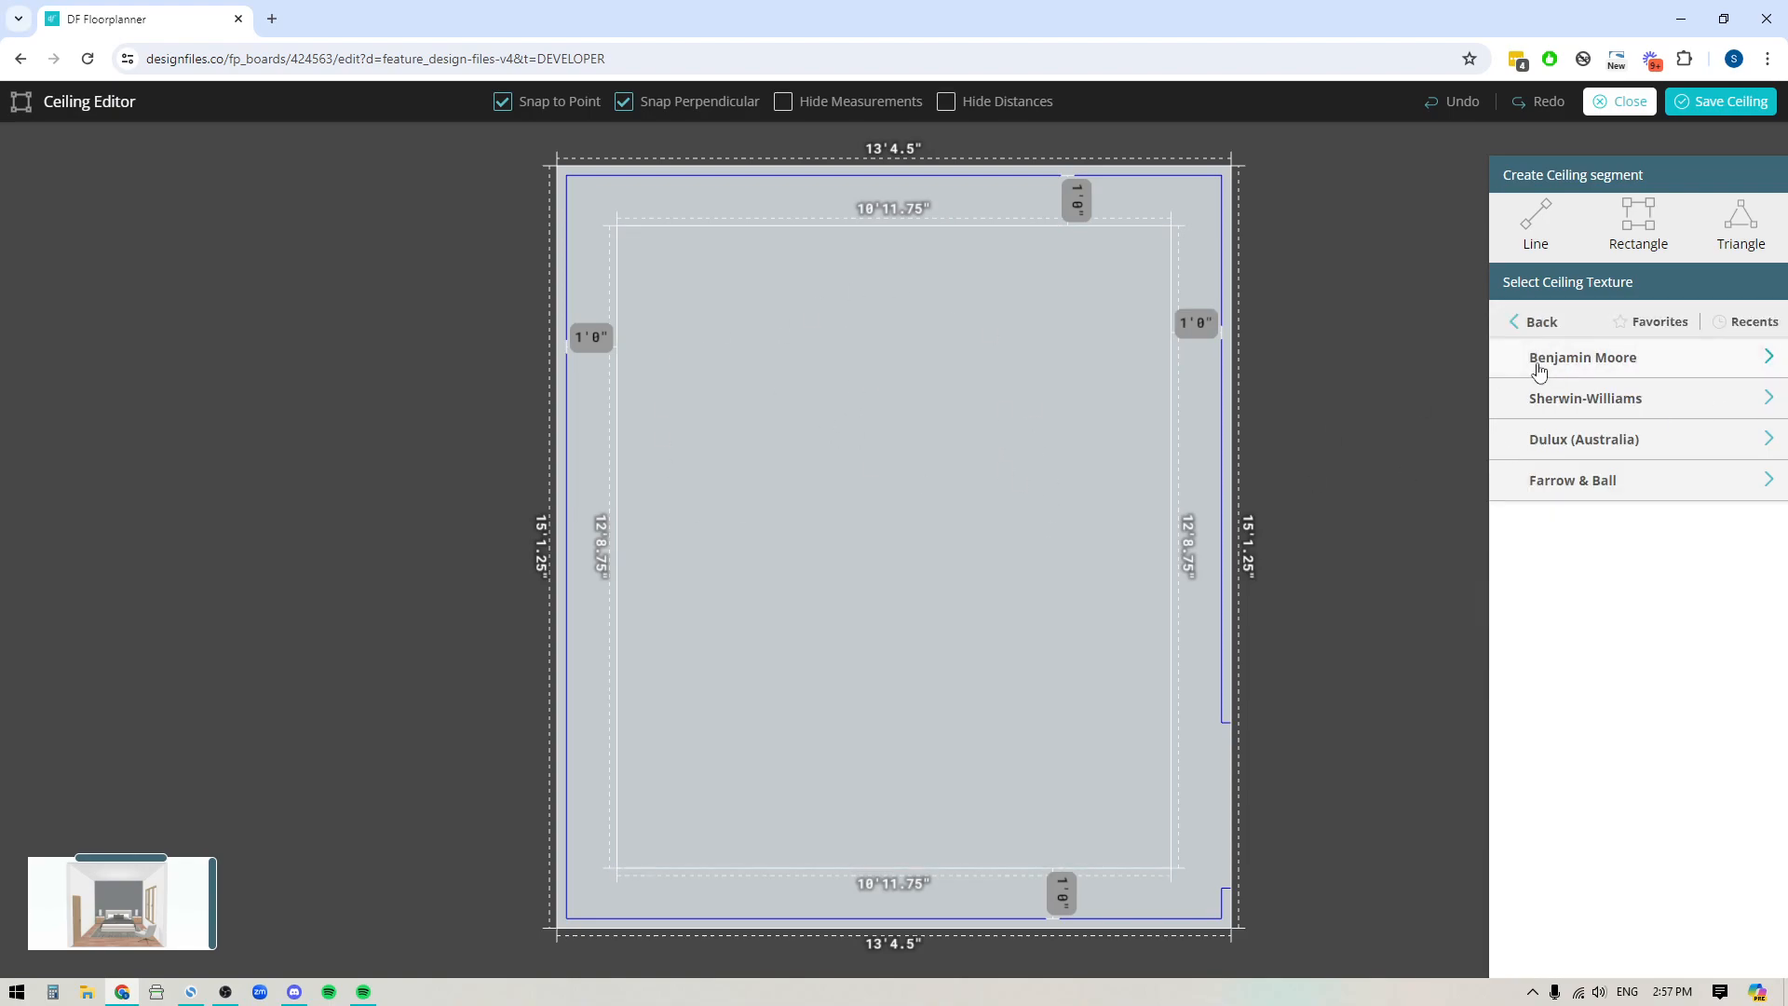
pyautogui.click(1538, 322)
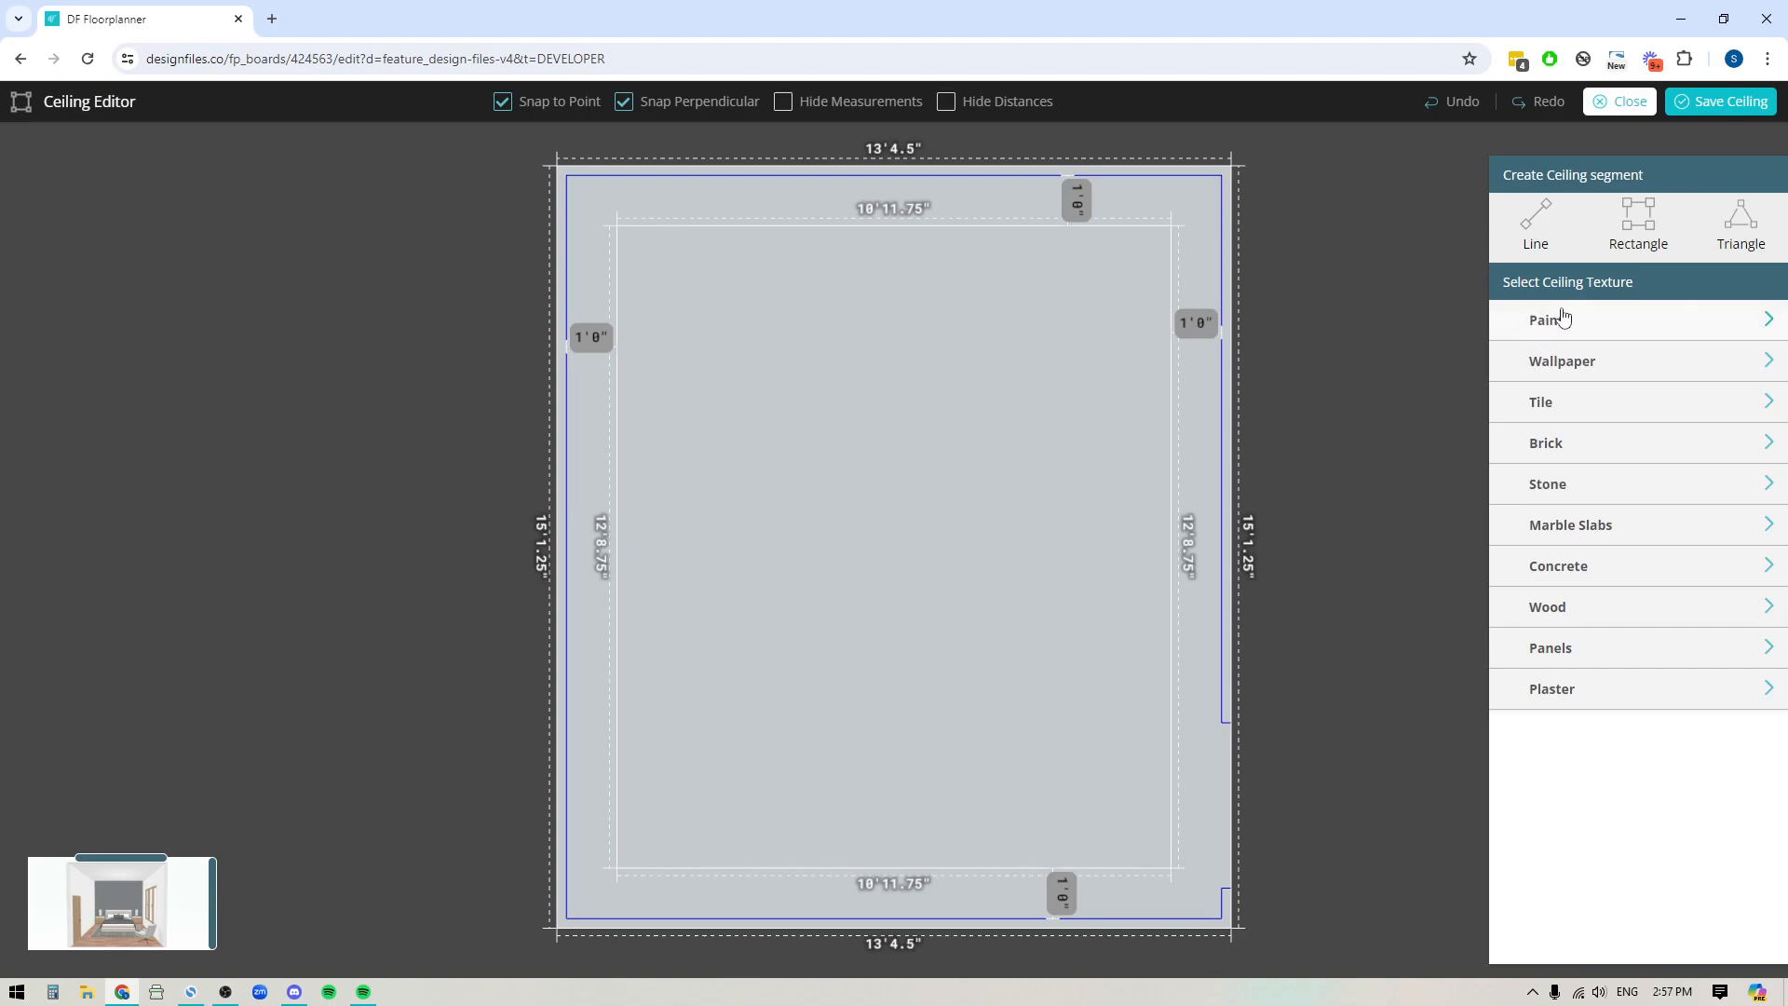
pyautogui.moveTo(1537, 367)
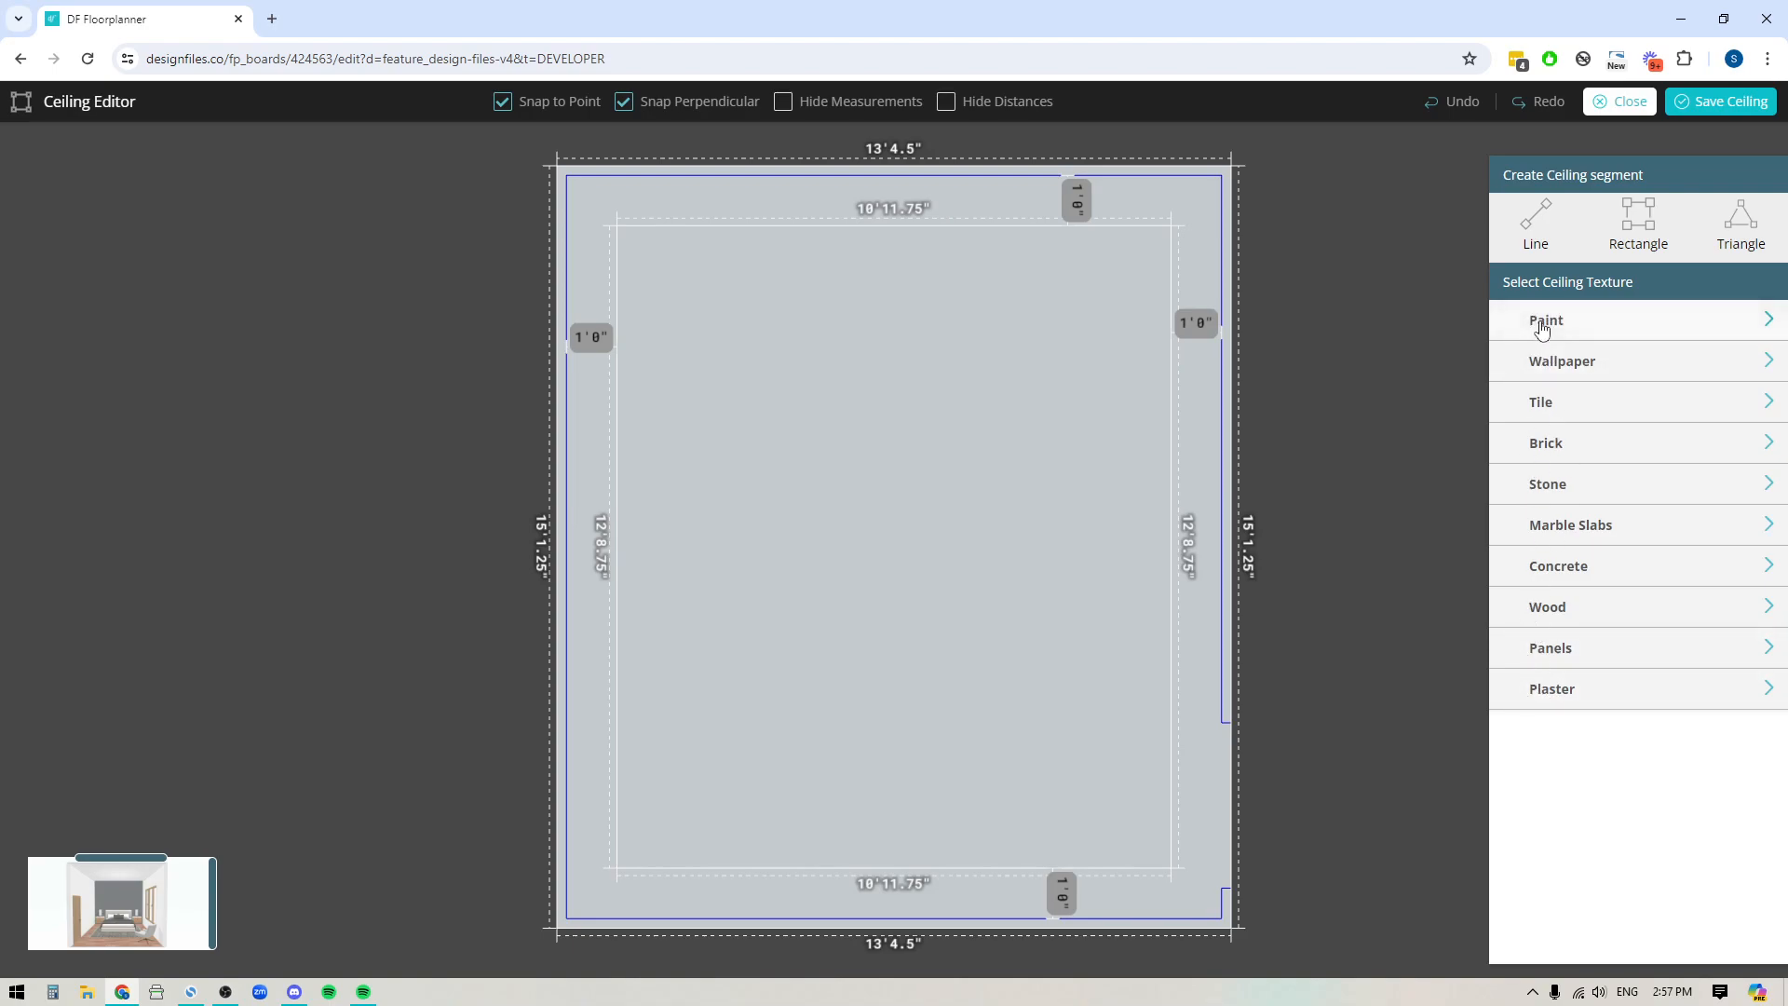
pyautogui.click(1546, 320)
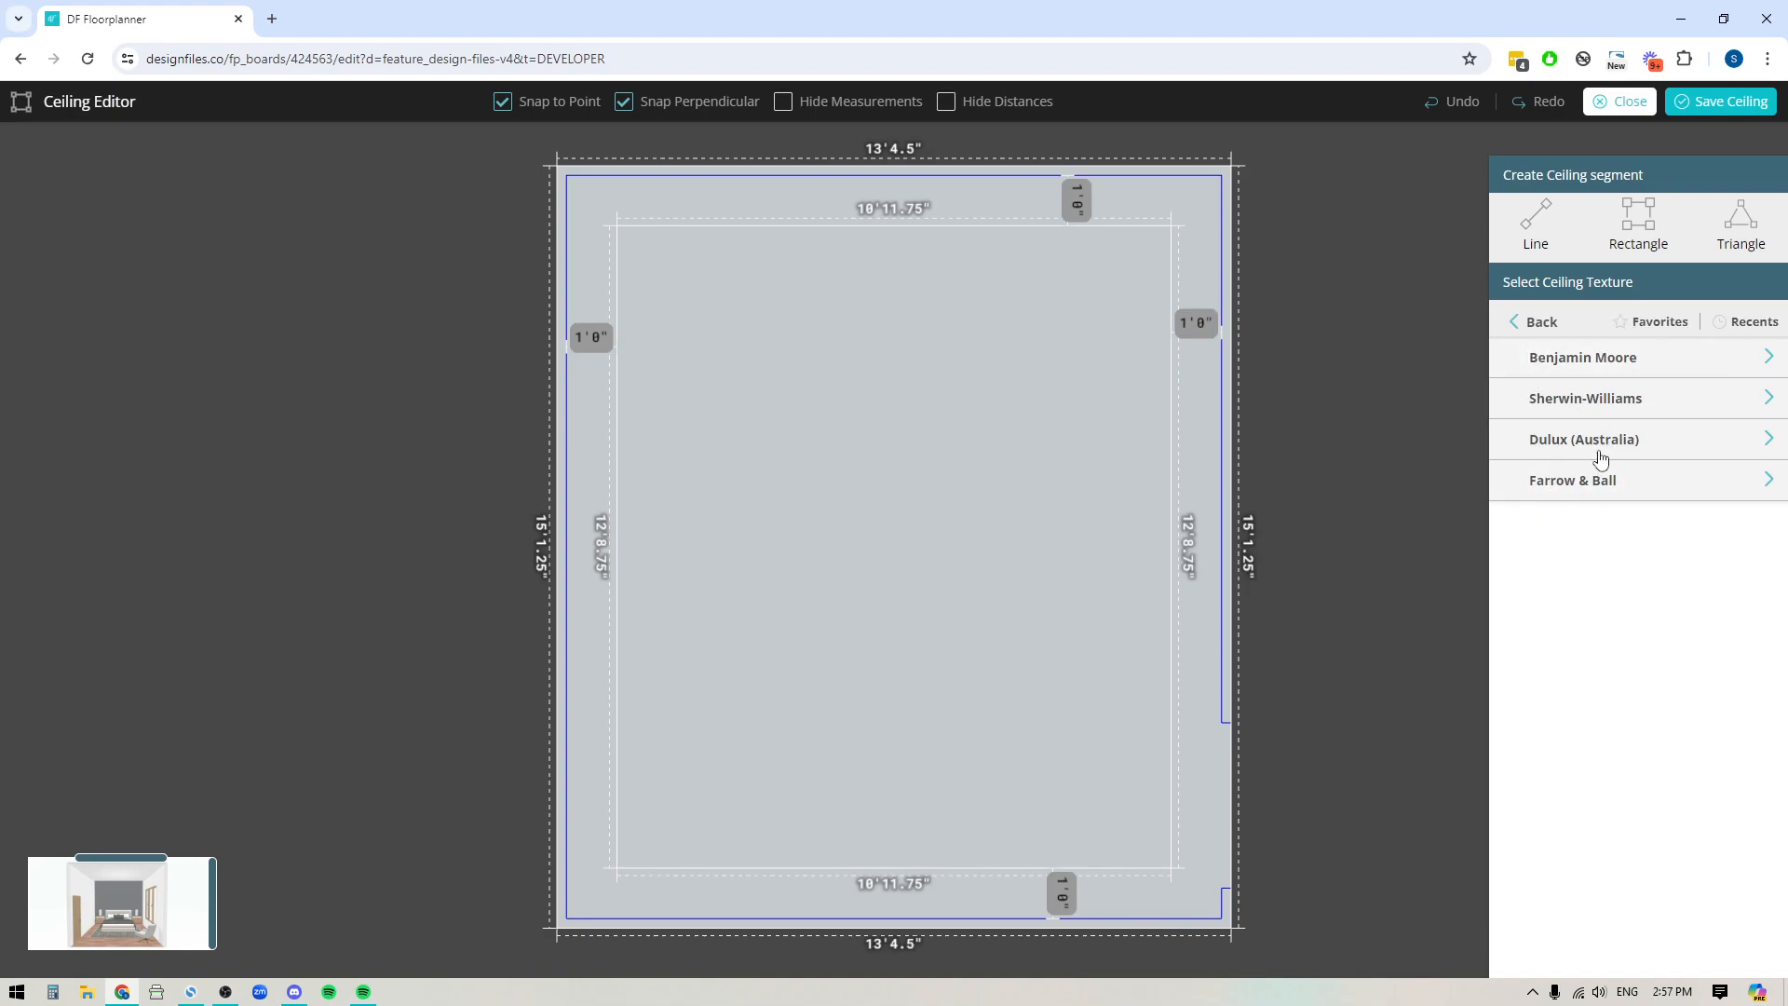
pyautogui.click(1572, 478)
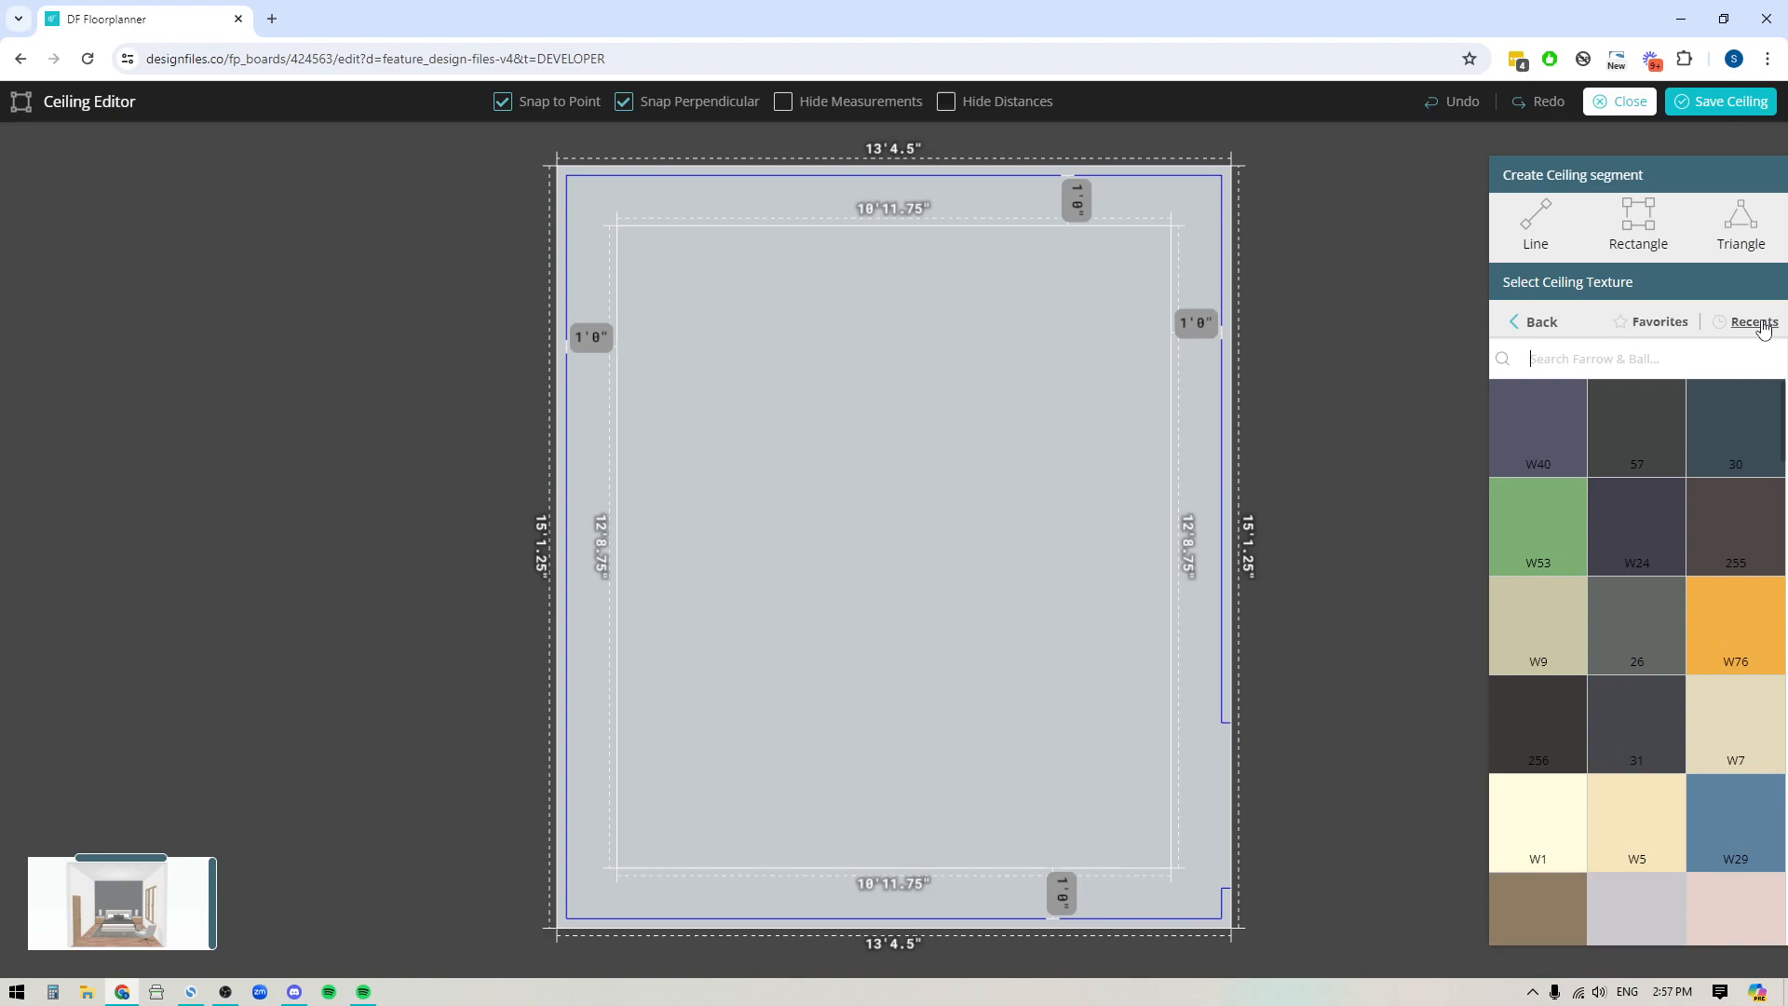
pyautogui.click(1754, 322)
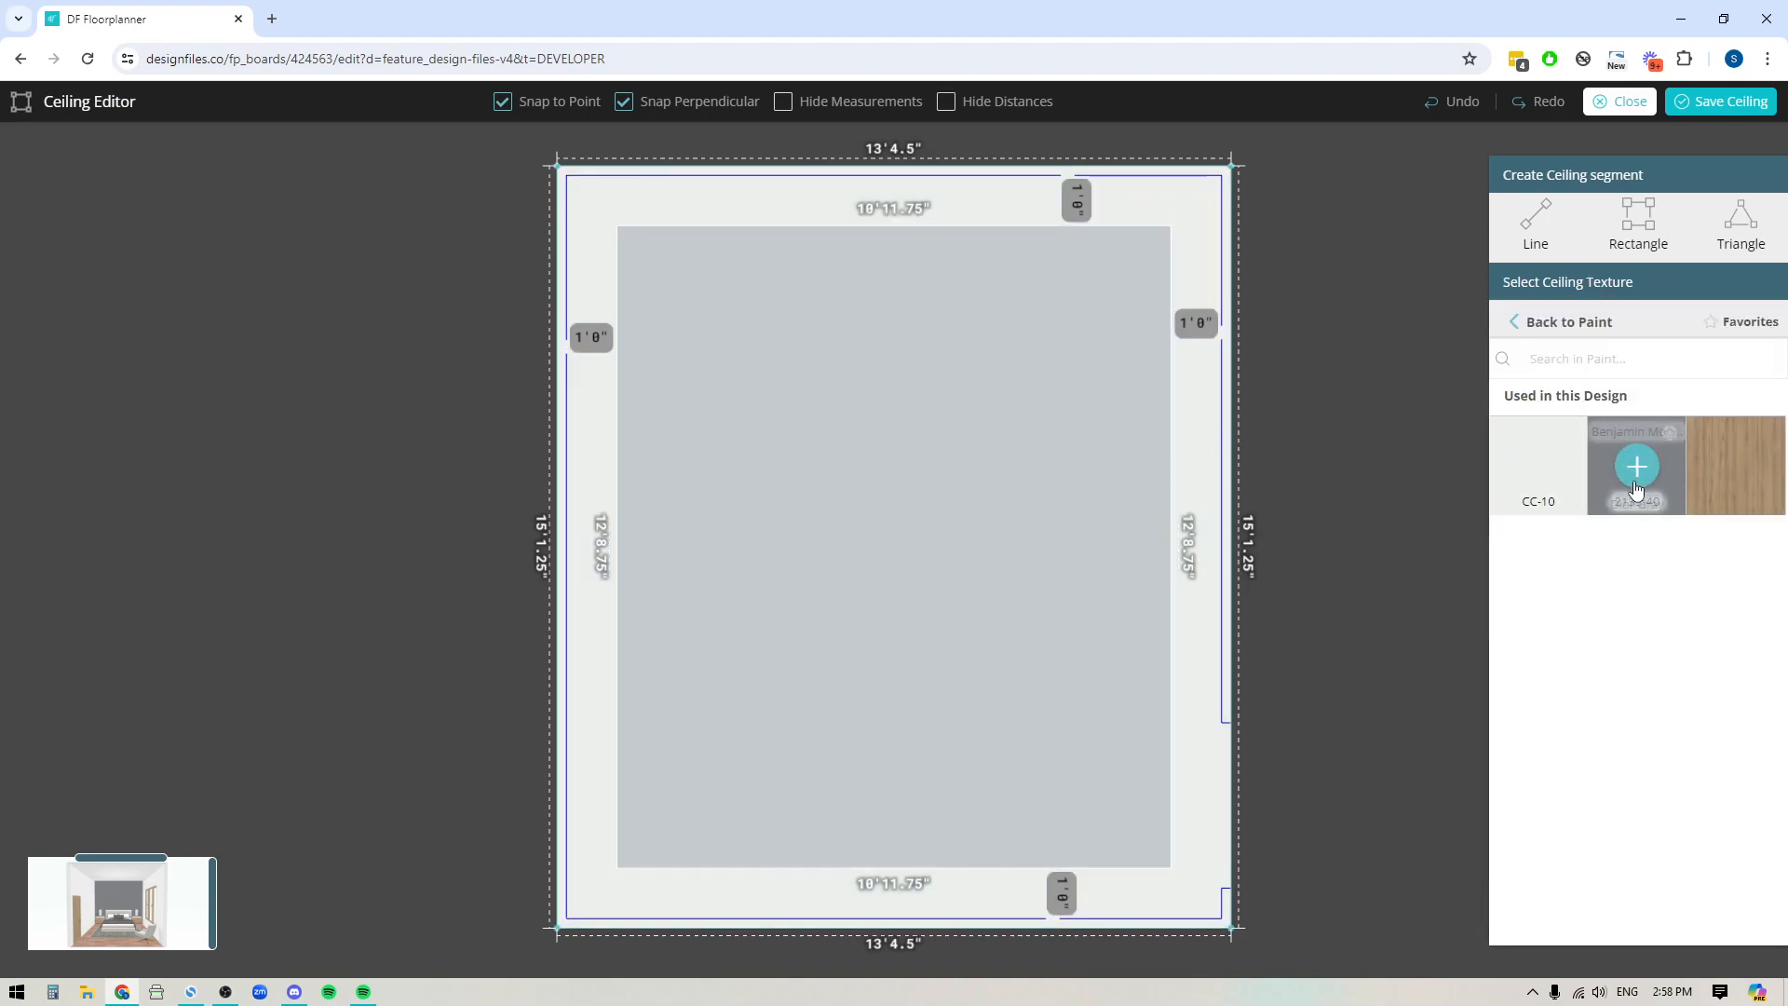
# Paint the inner rectangle Dior Gray and extrude the Ultra White border 8 in.
pyautogui.click(1635, 466)
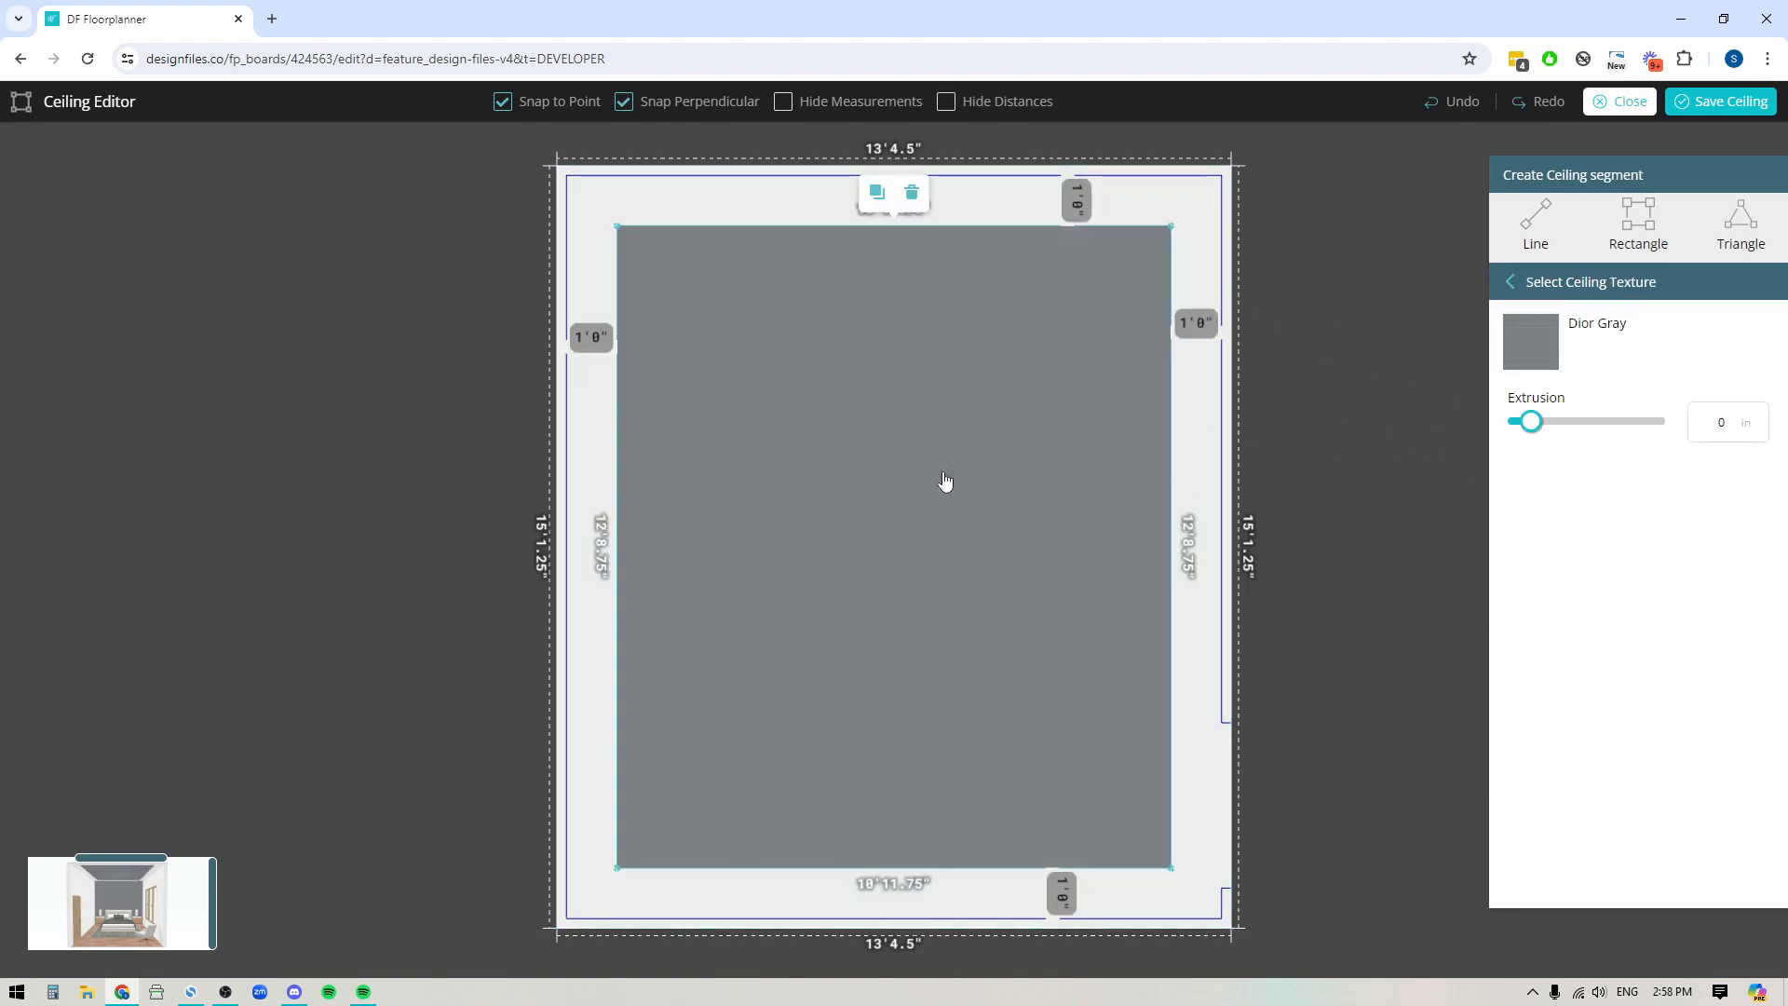
pyautogui.moveTo(998, 455)
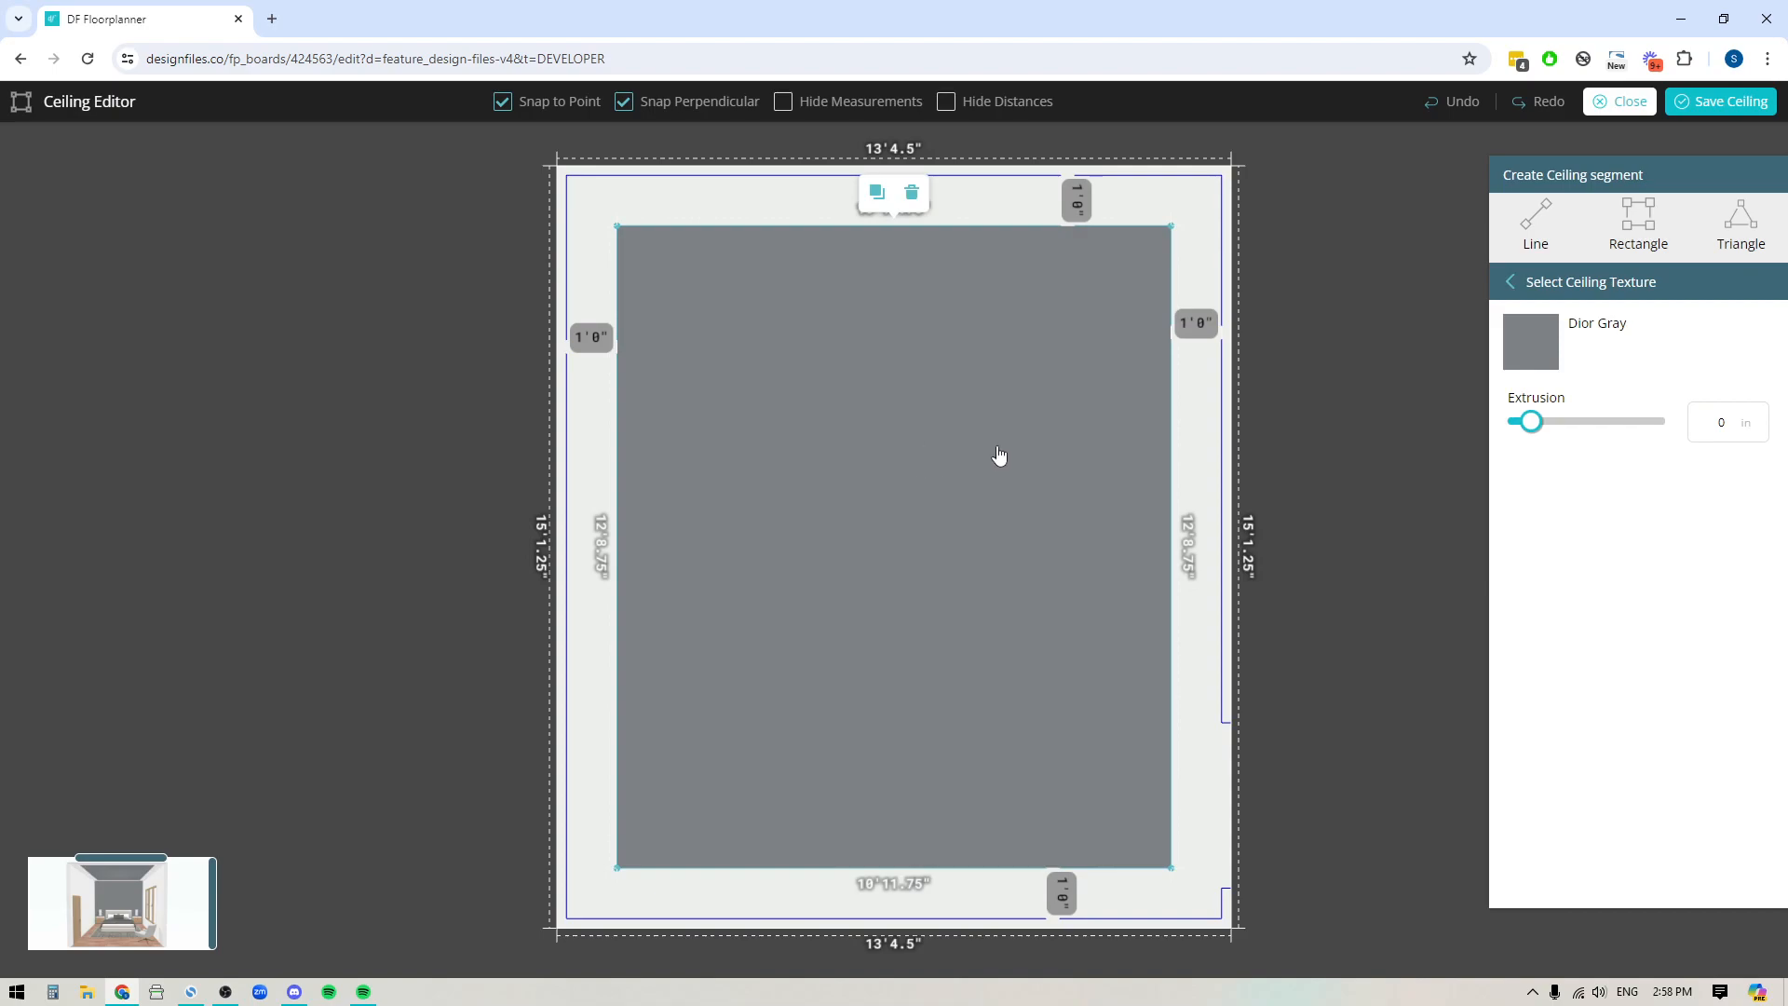
pyautogui.moveTo(898, 475)
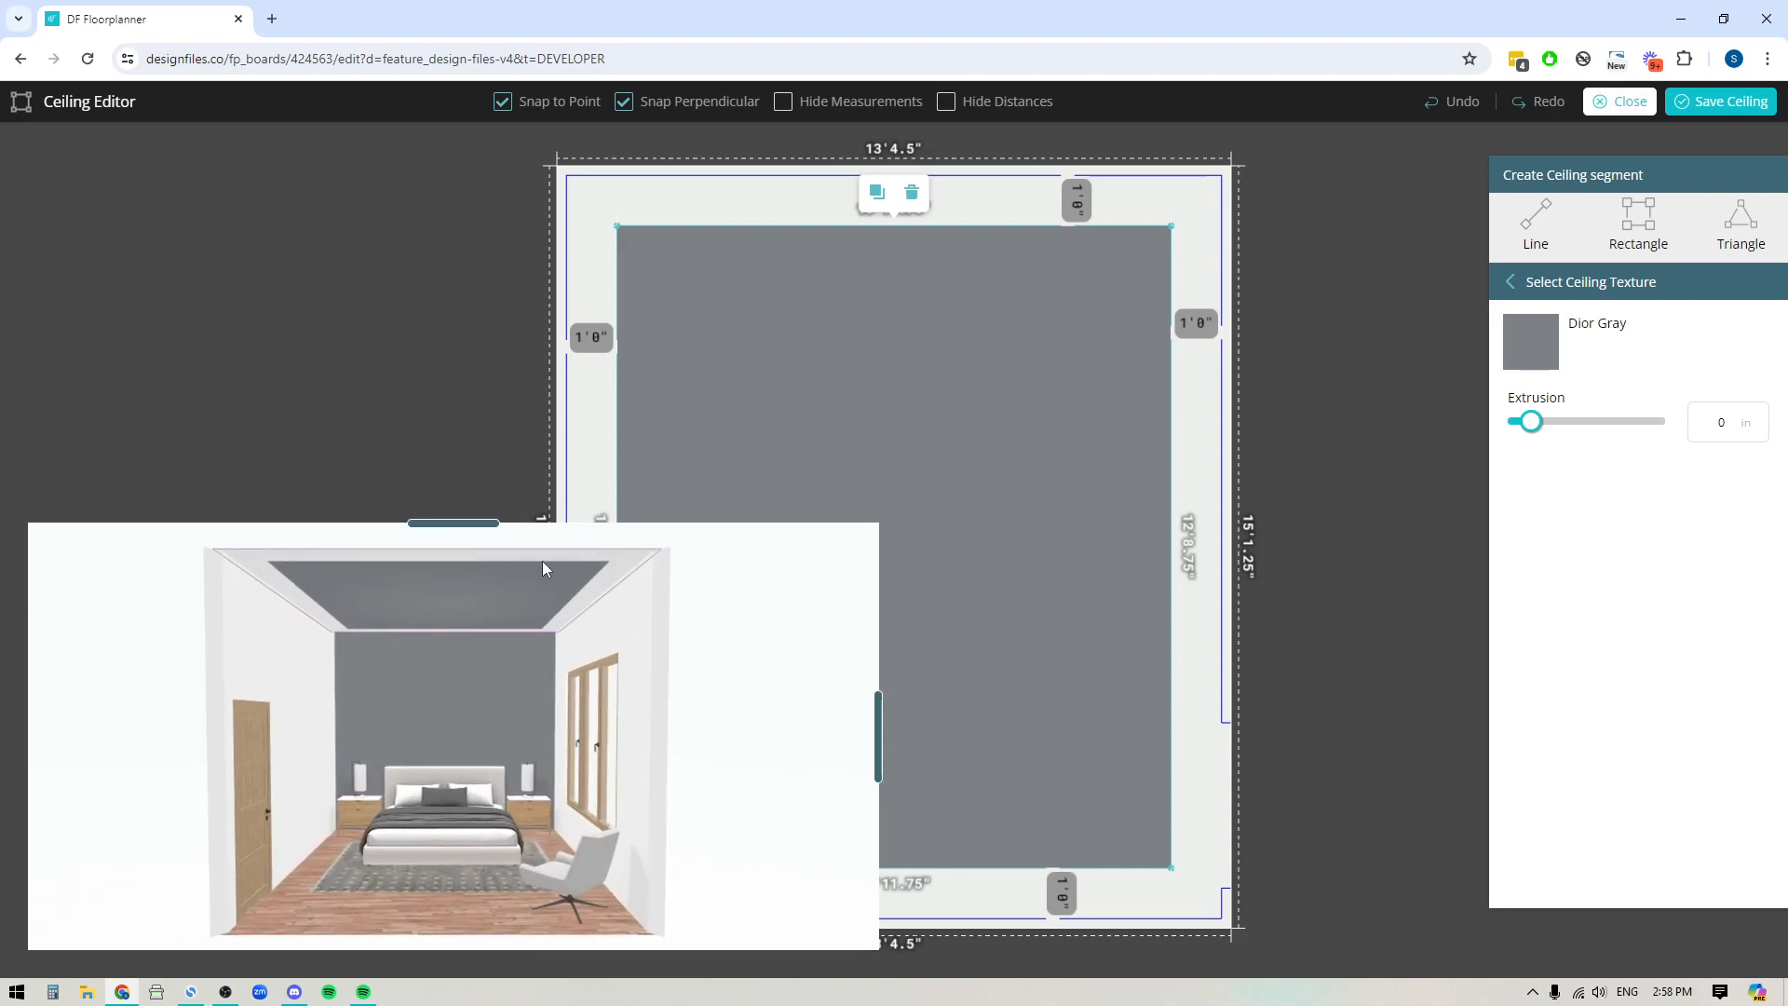
pyautogui.moveTo(289, 626)
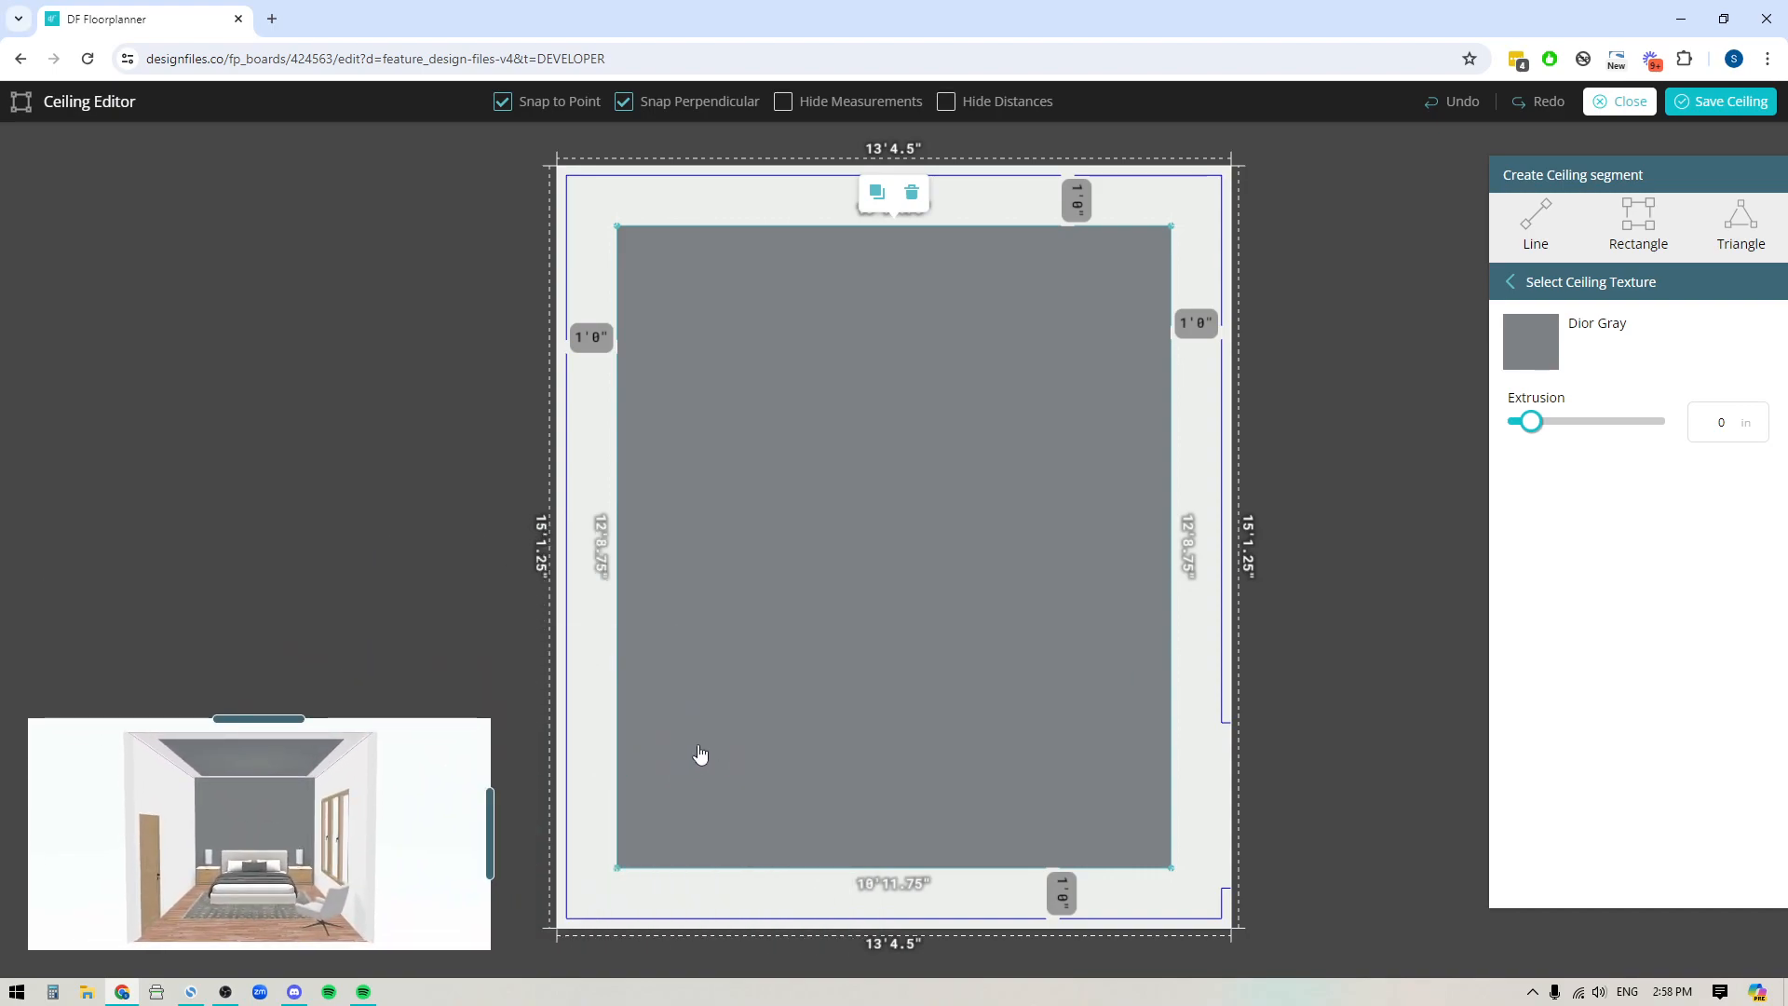
pyautogui.click(1531, 343)
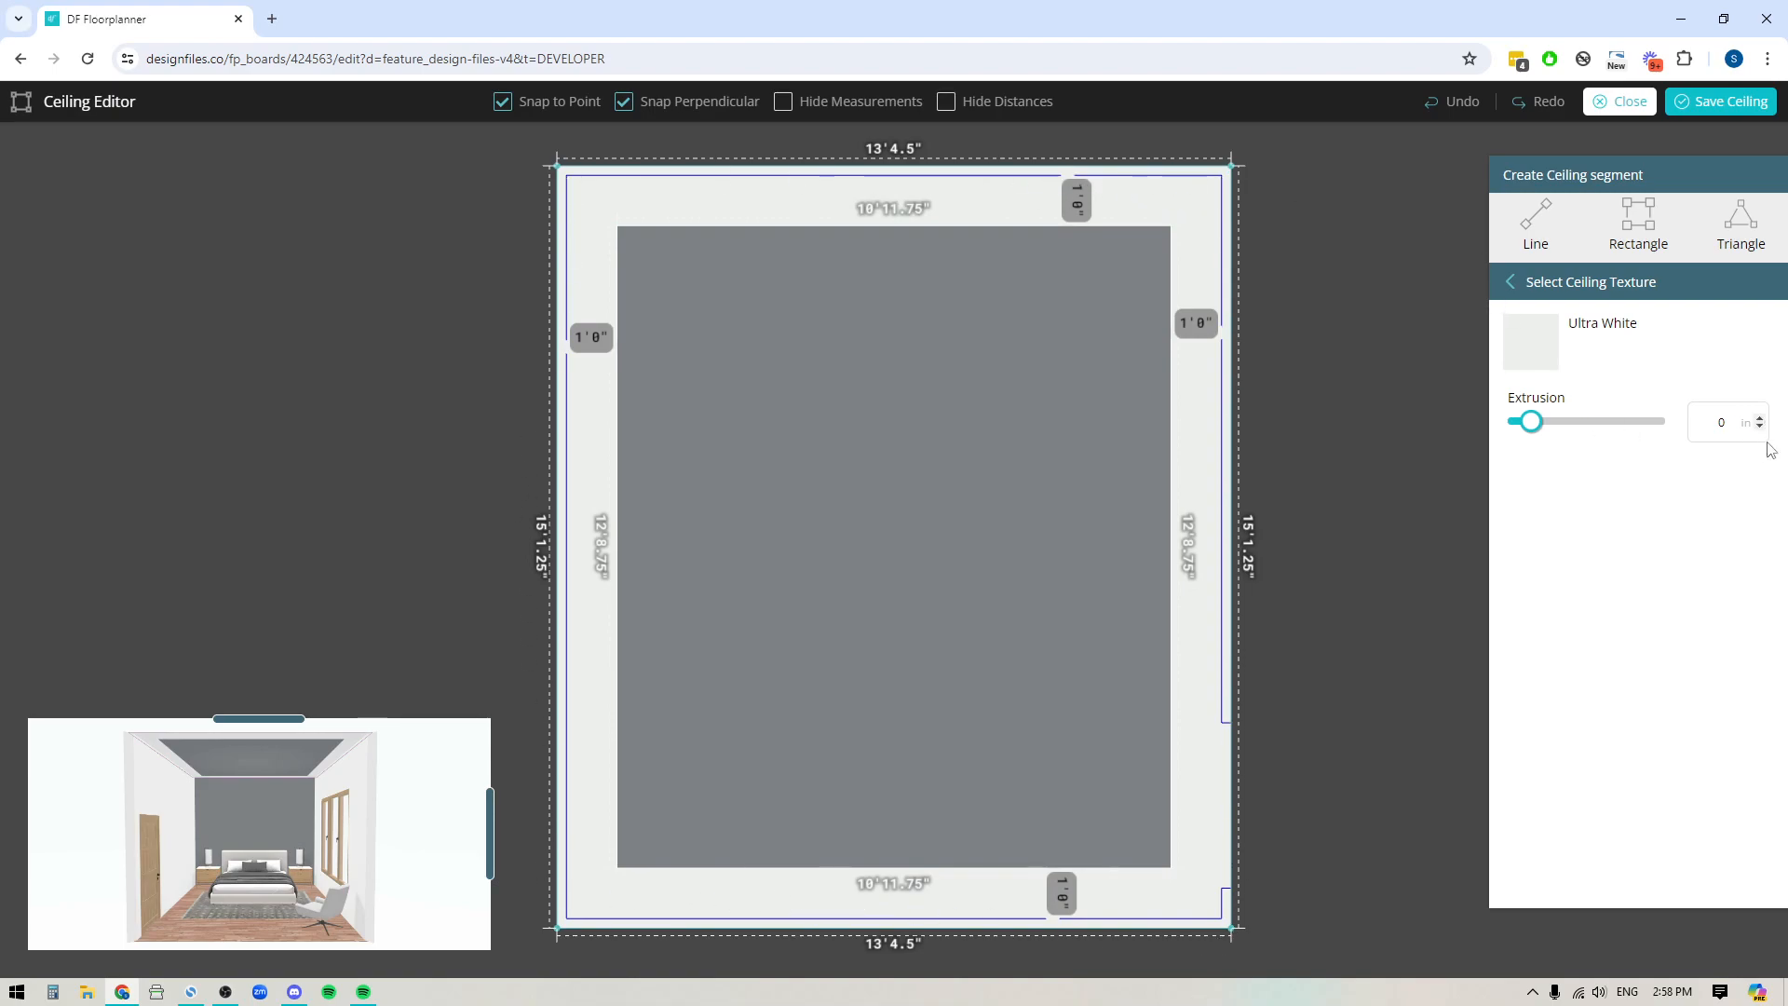
pyautogui.click(1721, 422)
pyautogui.write('8')
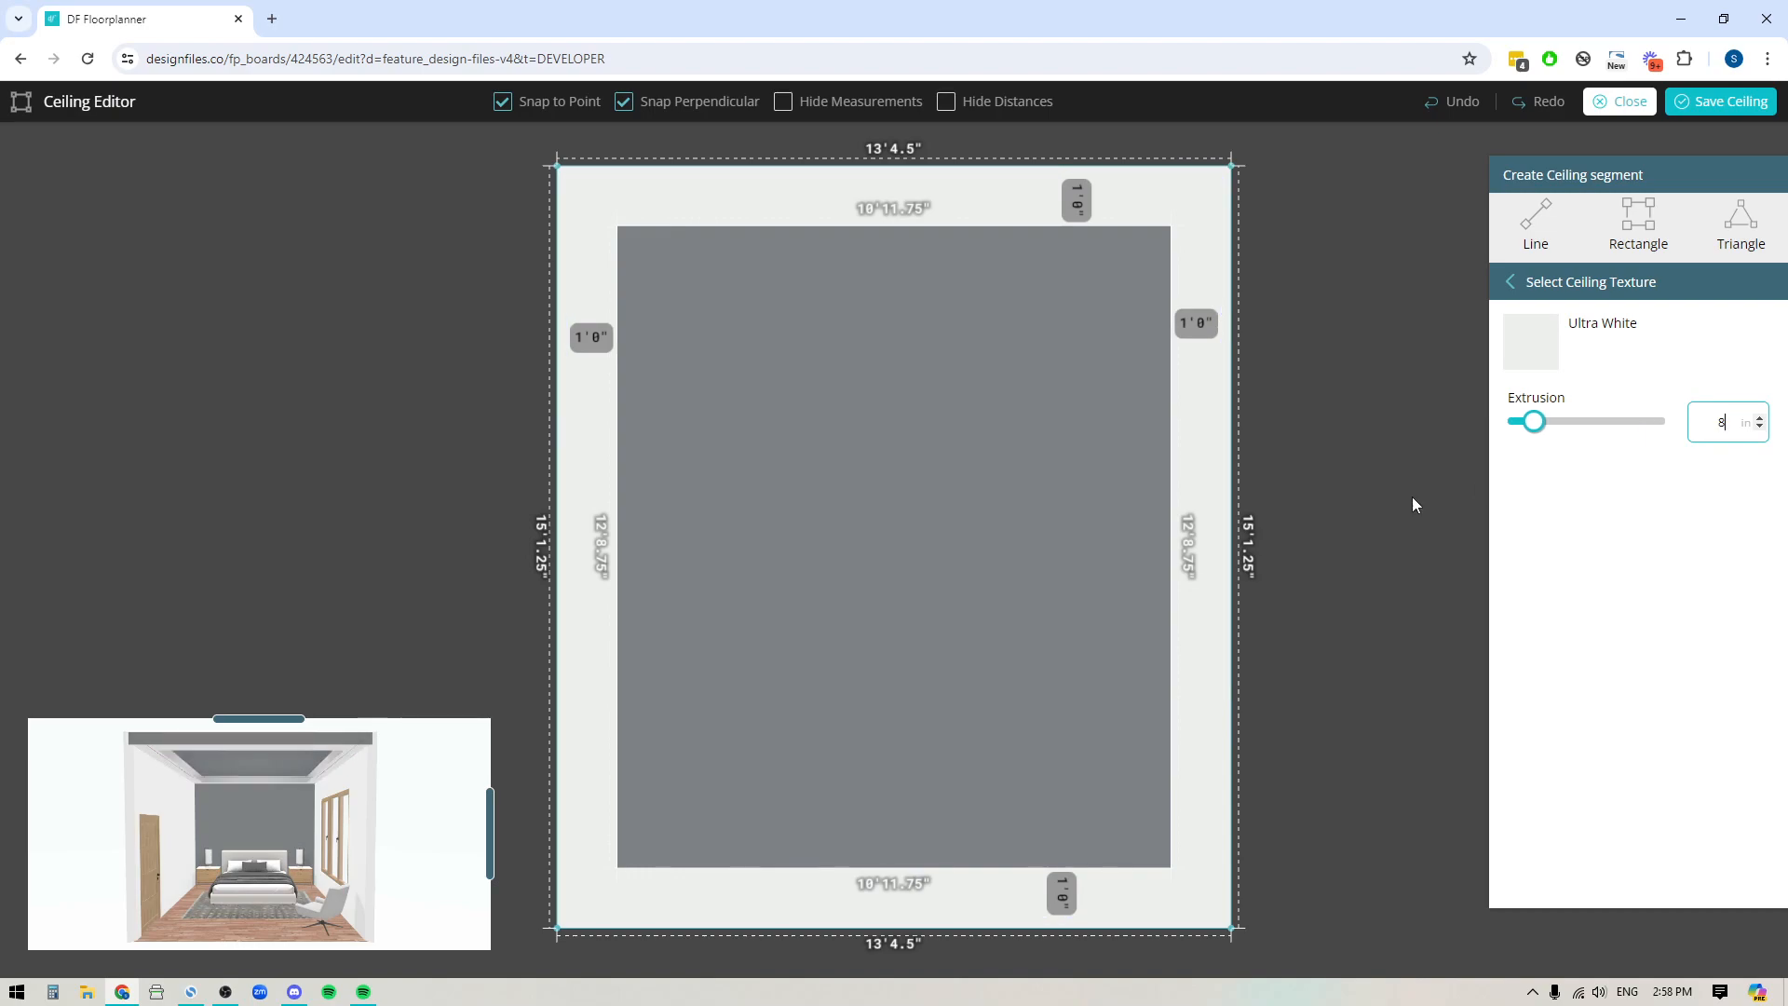
pyautogui.click(892, 488)
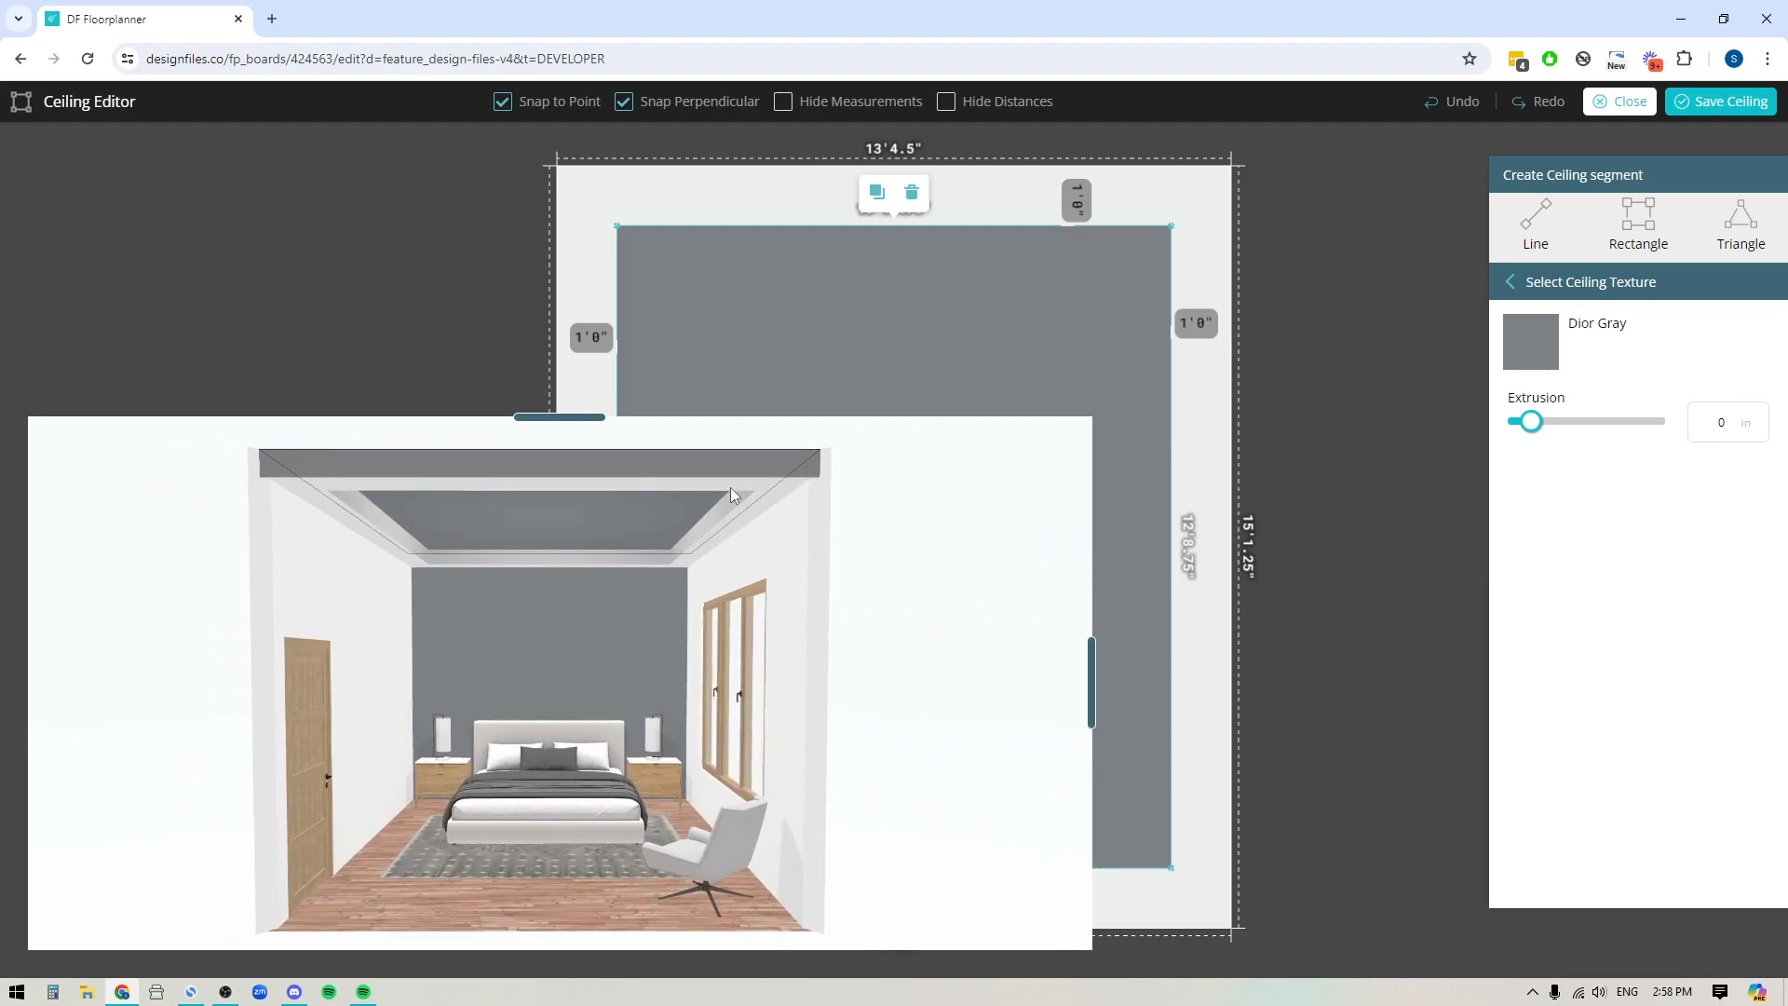
pyautogui.moveTo(1339, 151)
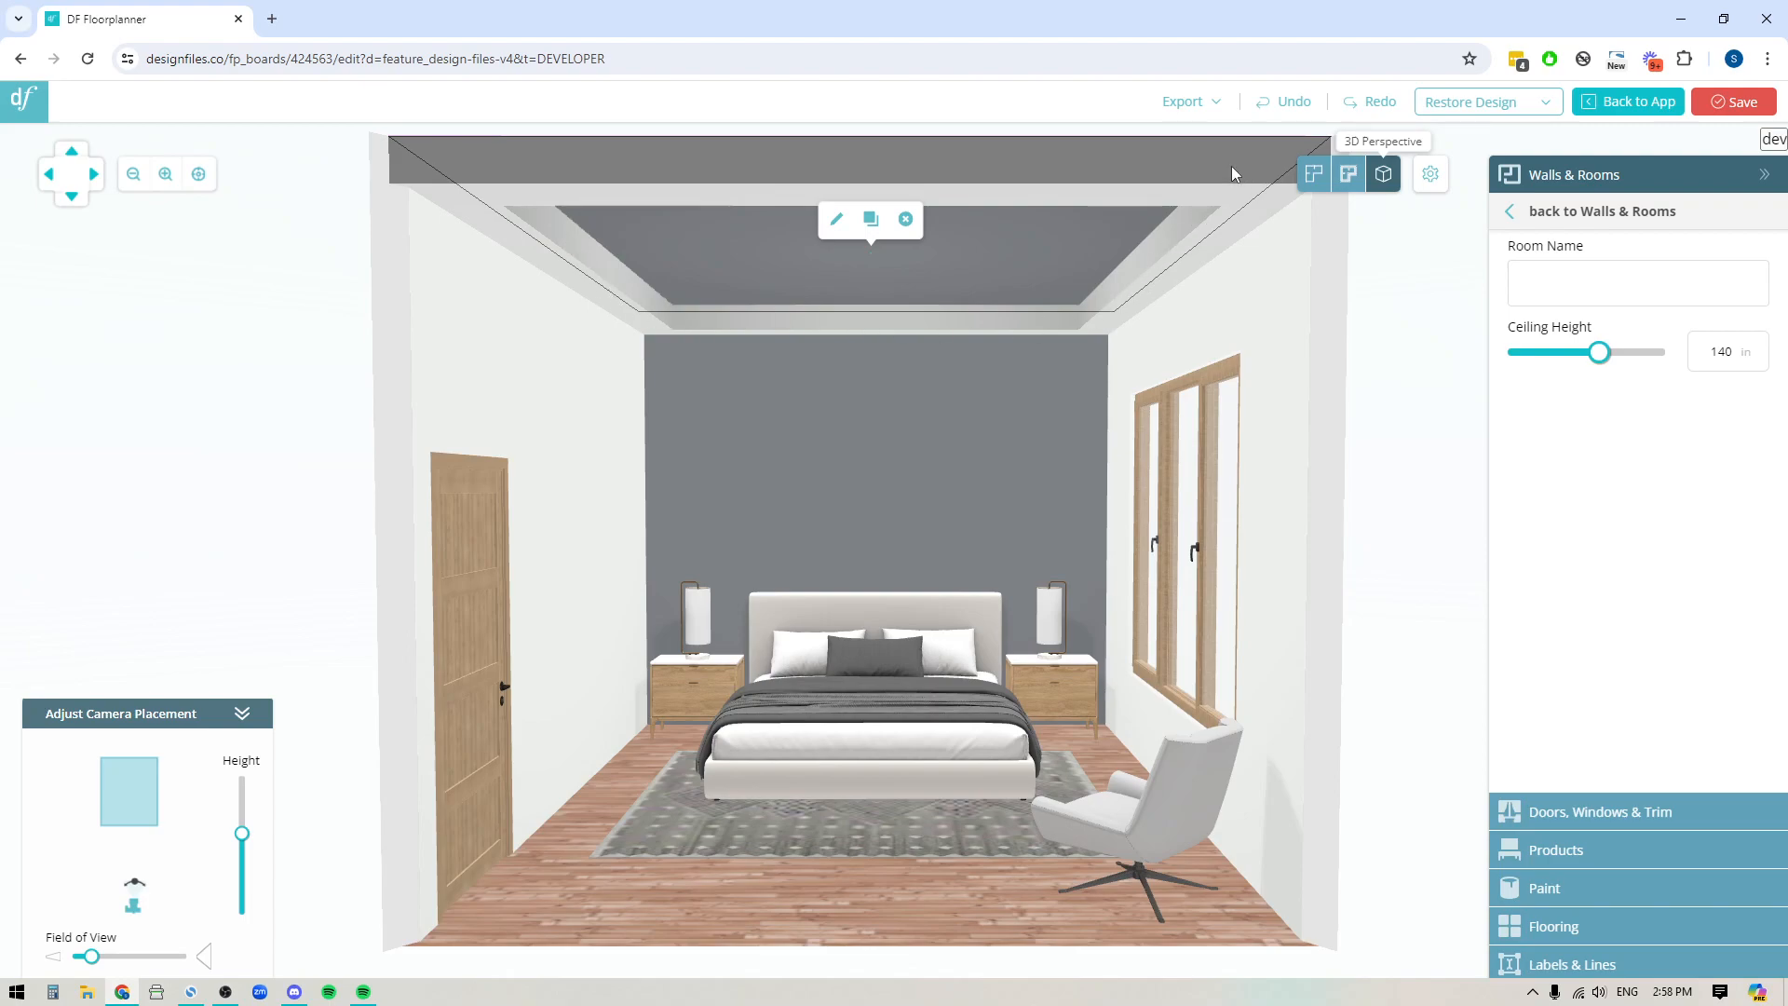
pyautogui.moveTo(1136, 252)
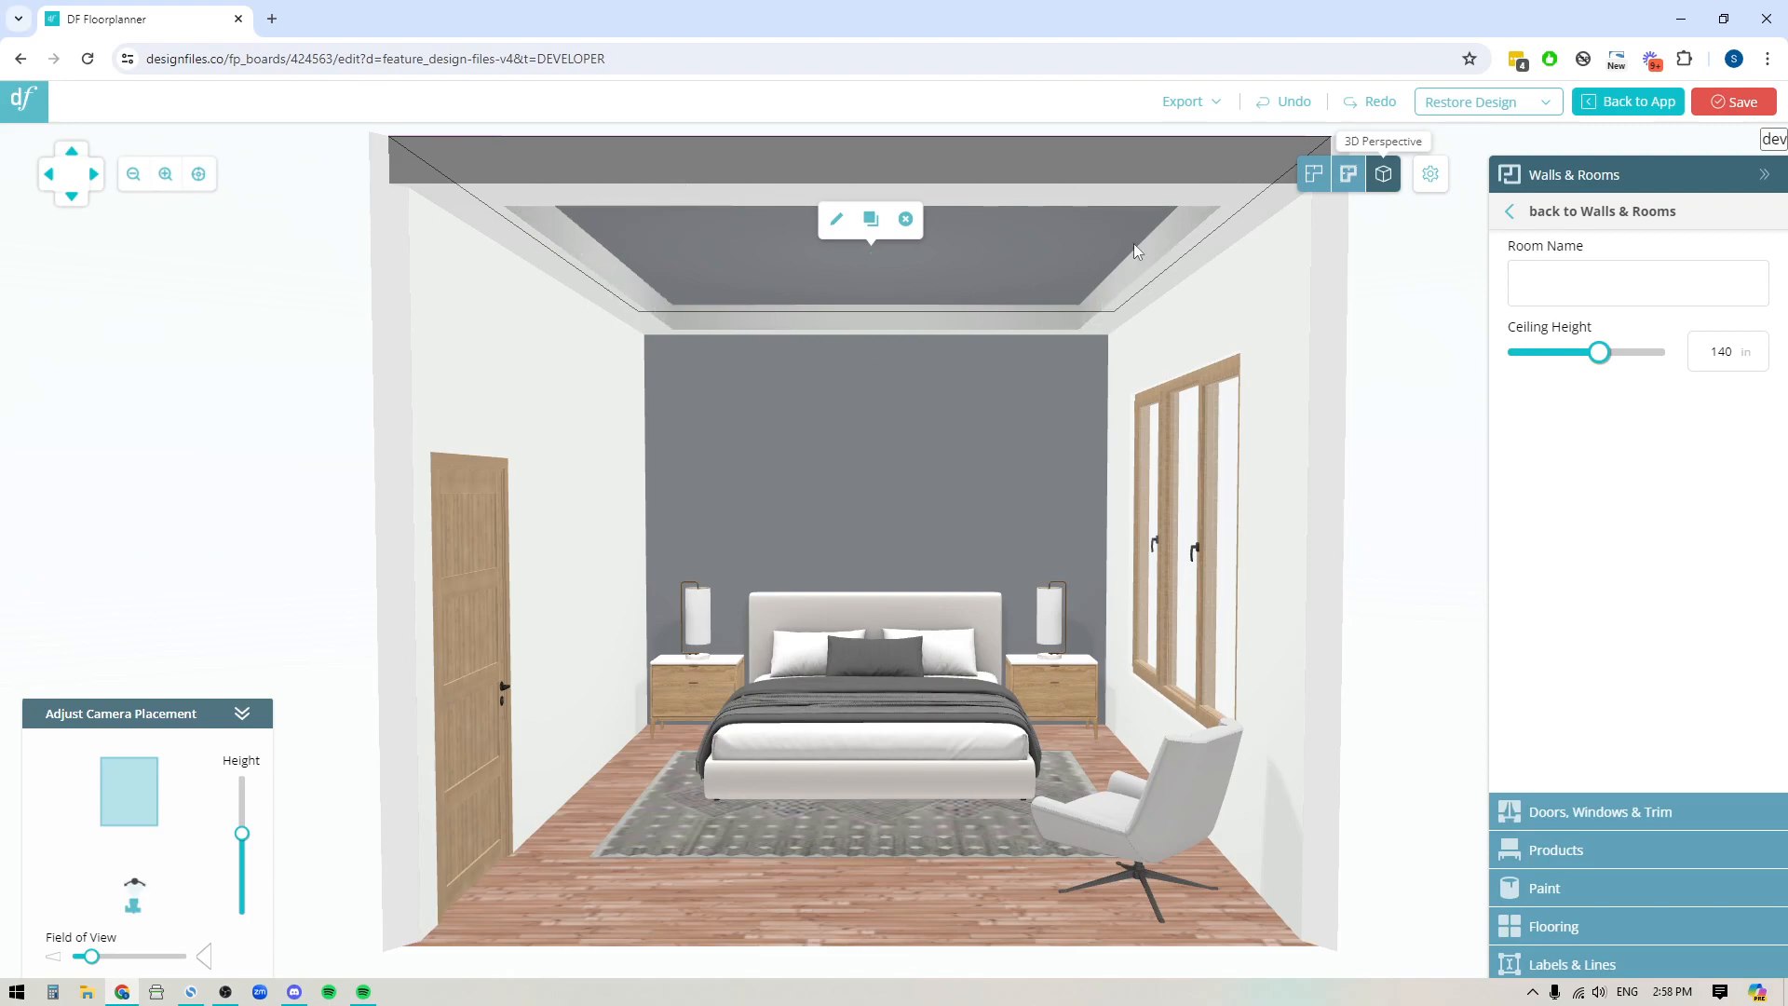
pyautogui.moveTo(678, 181)
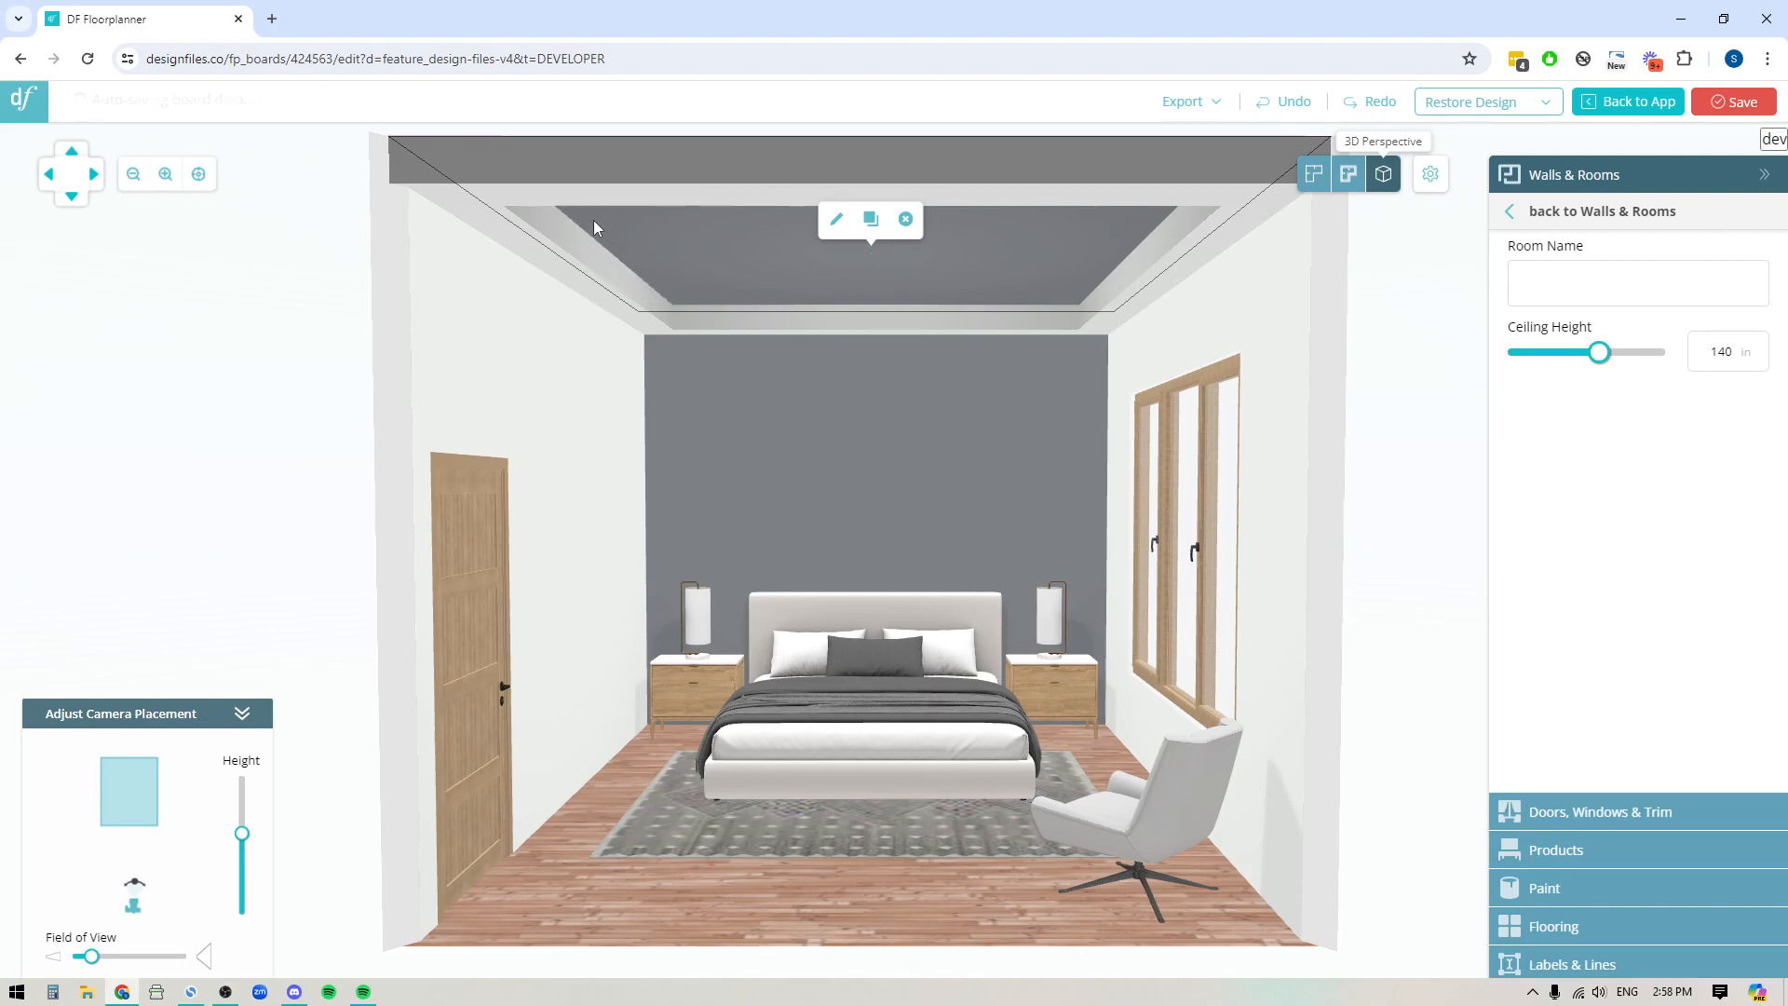
pyautogui.moveTo(957, 302)
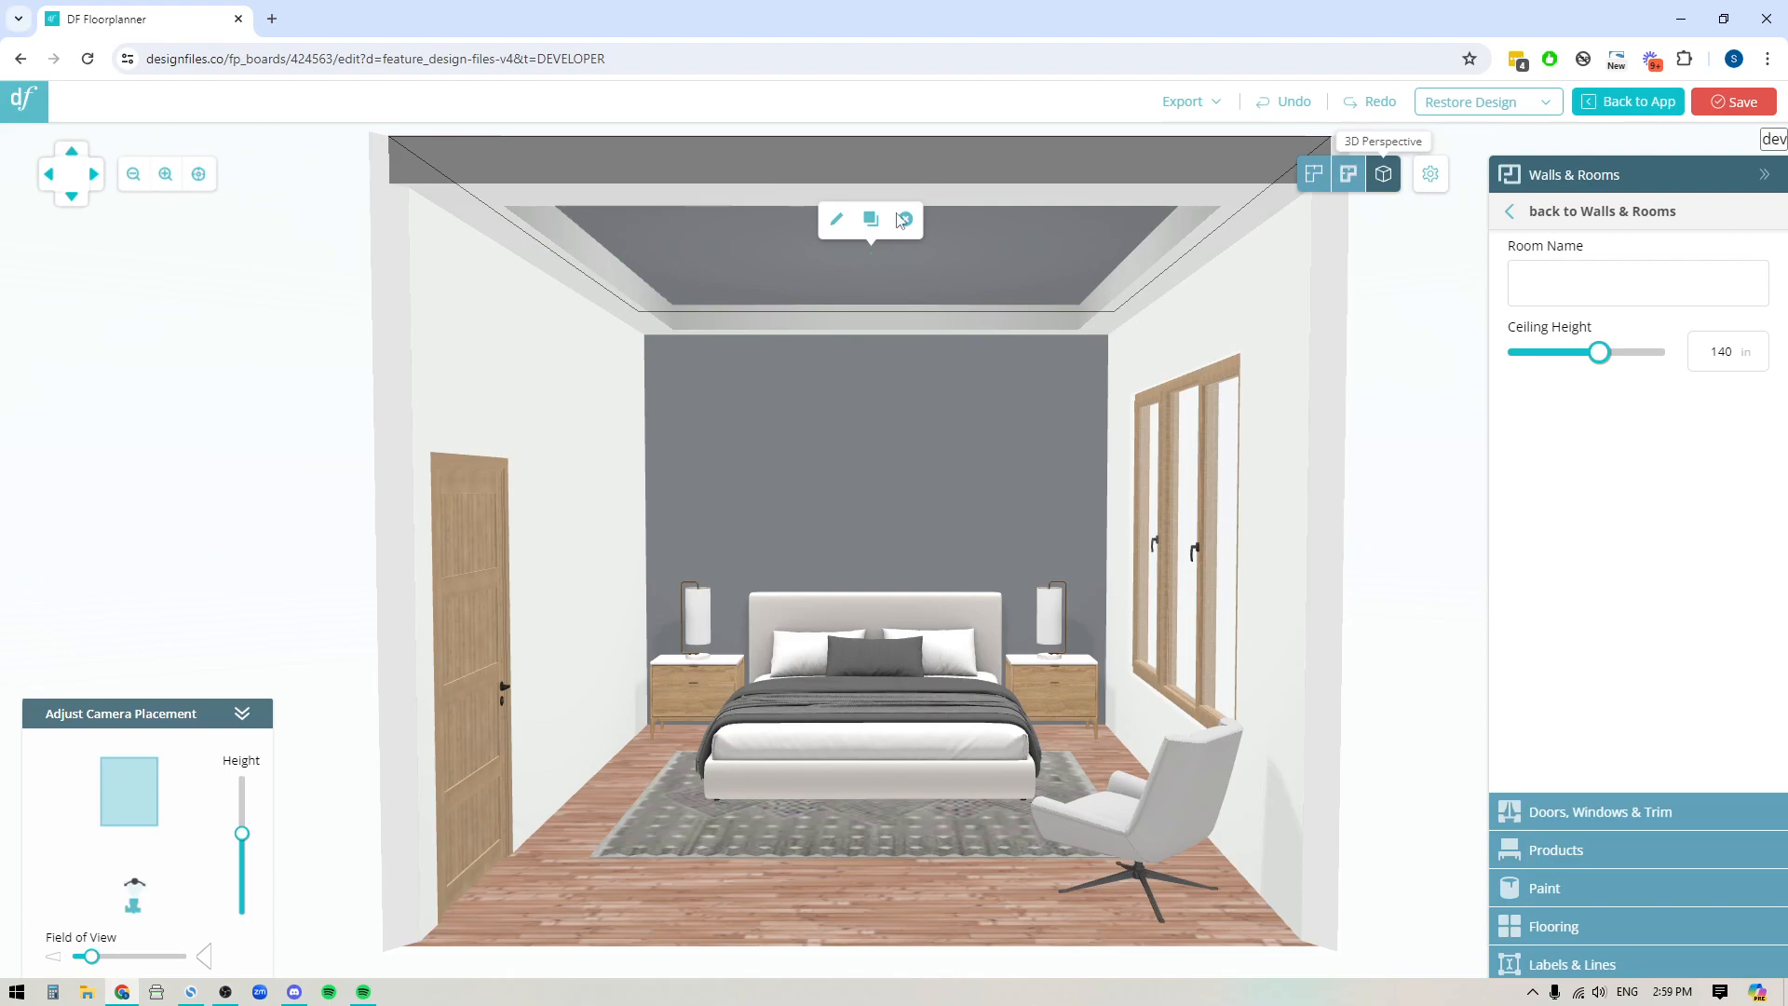
pyautogui.moveTo(905, 220)
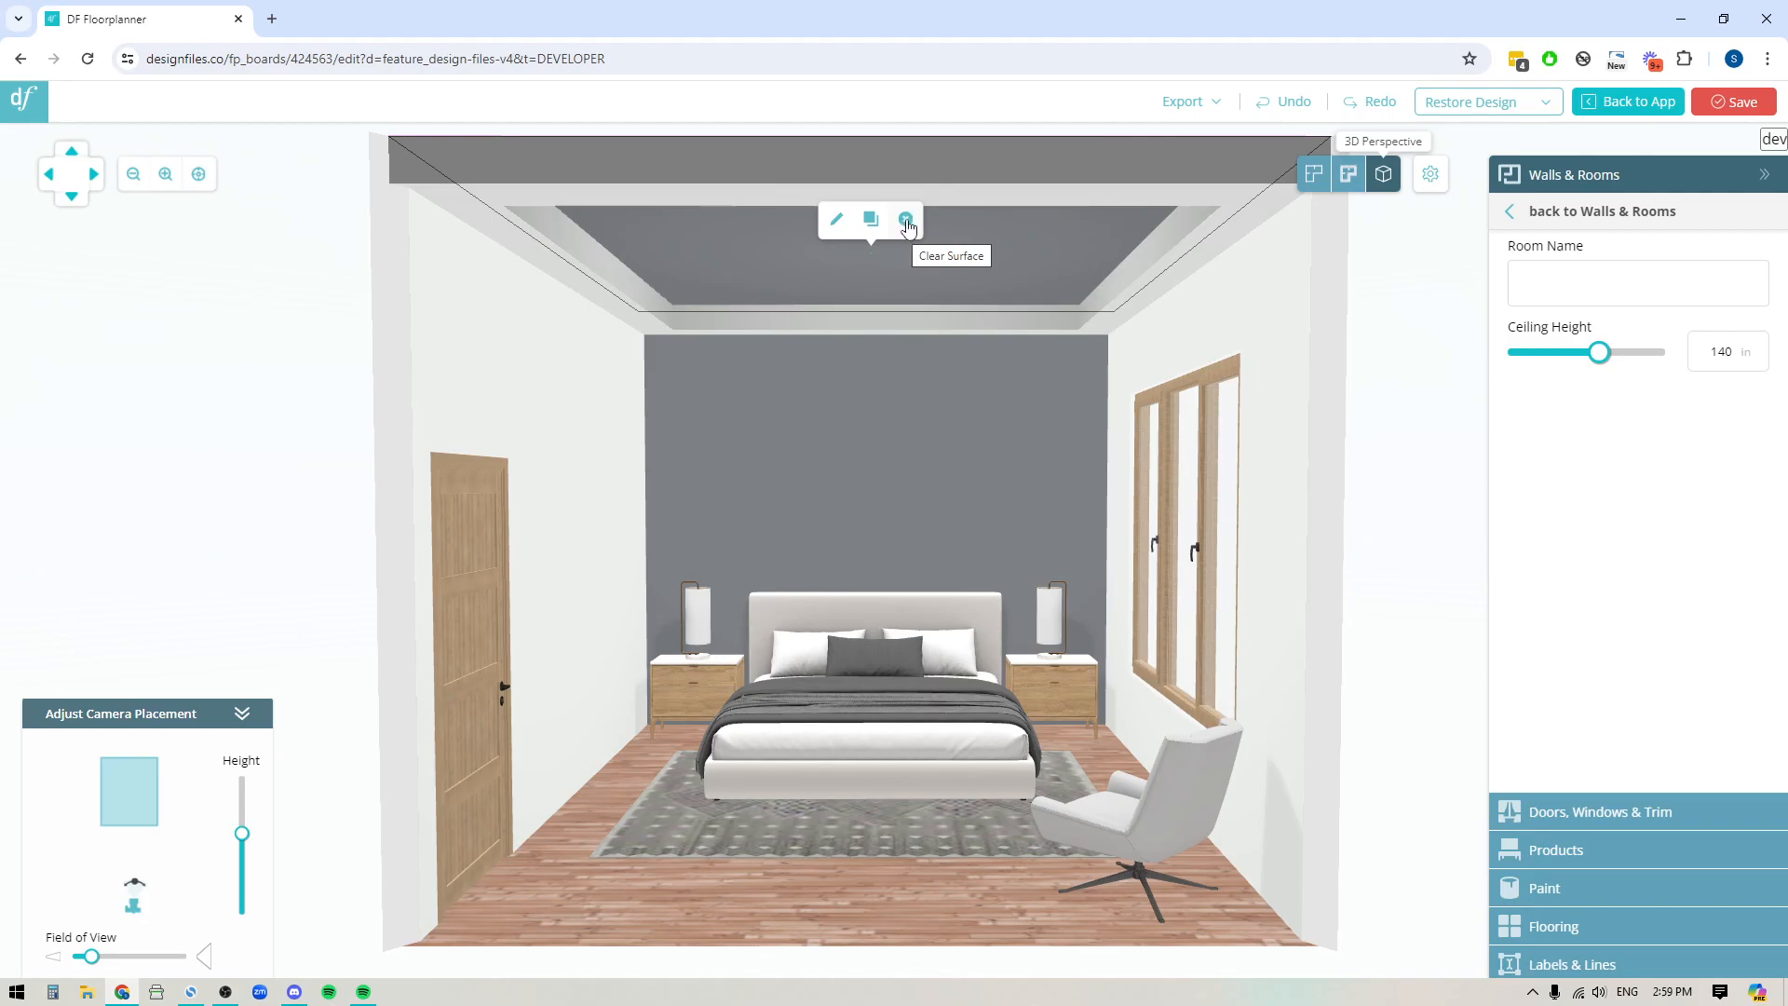
# Clear the tiered ceiling and draw a thin 6 in rectangle strip along the top edge.
pyautogui.click(907, 220)
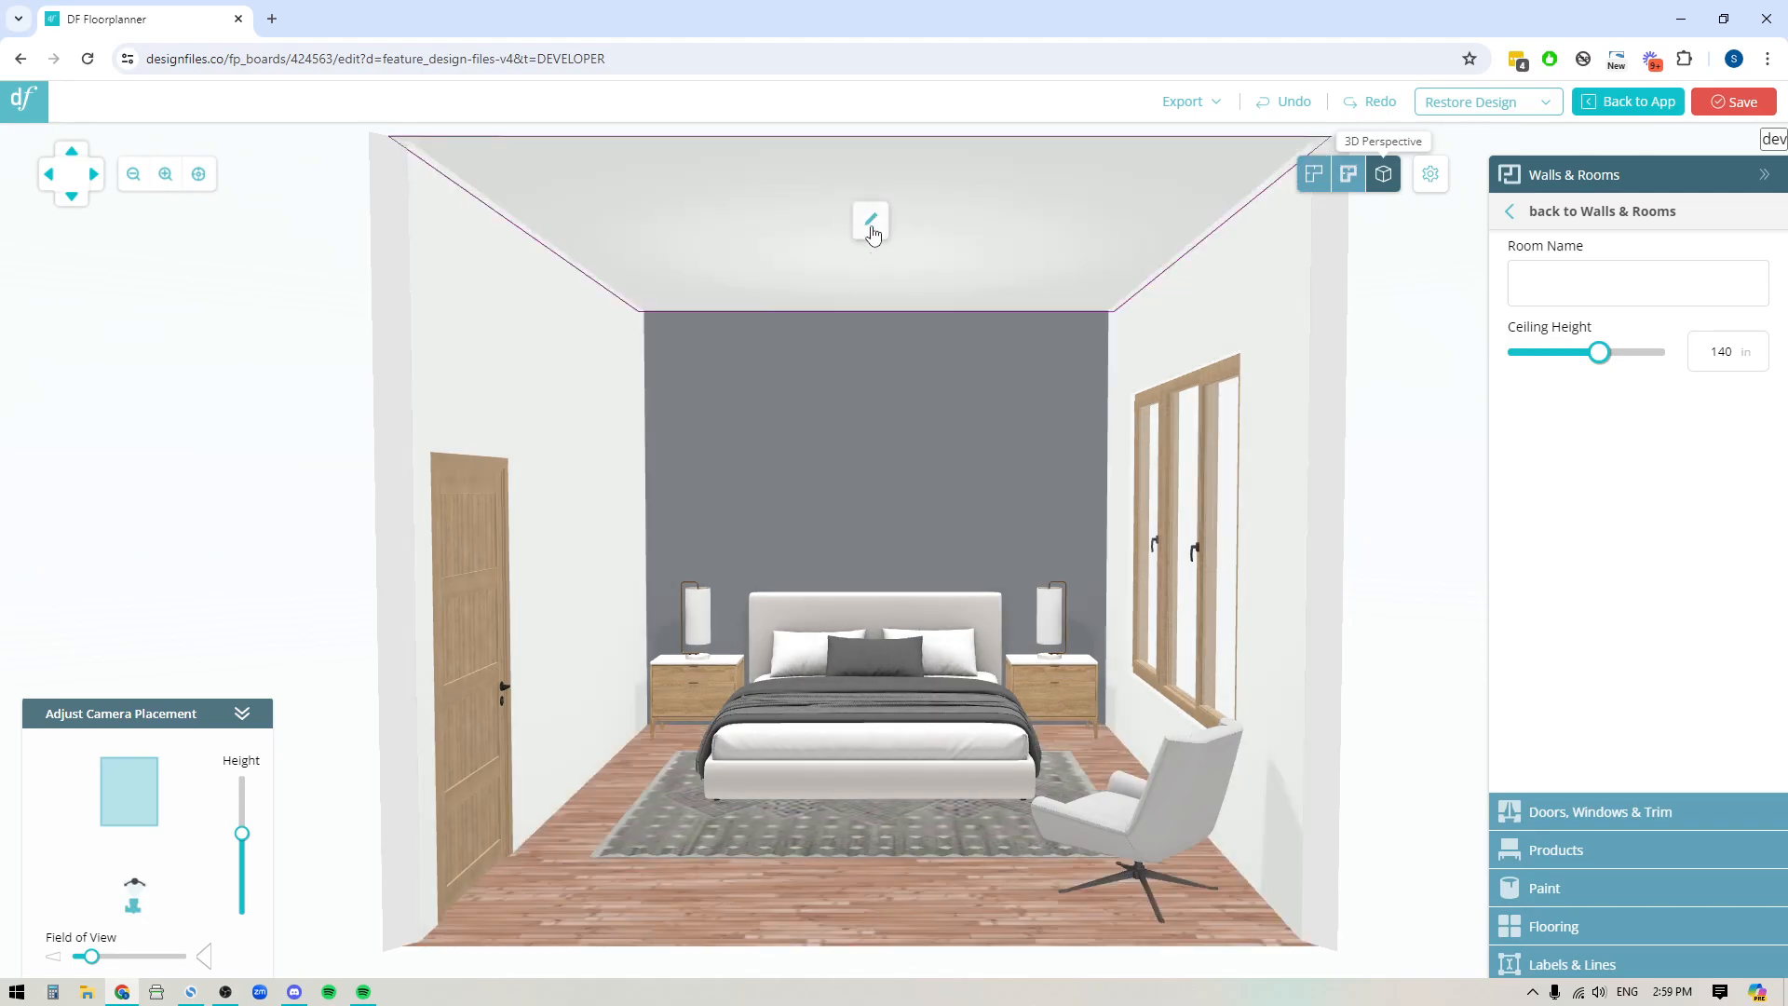
pyautogui.click(869, 221)
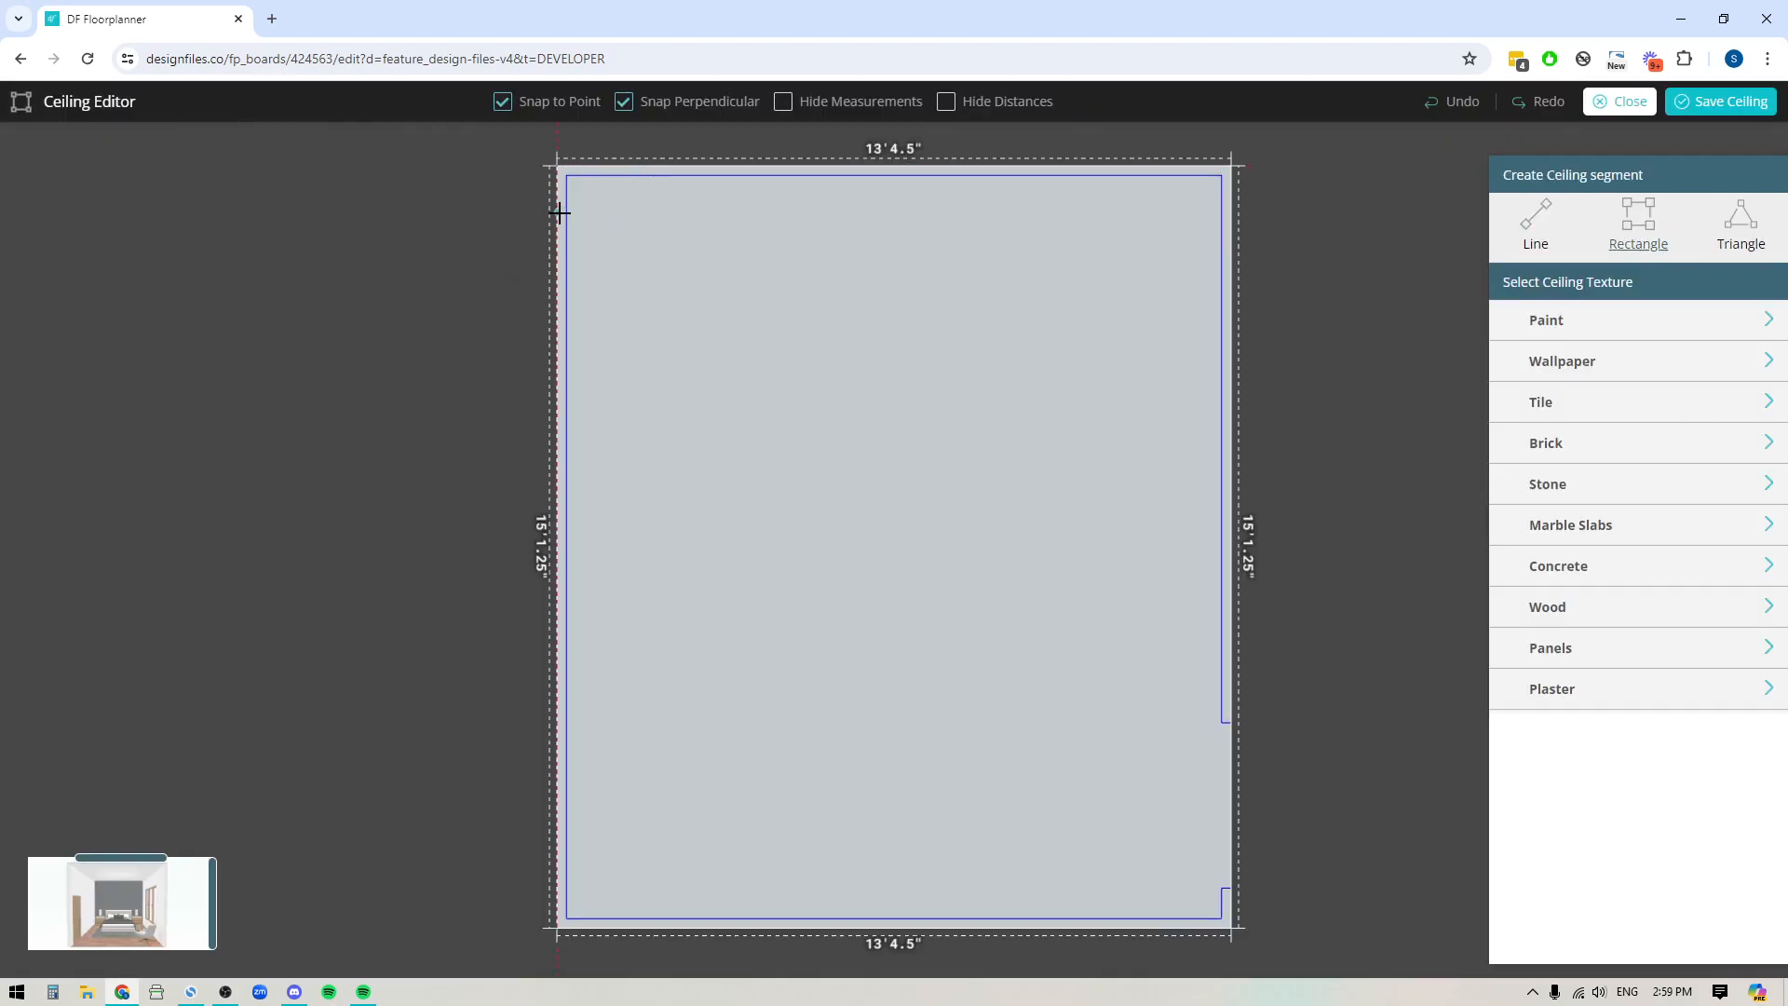
pyautogui.moveTo(561, 212); pyautogui.dragTo(1231, 251)
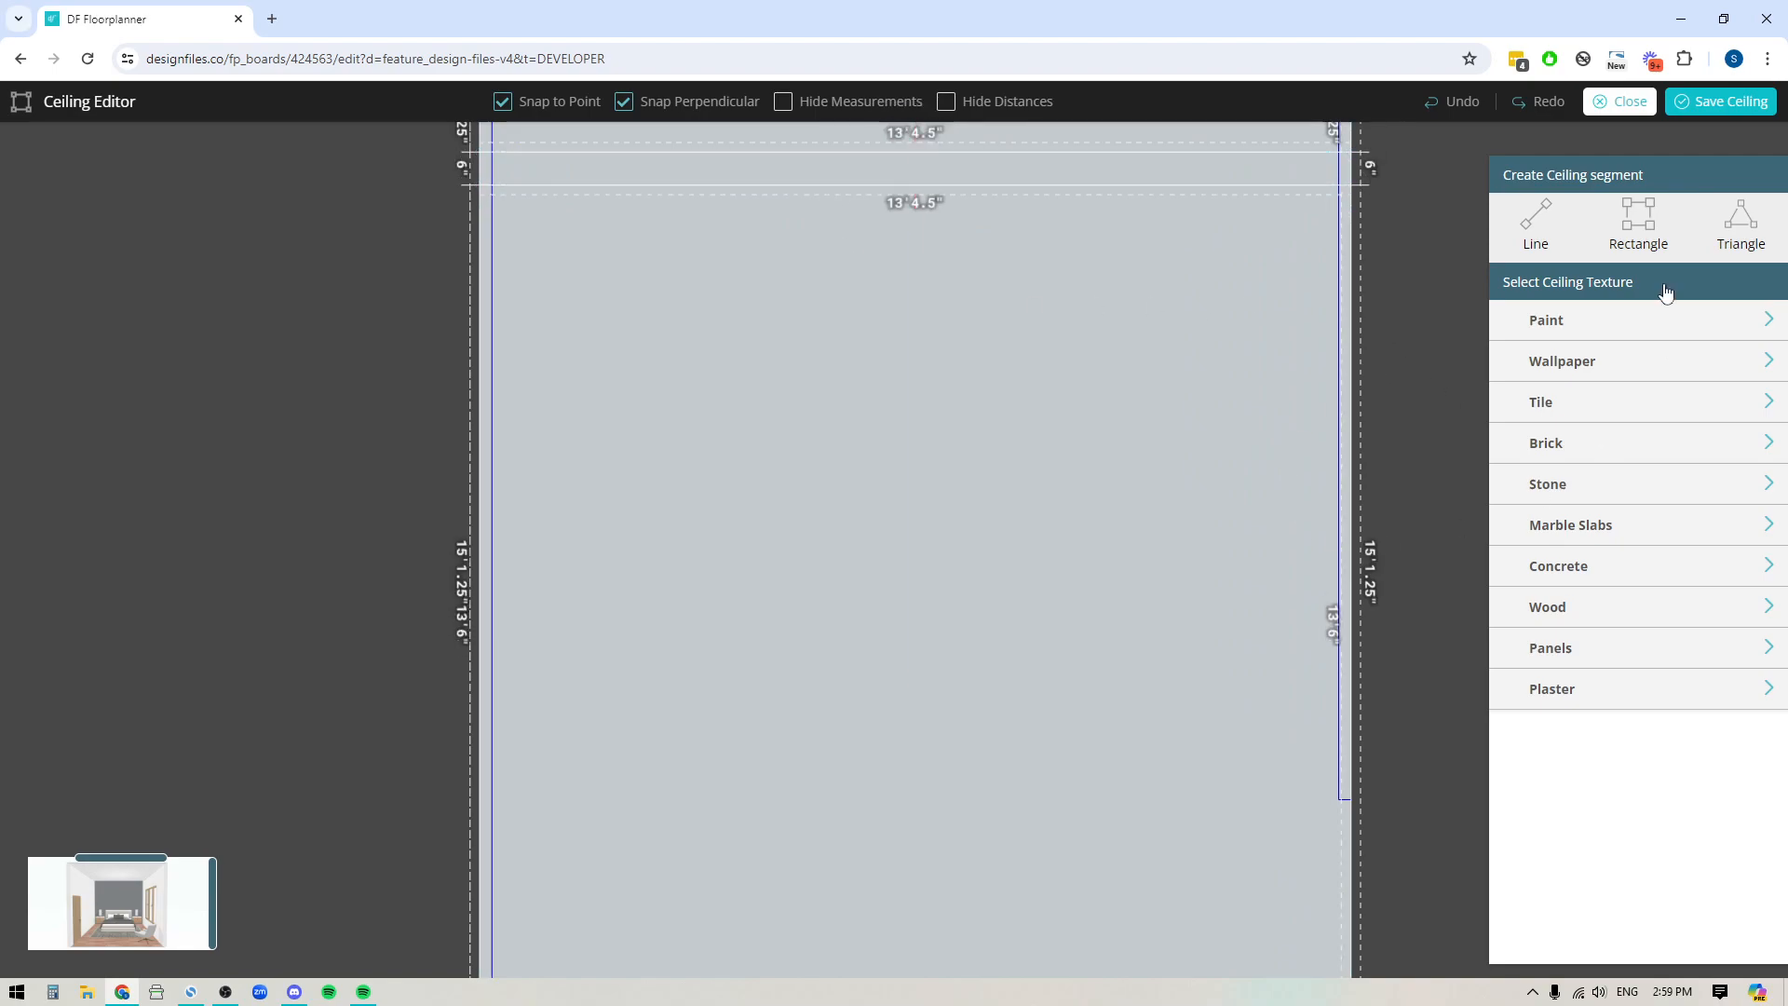
pyautogui.moveTo(840, 188)
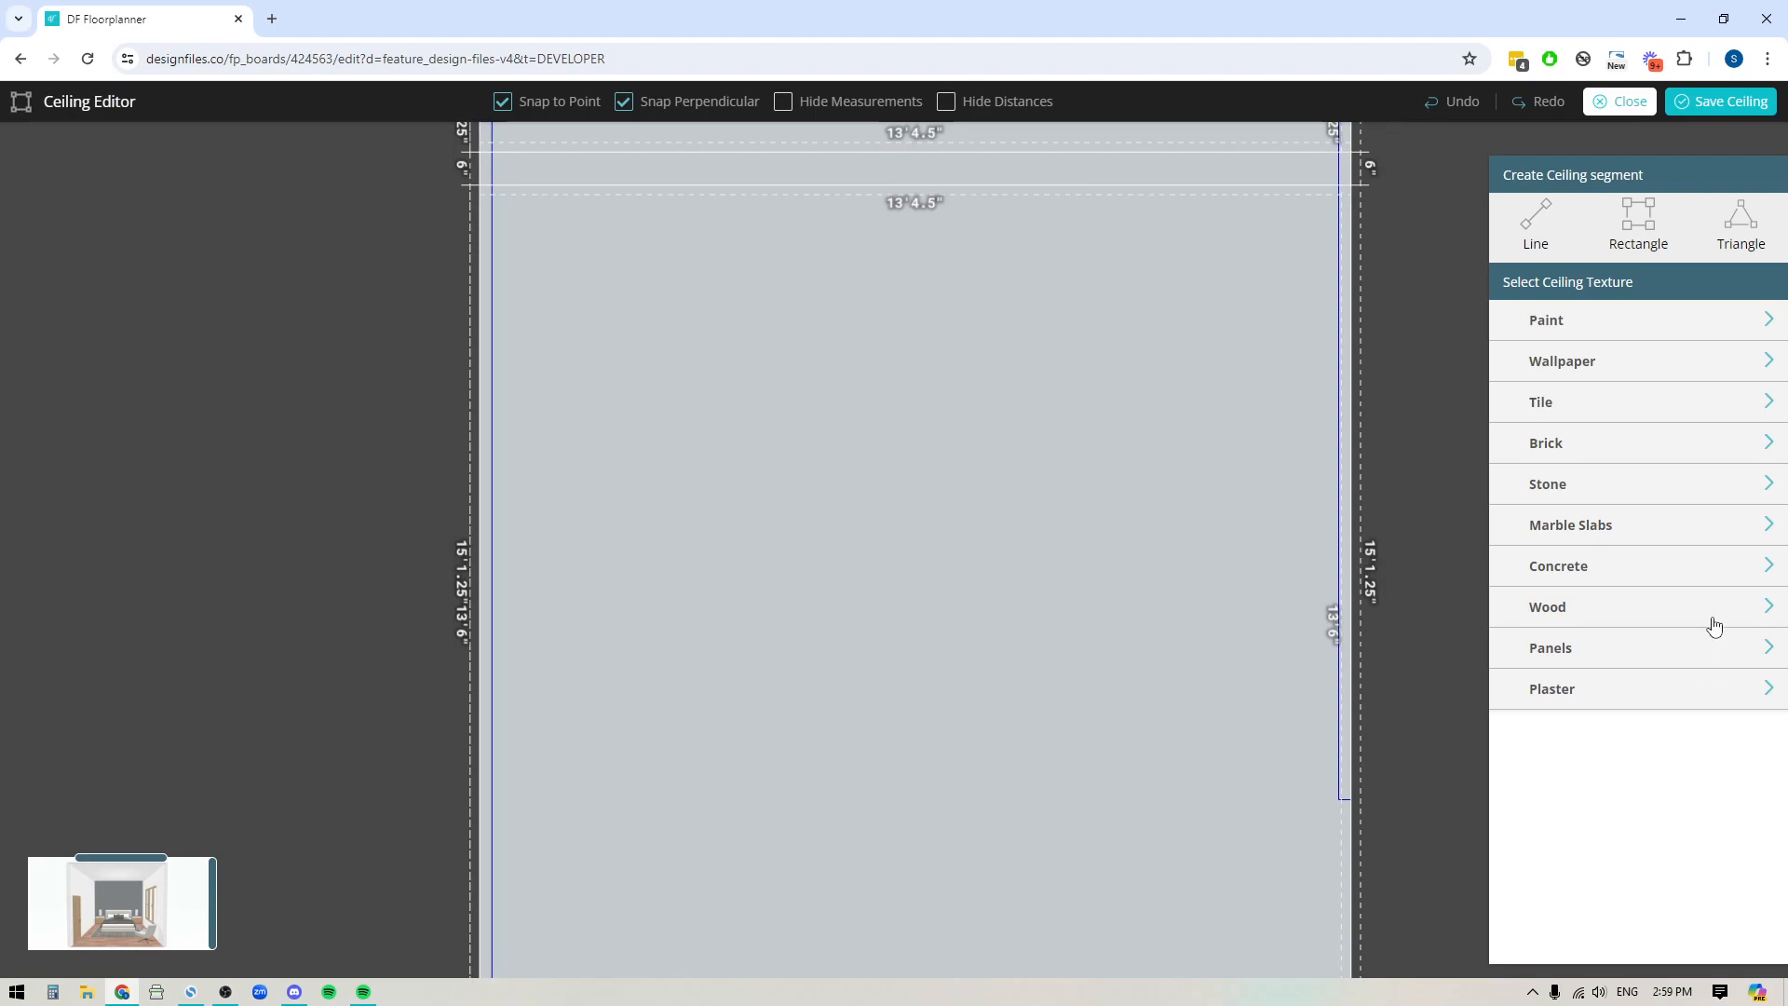
# Give the top strip the Cortina oak light fine wood texture with a 6 in extrusion.
pyautogui.click(1548, 605)
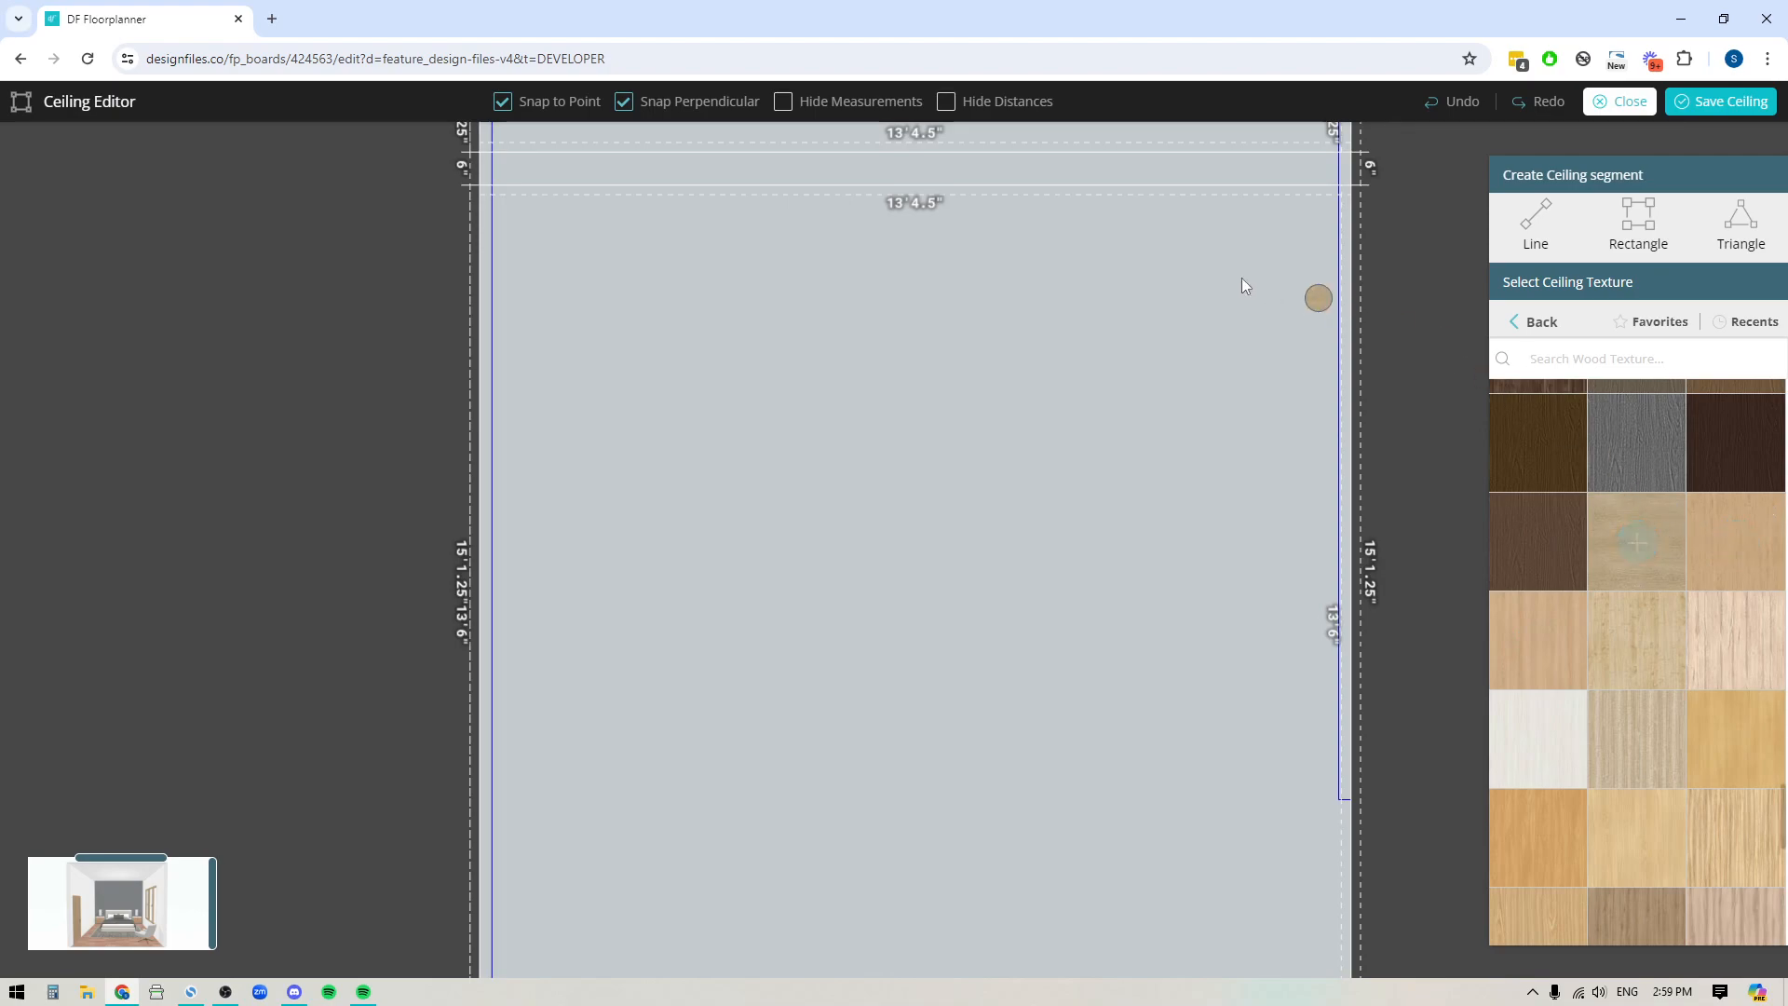
pyautogui.click(1639, 542)
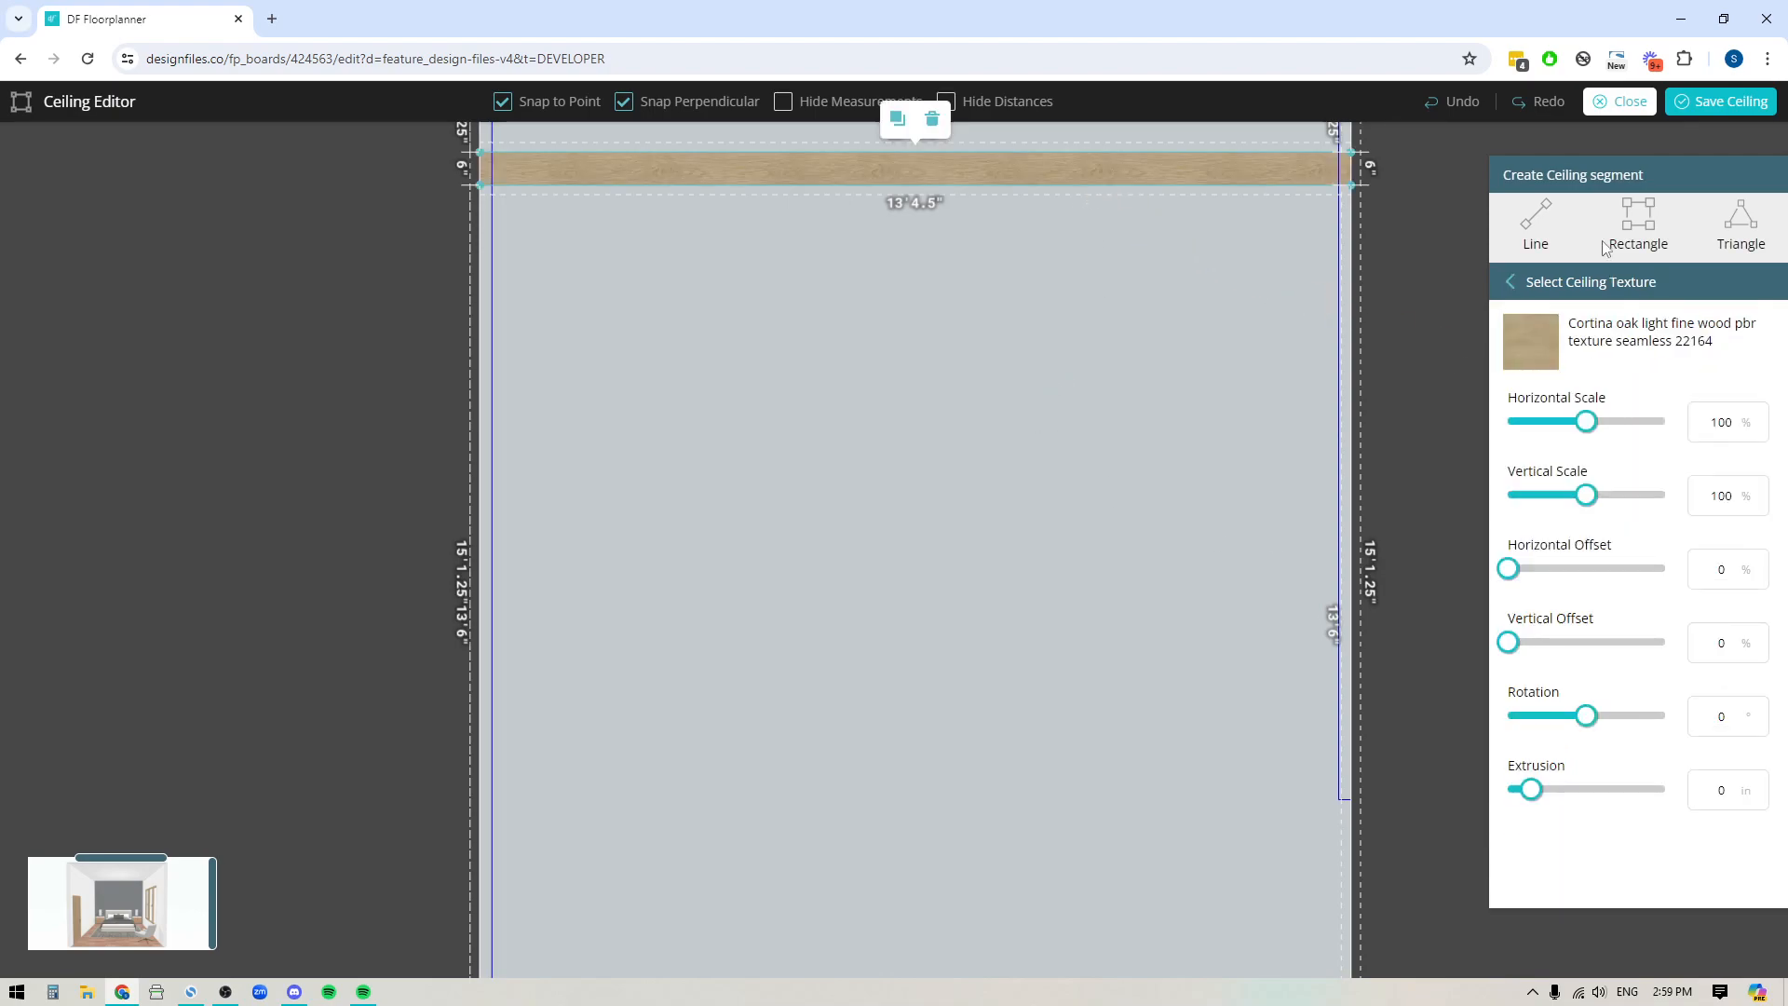
pyautogui.moveTo(531, 182)
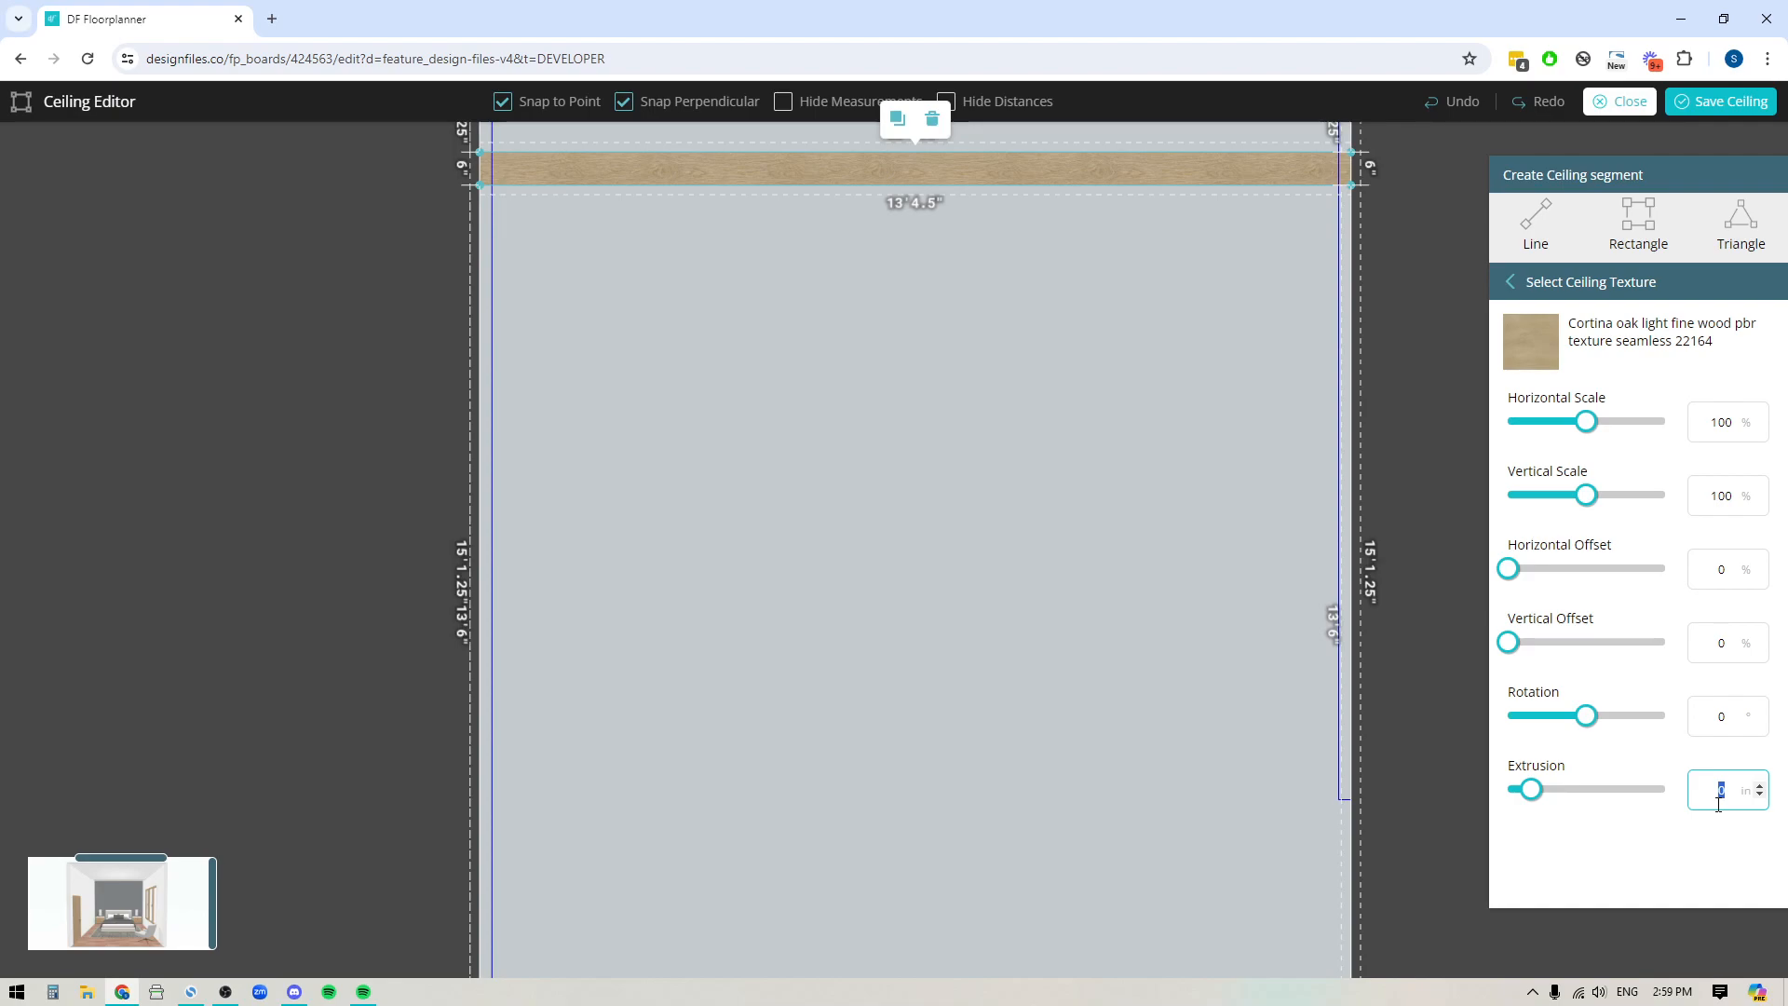
pyautogui.write('6')
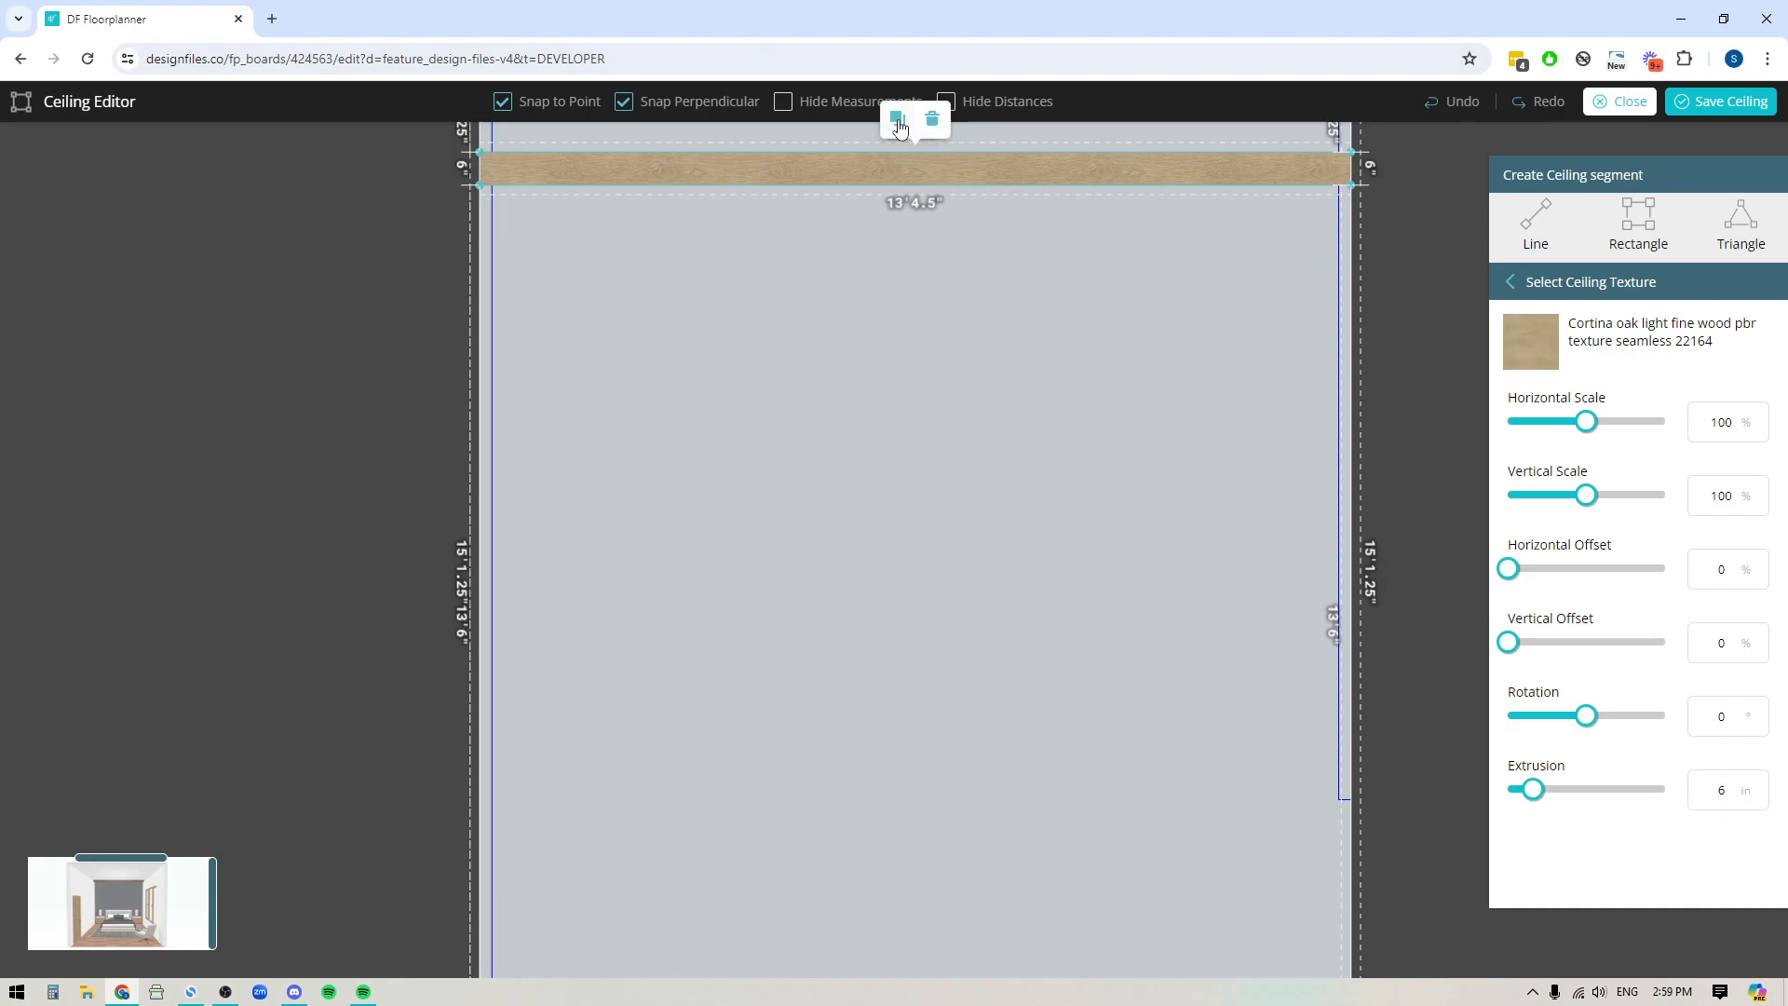
# Duplicate the oak beam twice, placing copies across the middle and lower ceiling.
pyautogui.moveTo(913, 166); pyautogui.dragTo(912, 402)
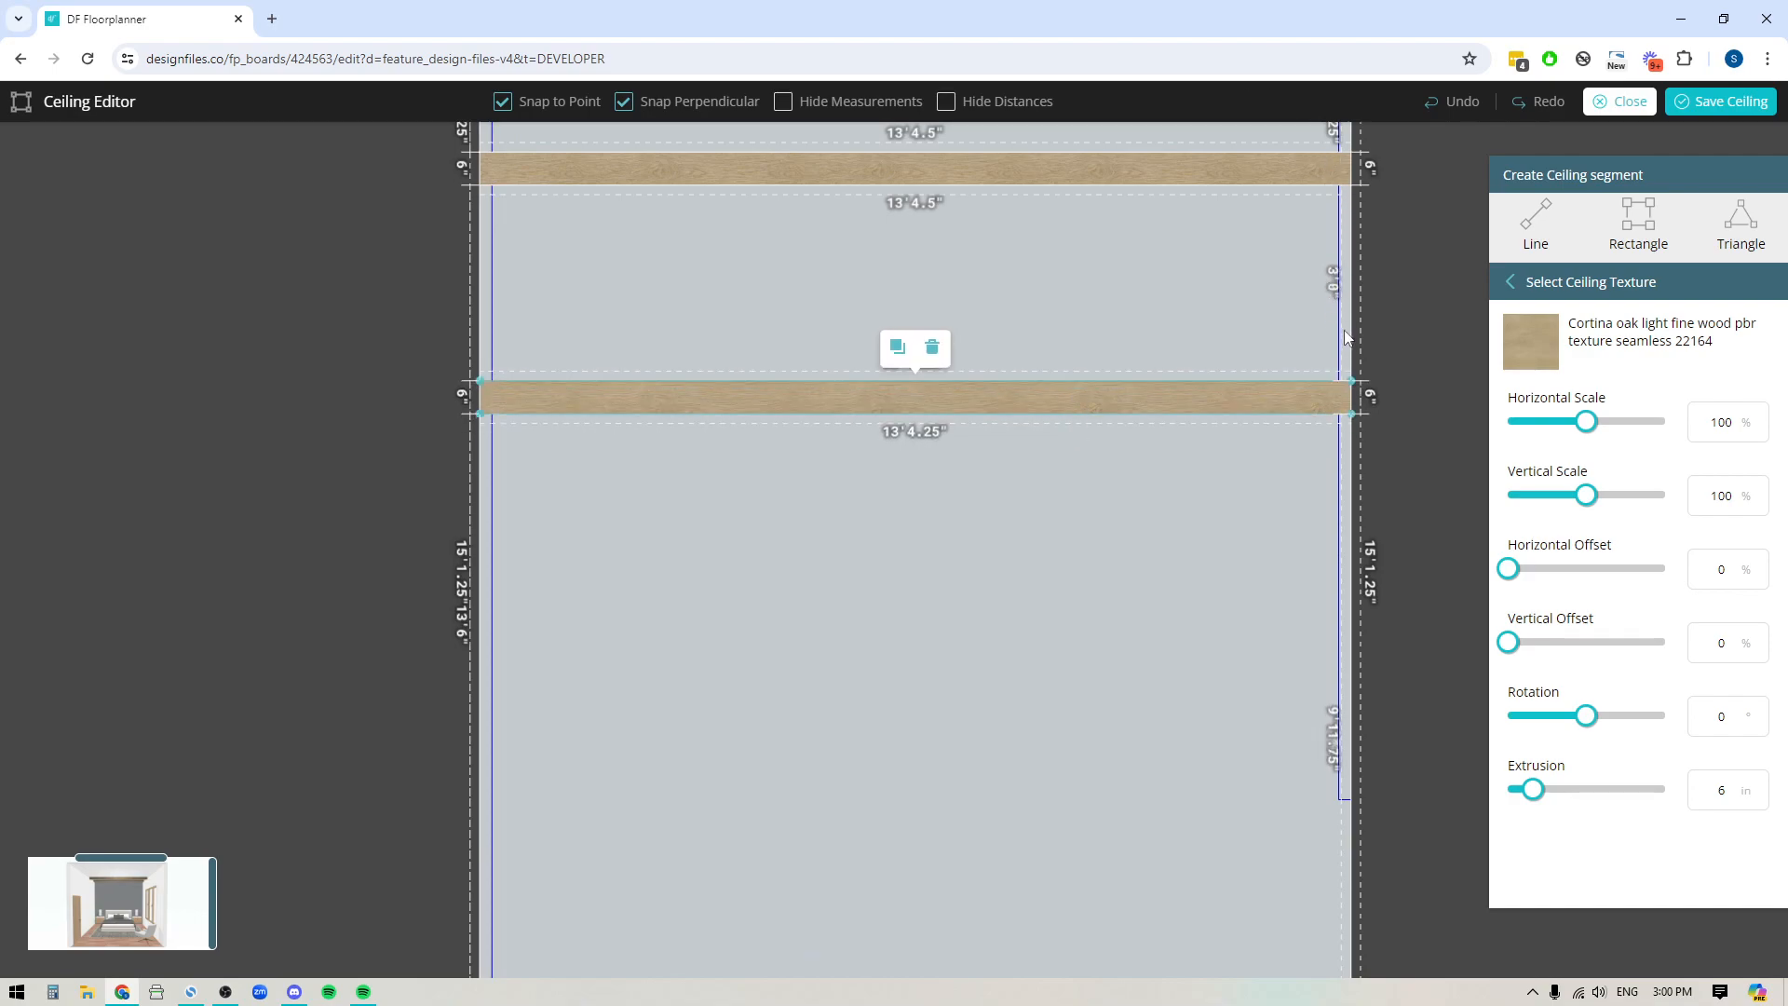
pyautogui.moveTo(1373, 268)
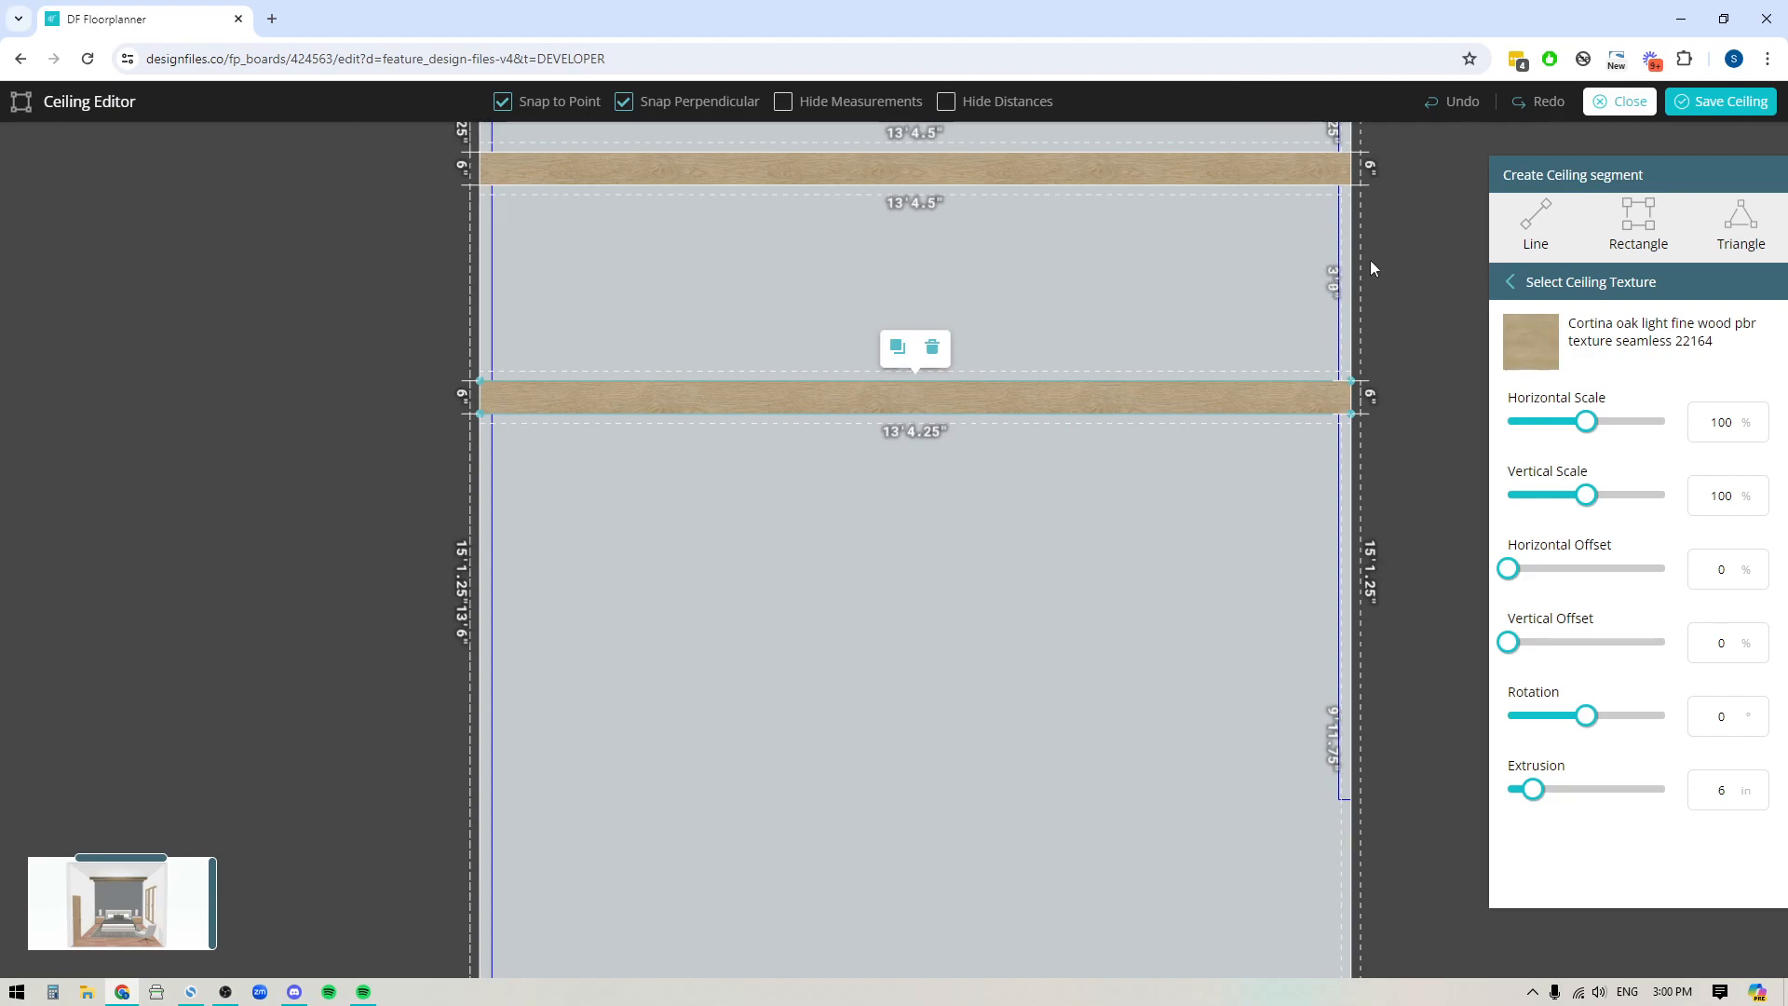
pyautogui.moveTo(913, 395); pyautogui.dragTo(895, 464)
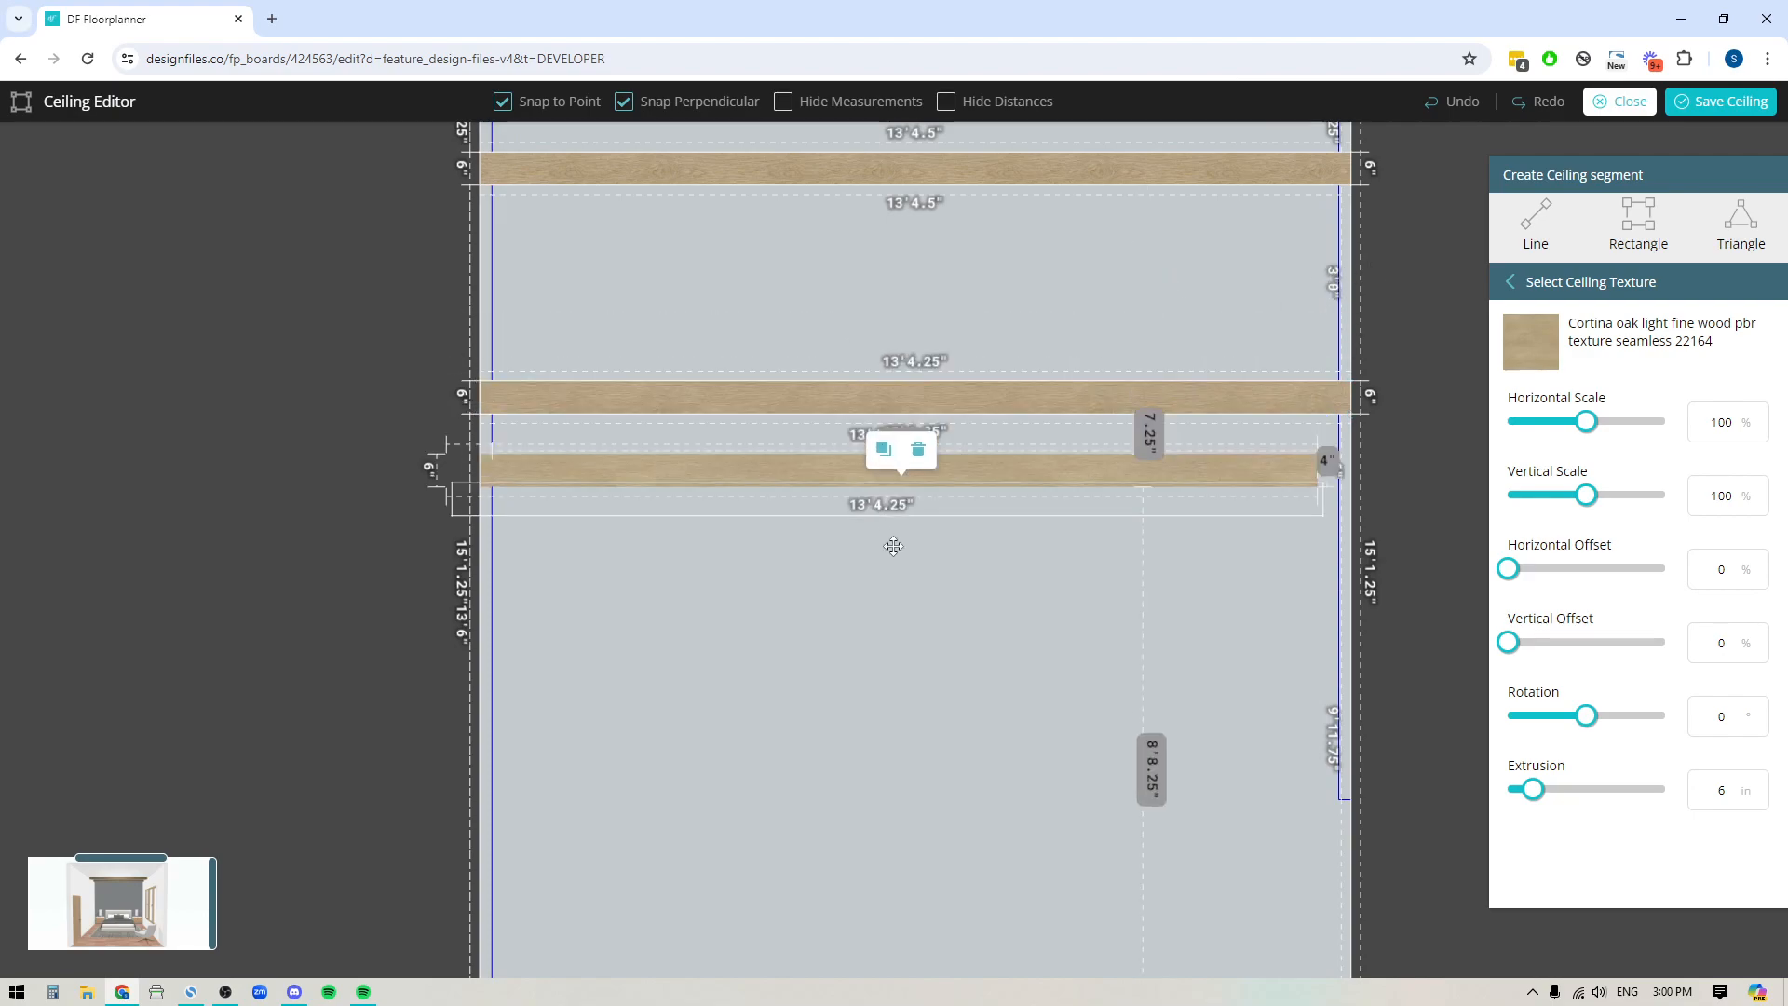
pyautogui.moveTo(912, 468); pyautogui.dragTo(912, 598)
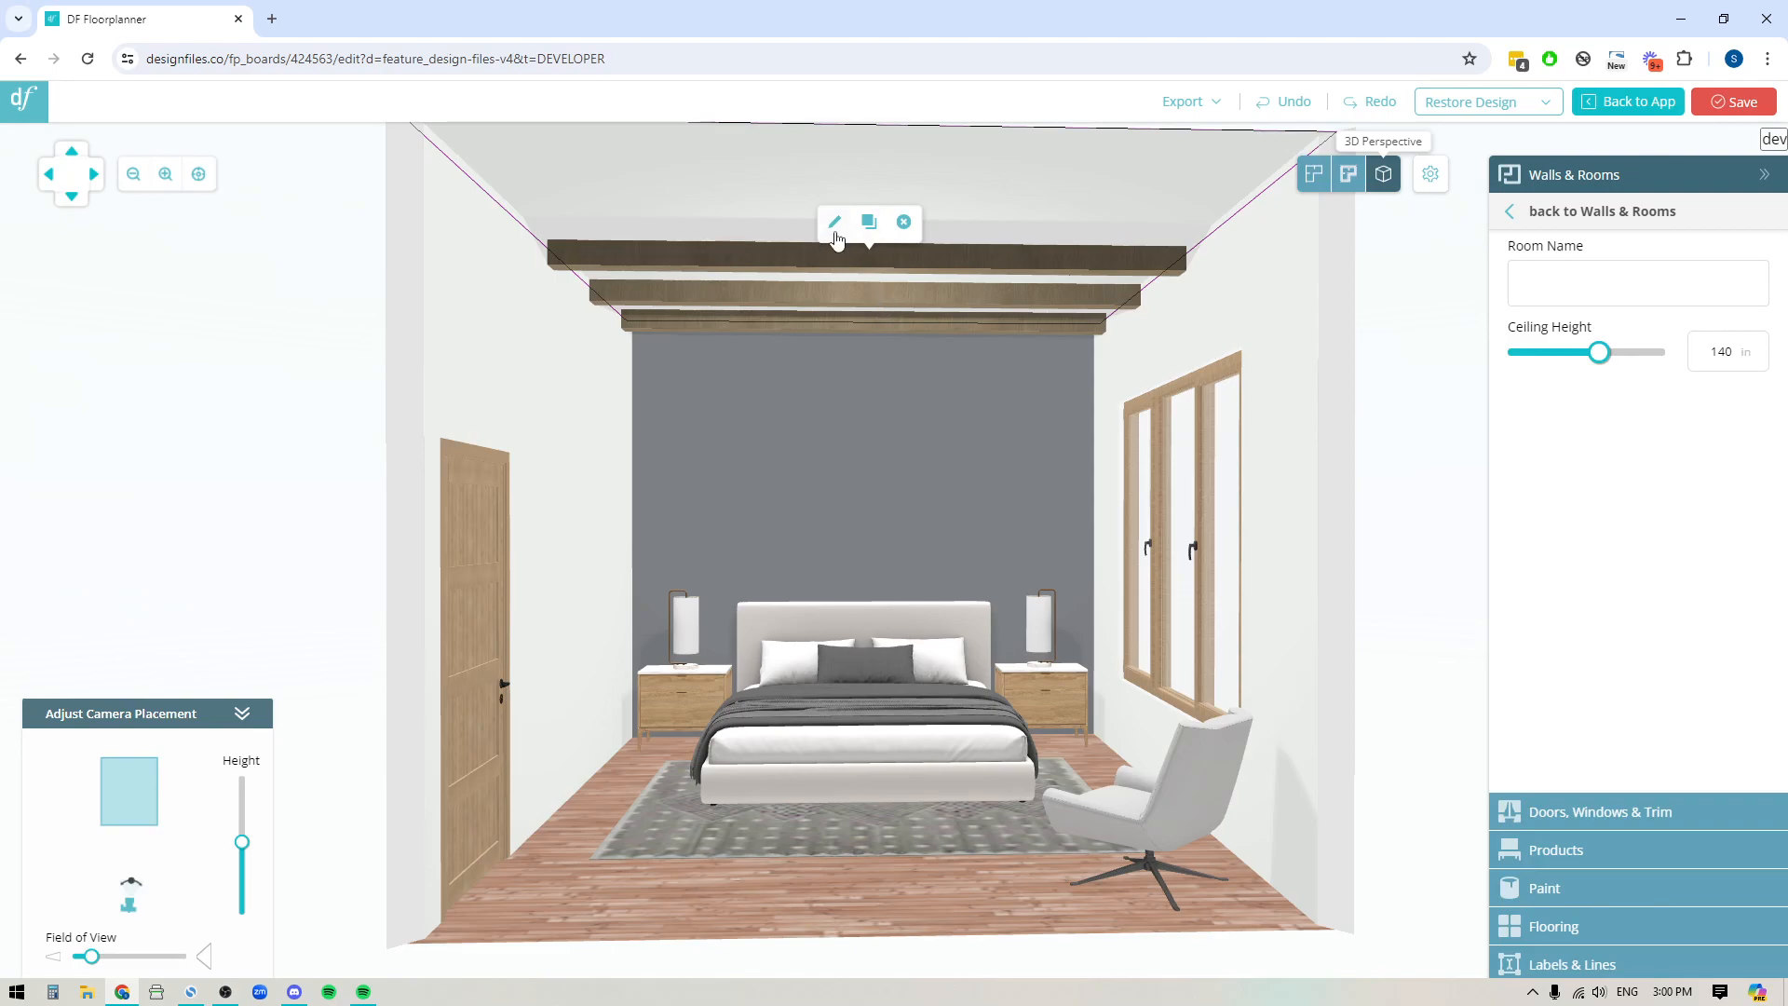
# Rotate the lowest oak beam's texture to 90° and confirm the ceiling edit.
pyautogui.click(834, 222)
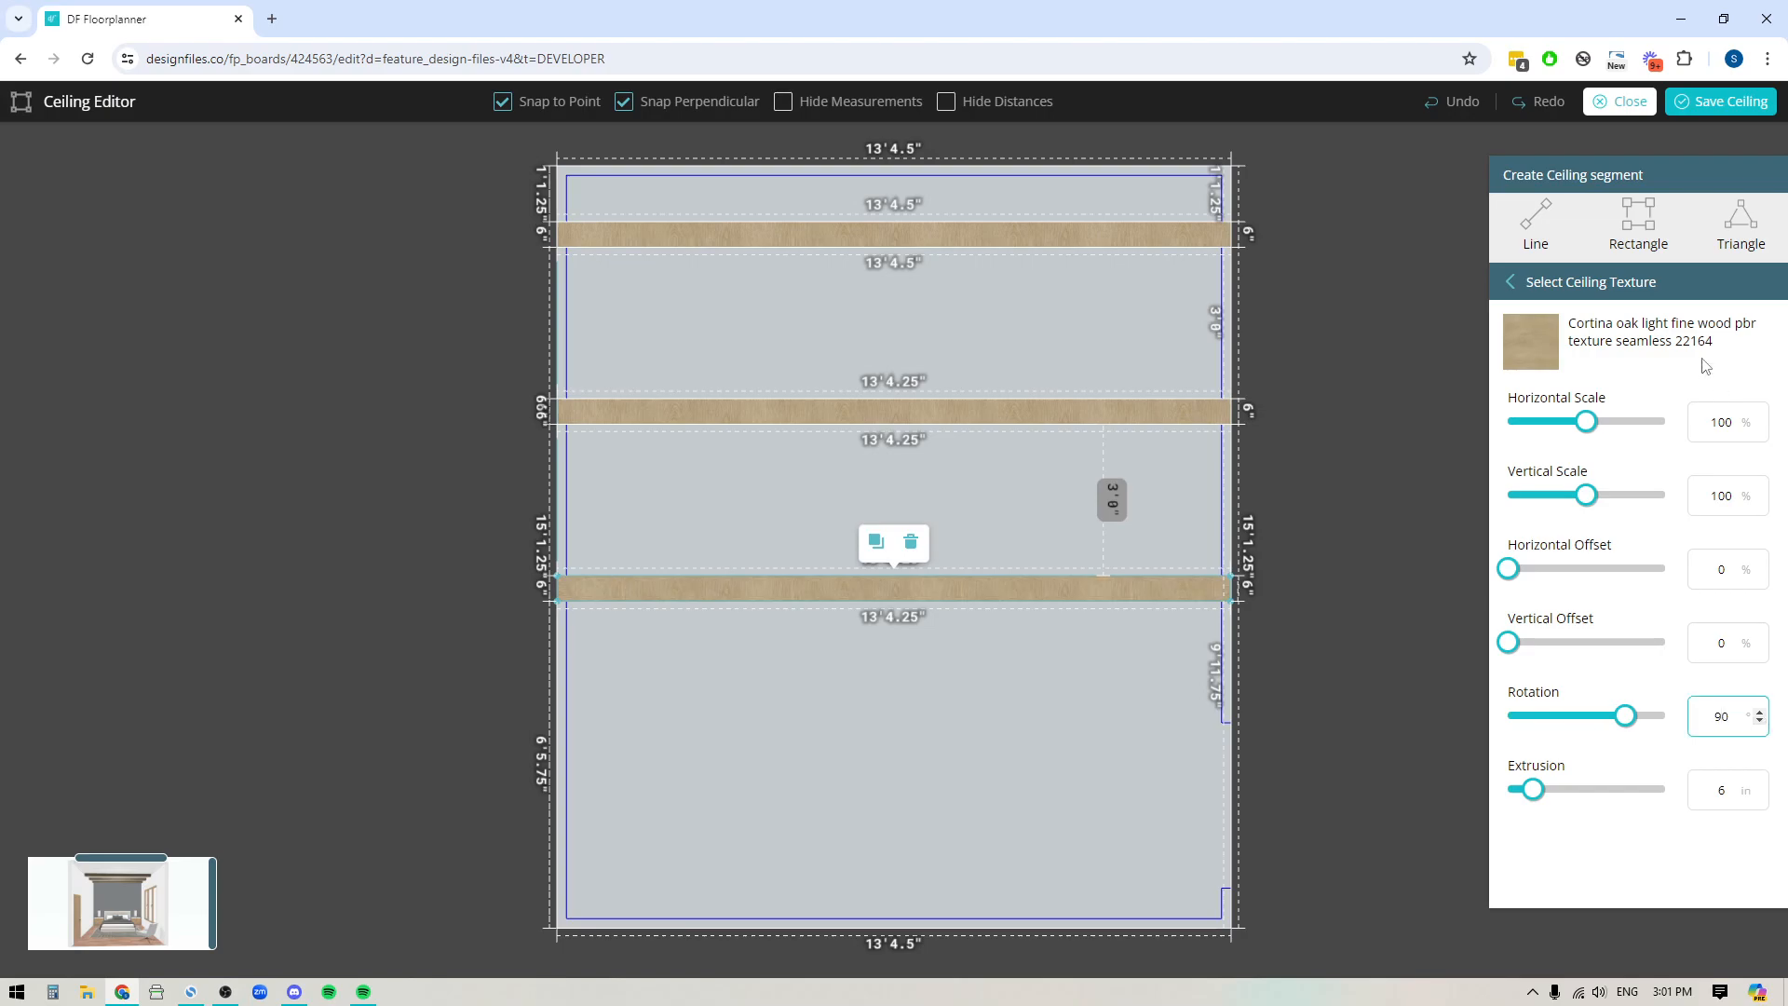
pyautogui.click(1621, 101)
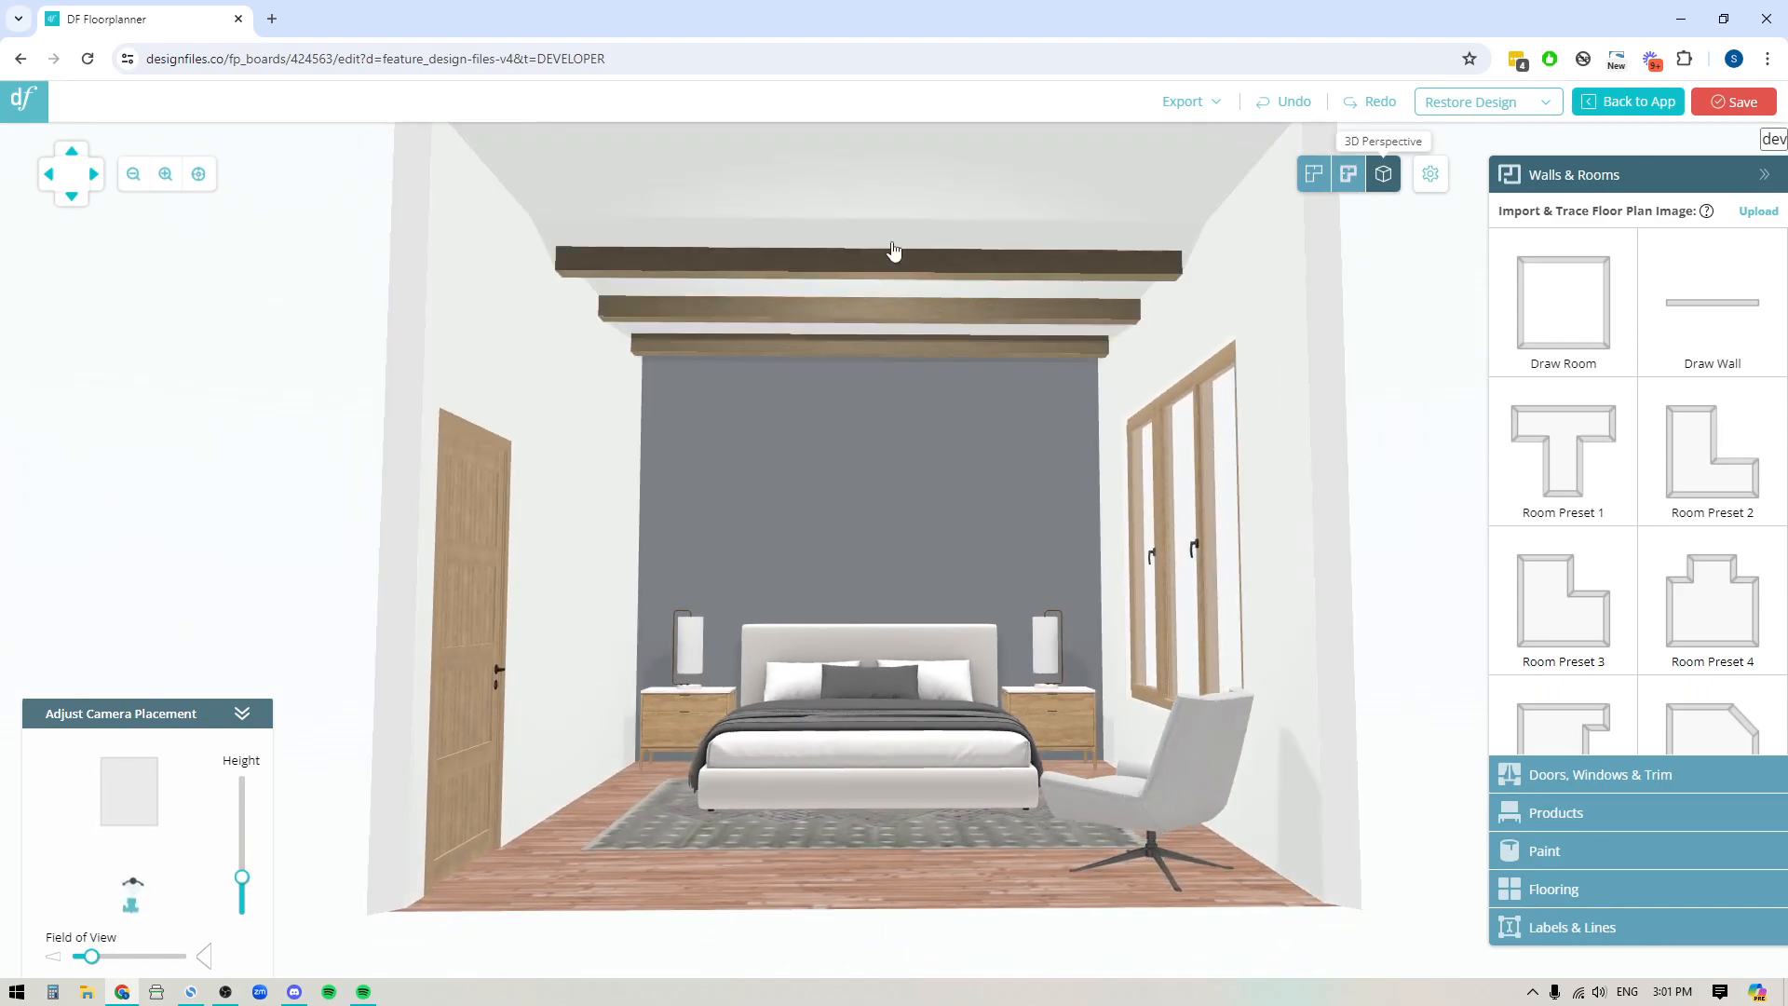
pyautogui.moveTo(901, 332)
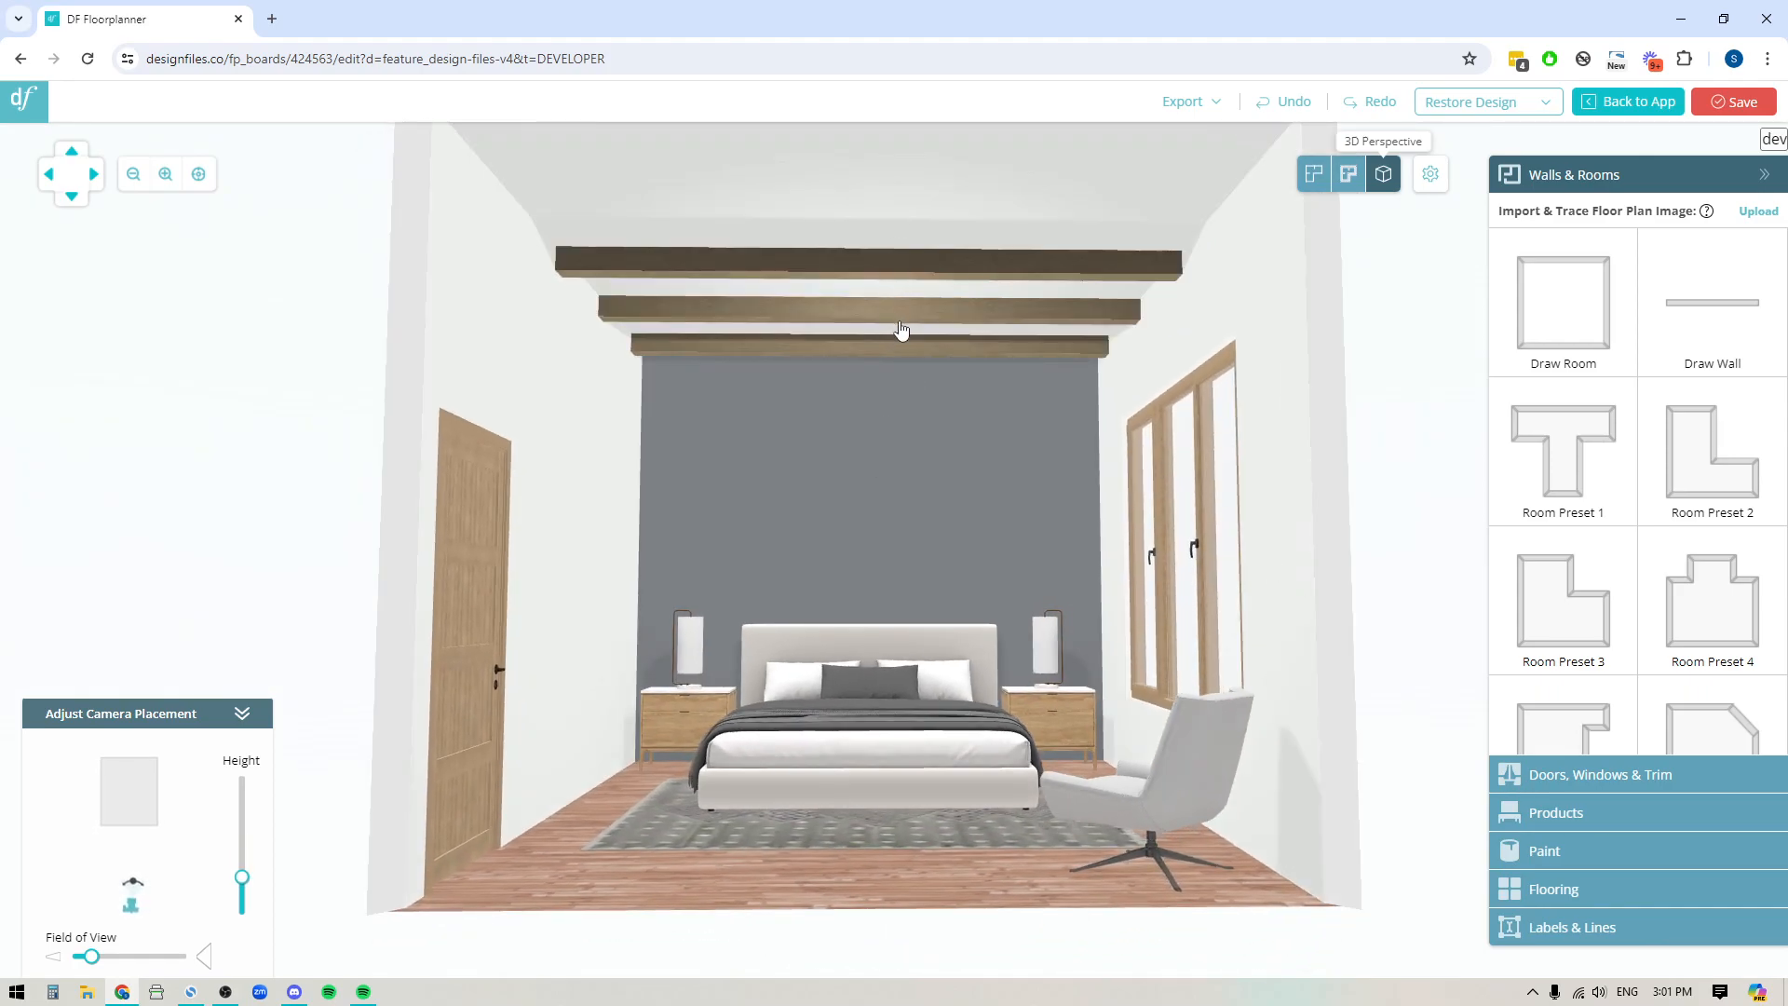